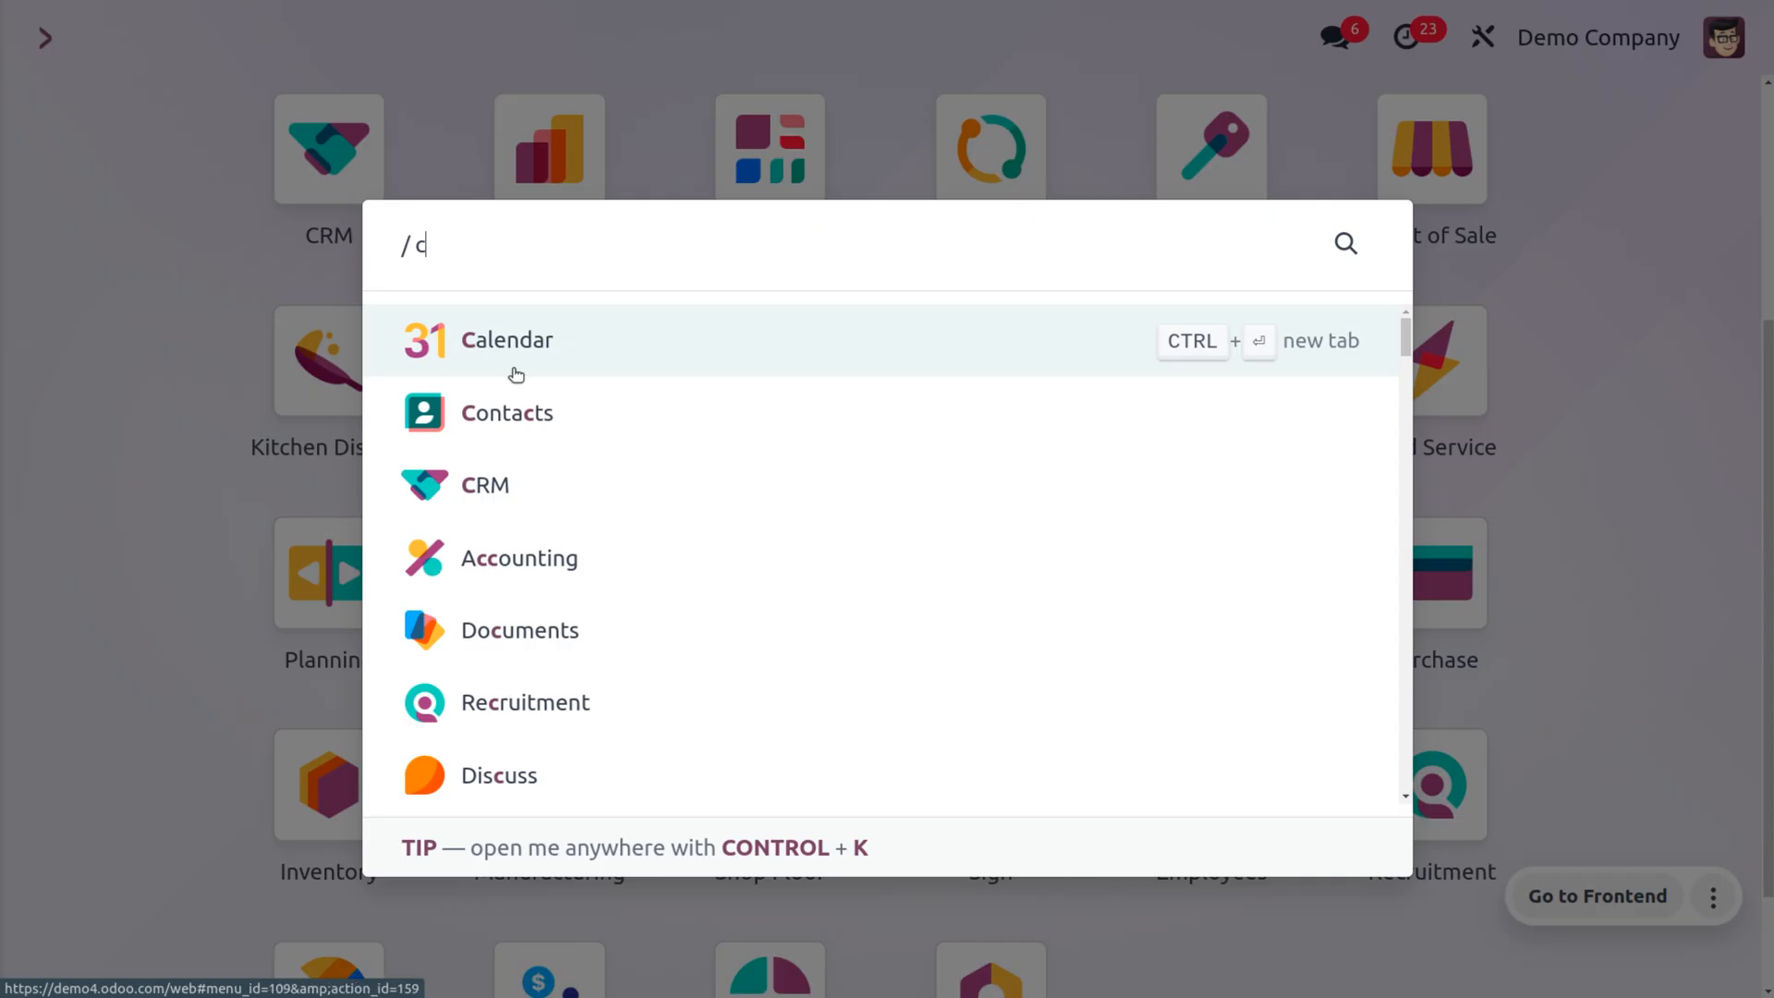
Launch the CRM app and open the New column's gear menu
click(484, 484)
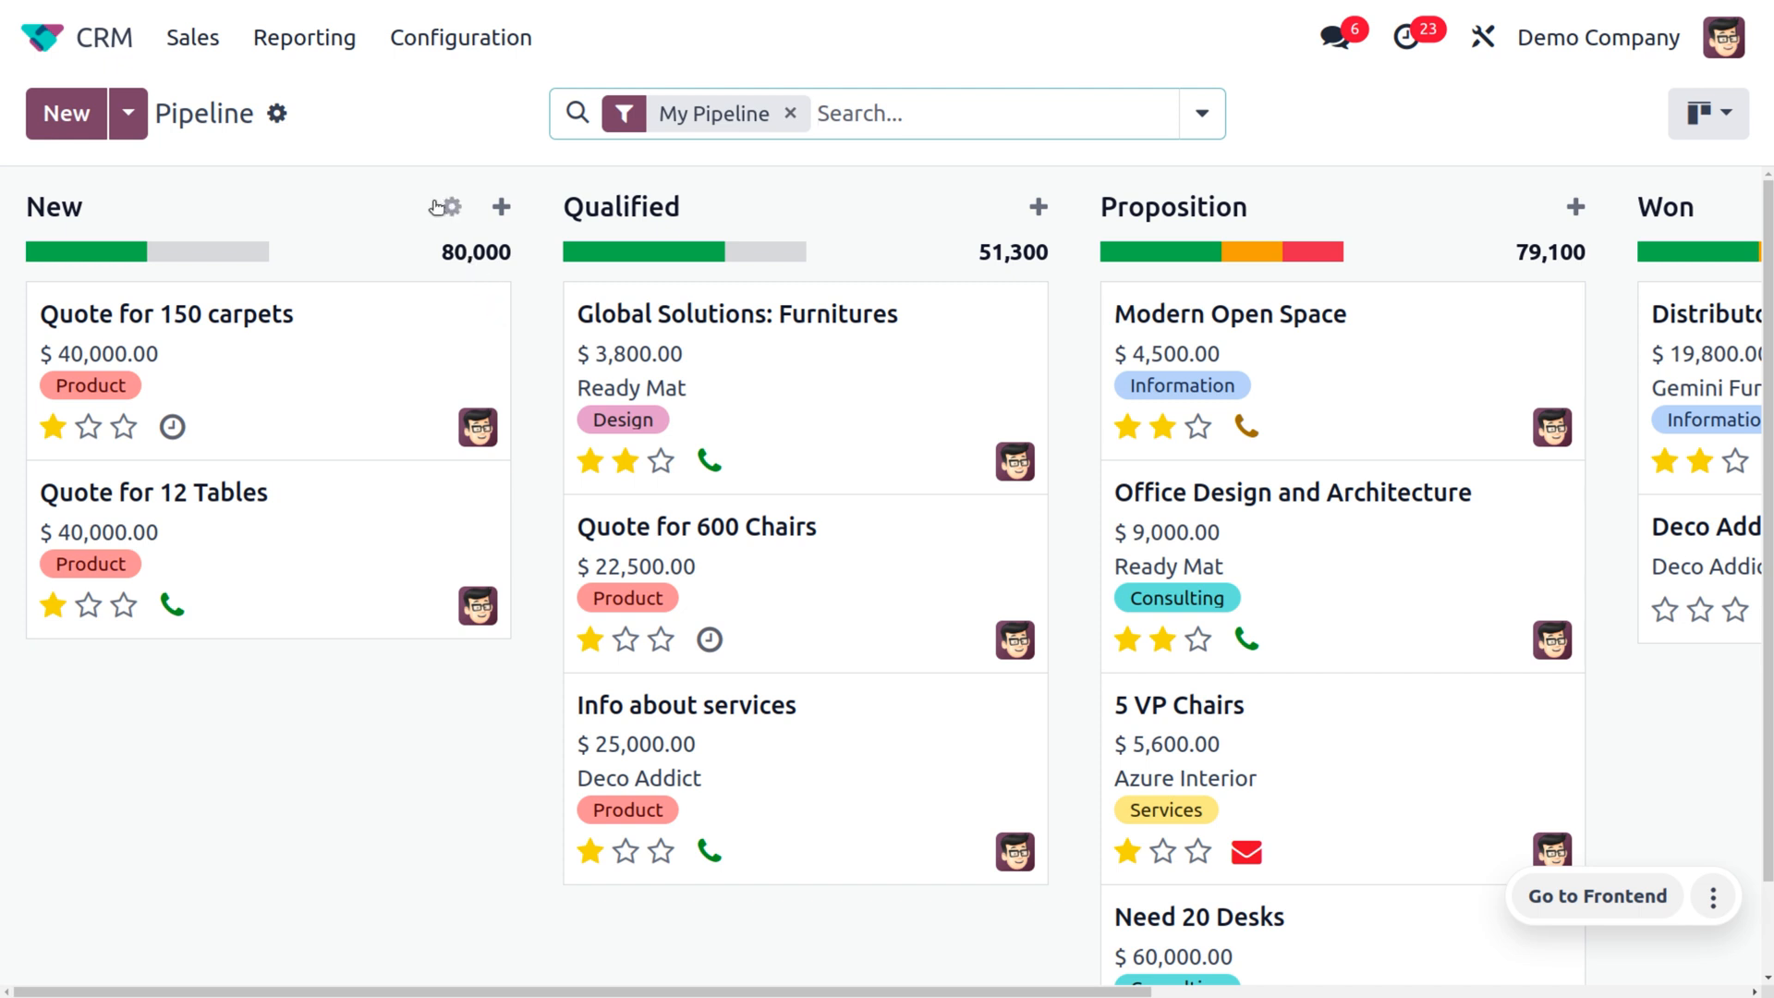
click(445, 207)
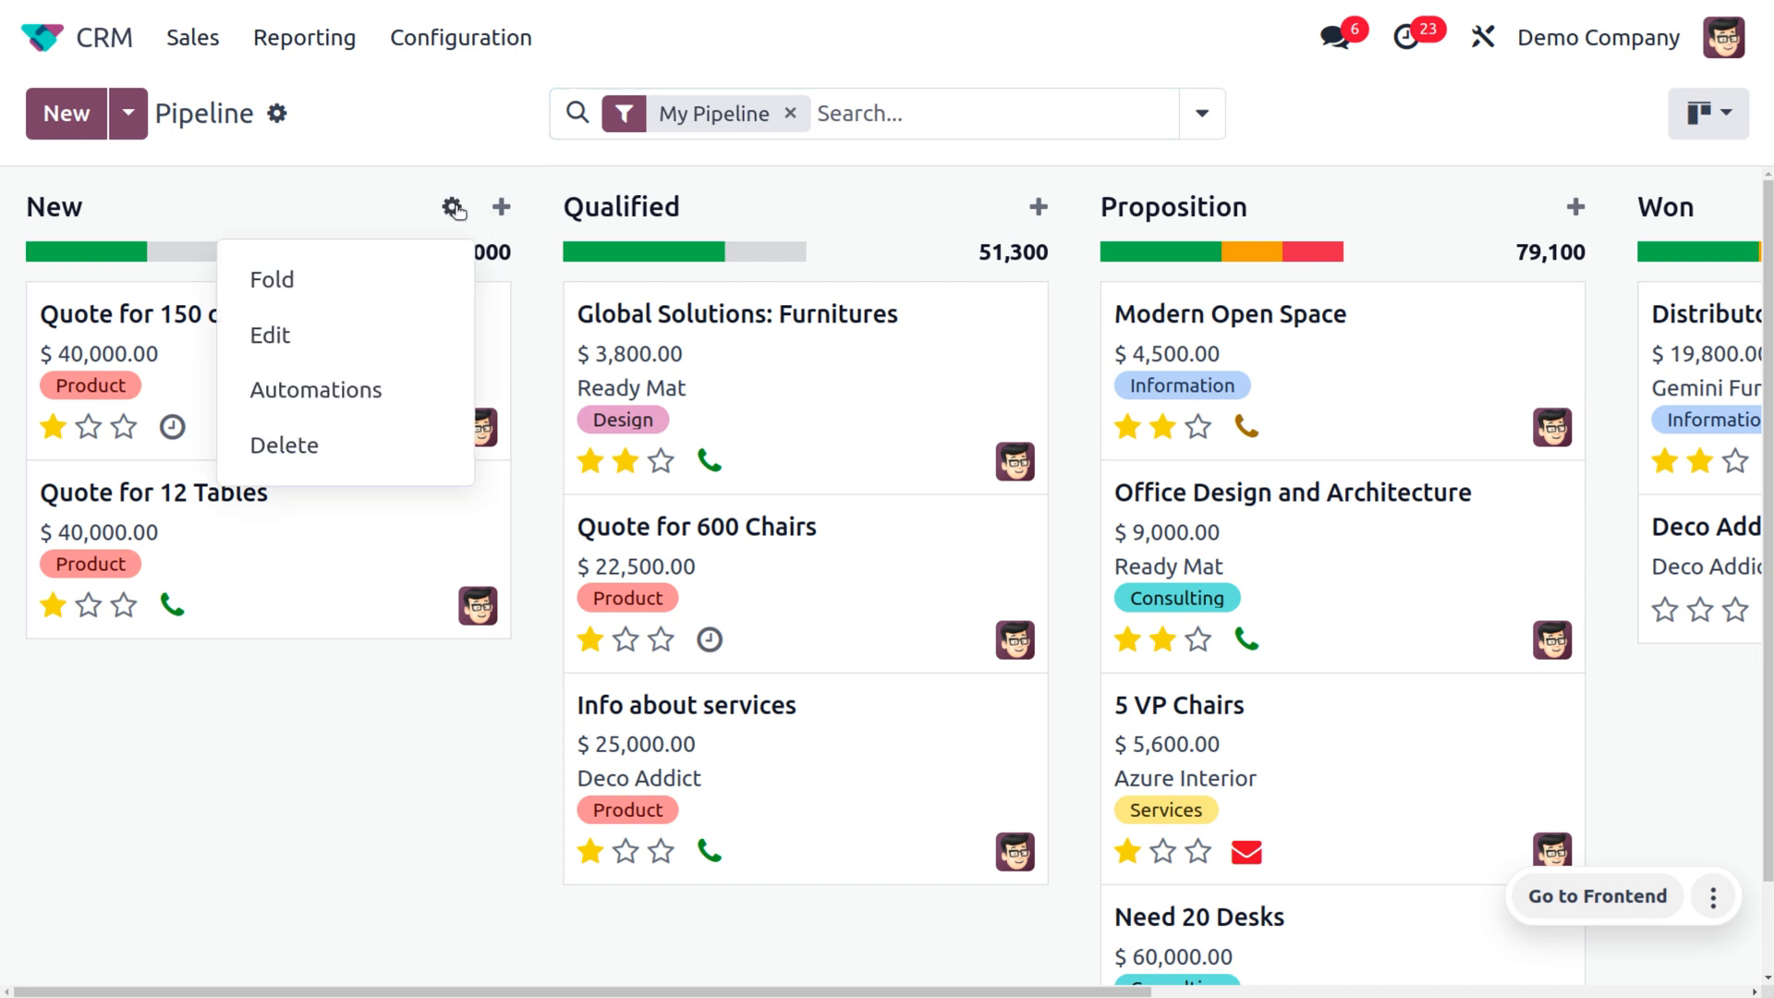
mouse_move(317, 389)
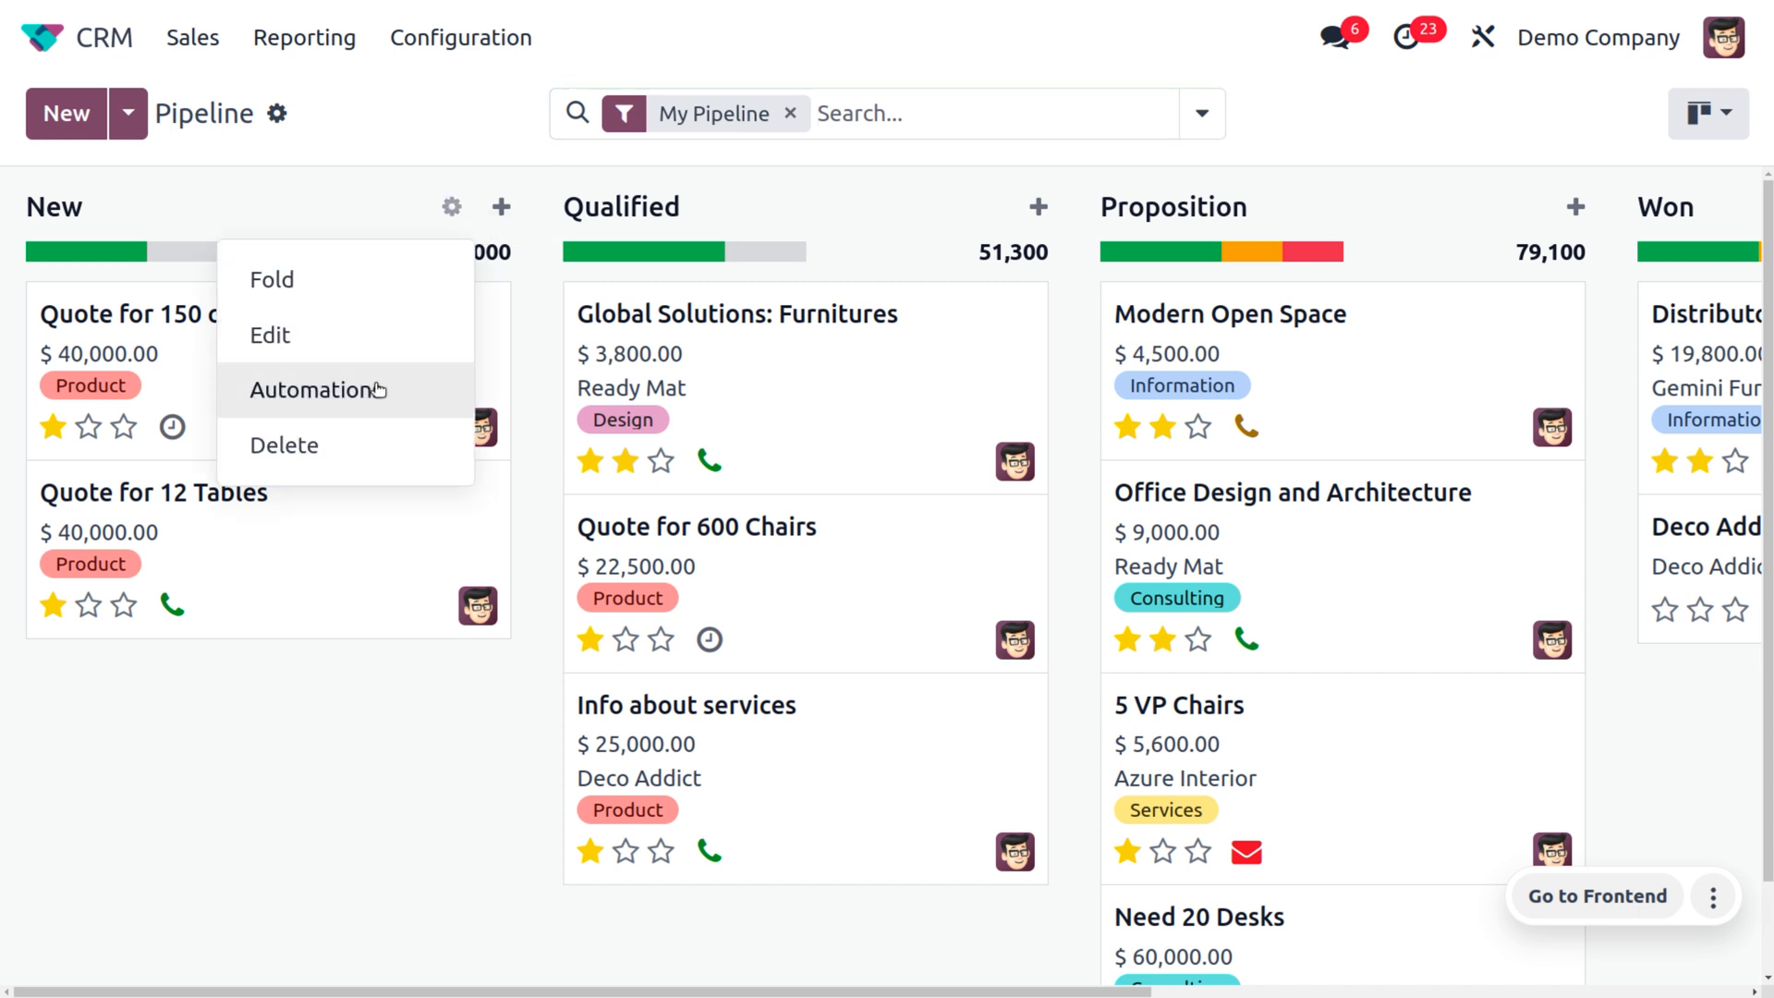
Create a lead automation rule with trigger 'Stage is set to' New
click(318, 389)
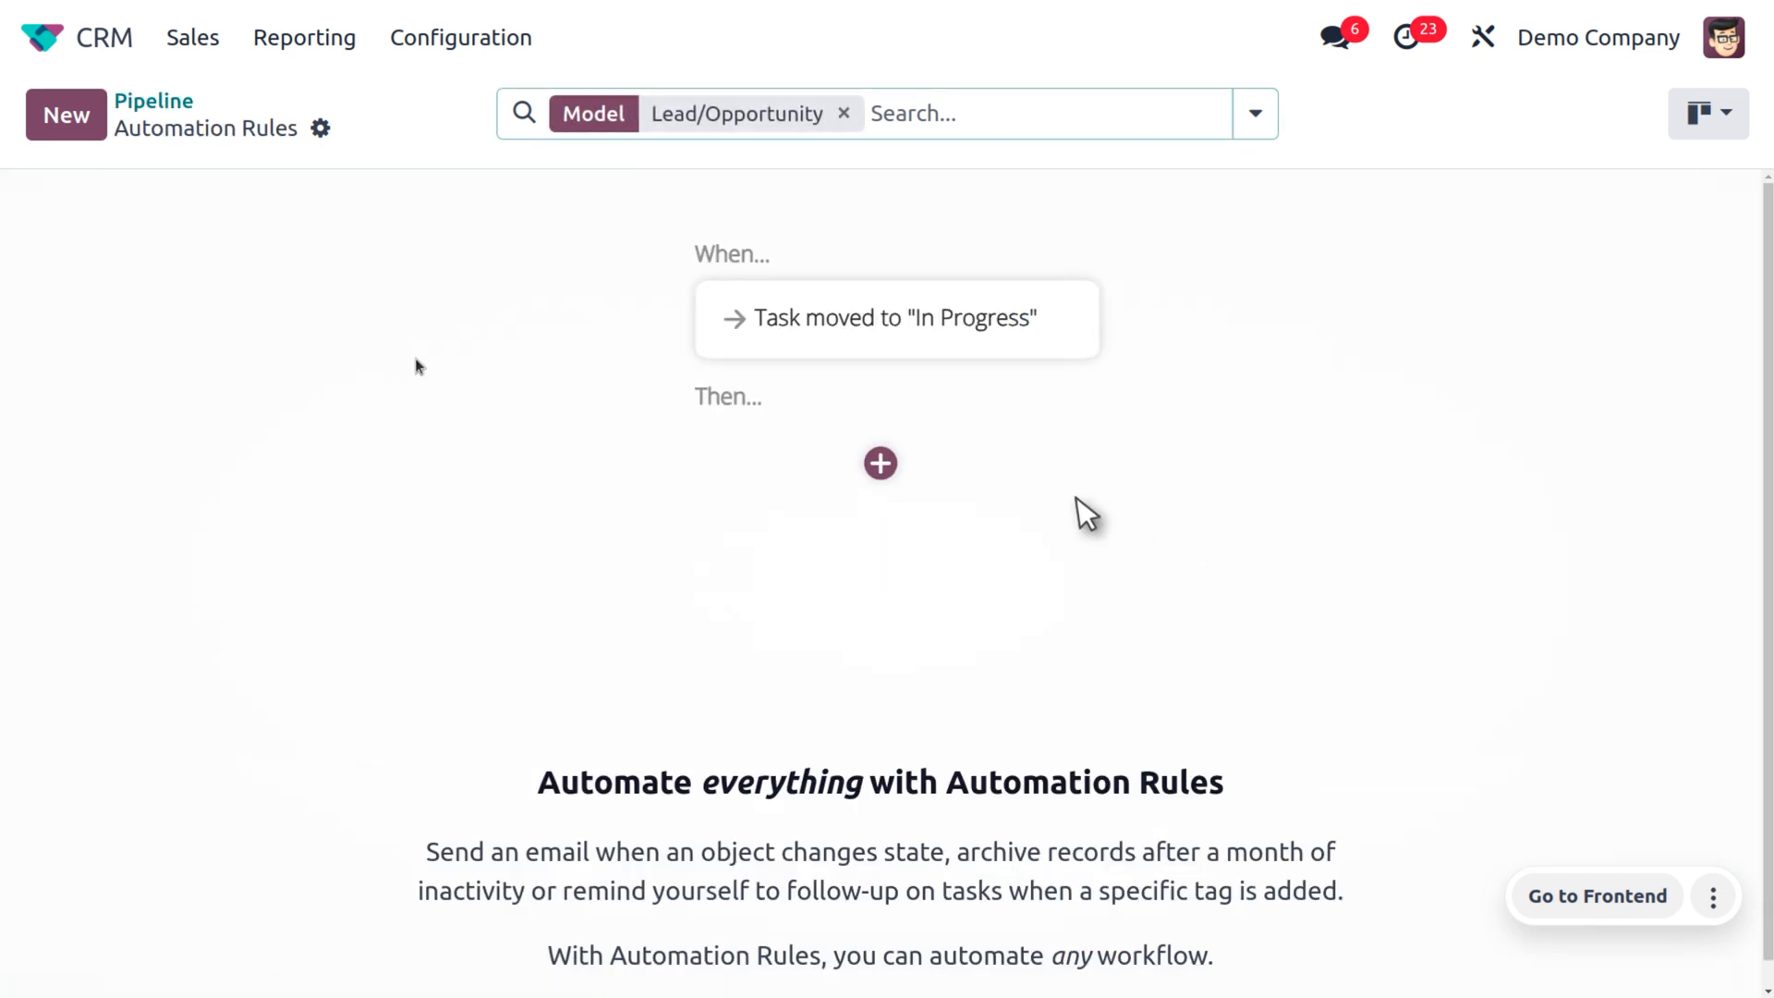
click(880, 463)
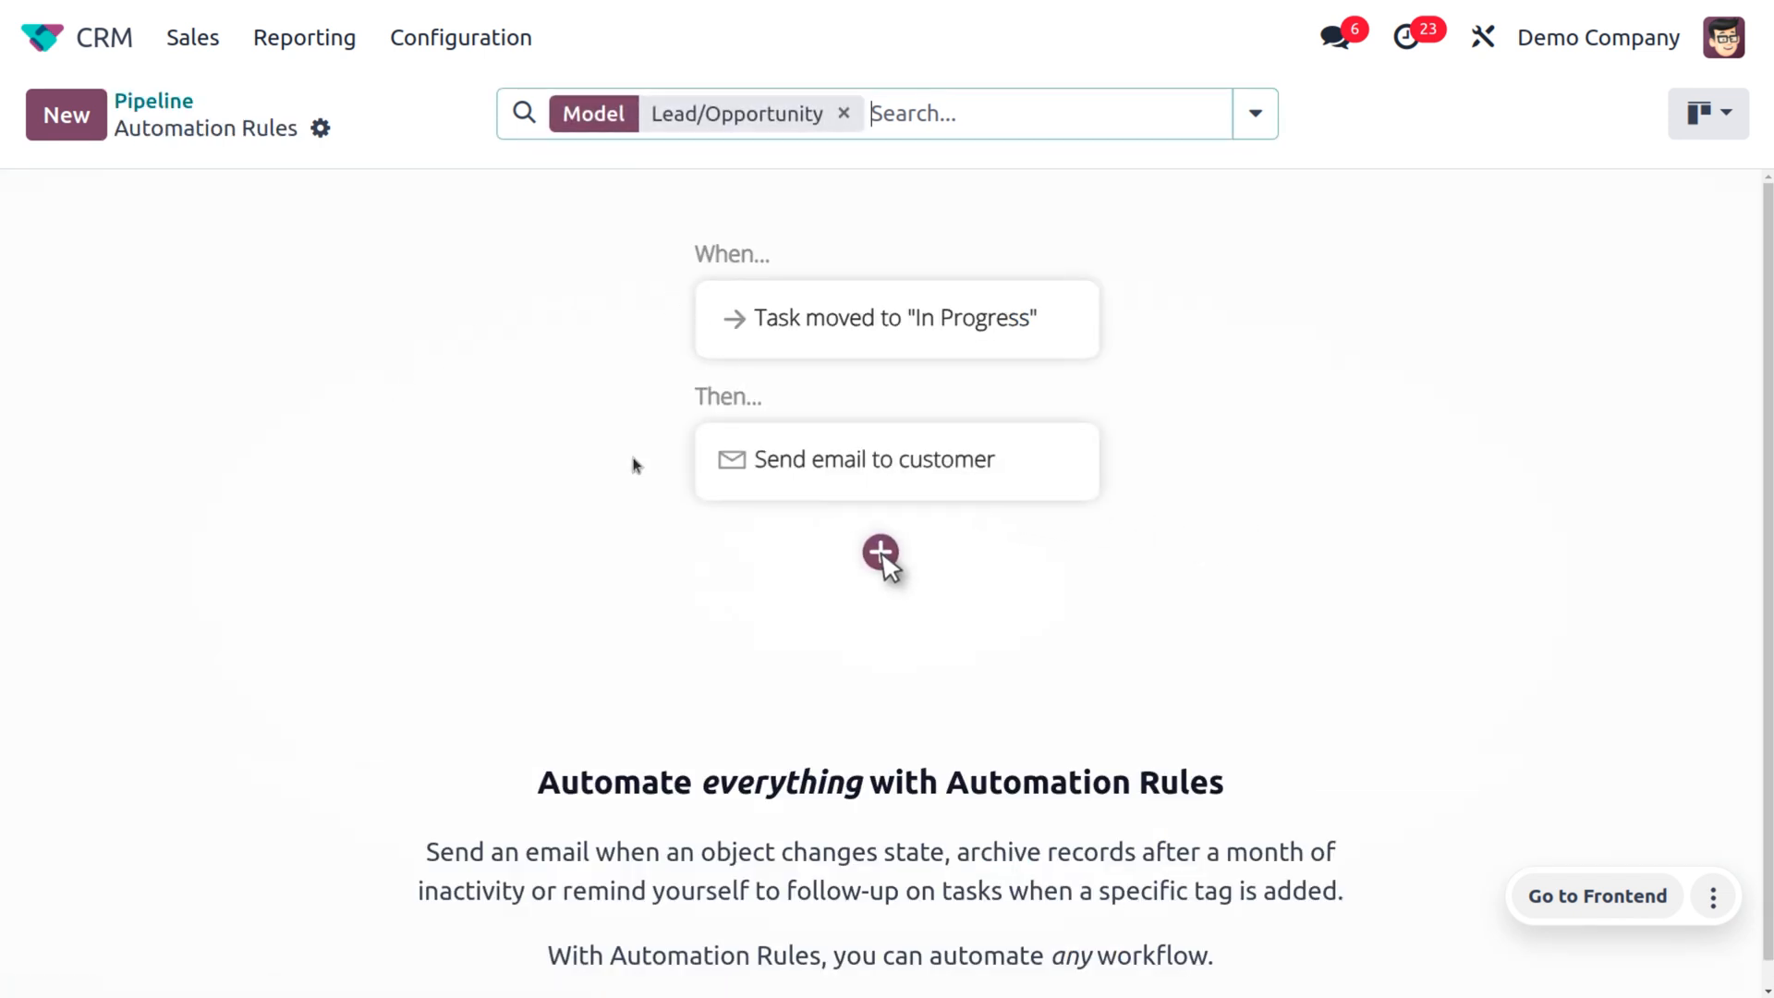
click(881, 554)
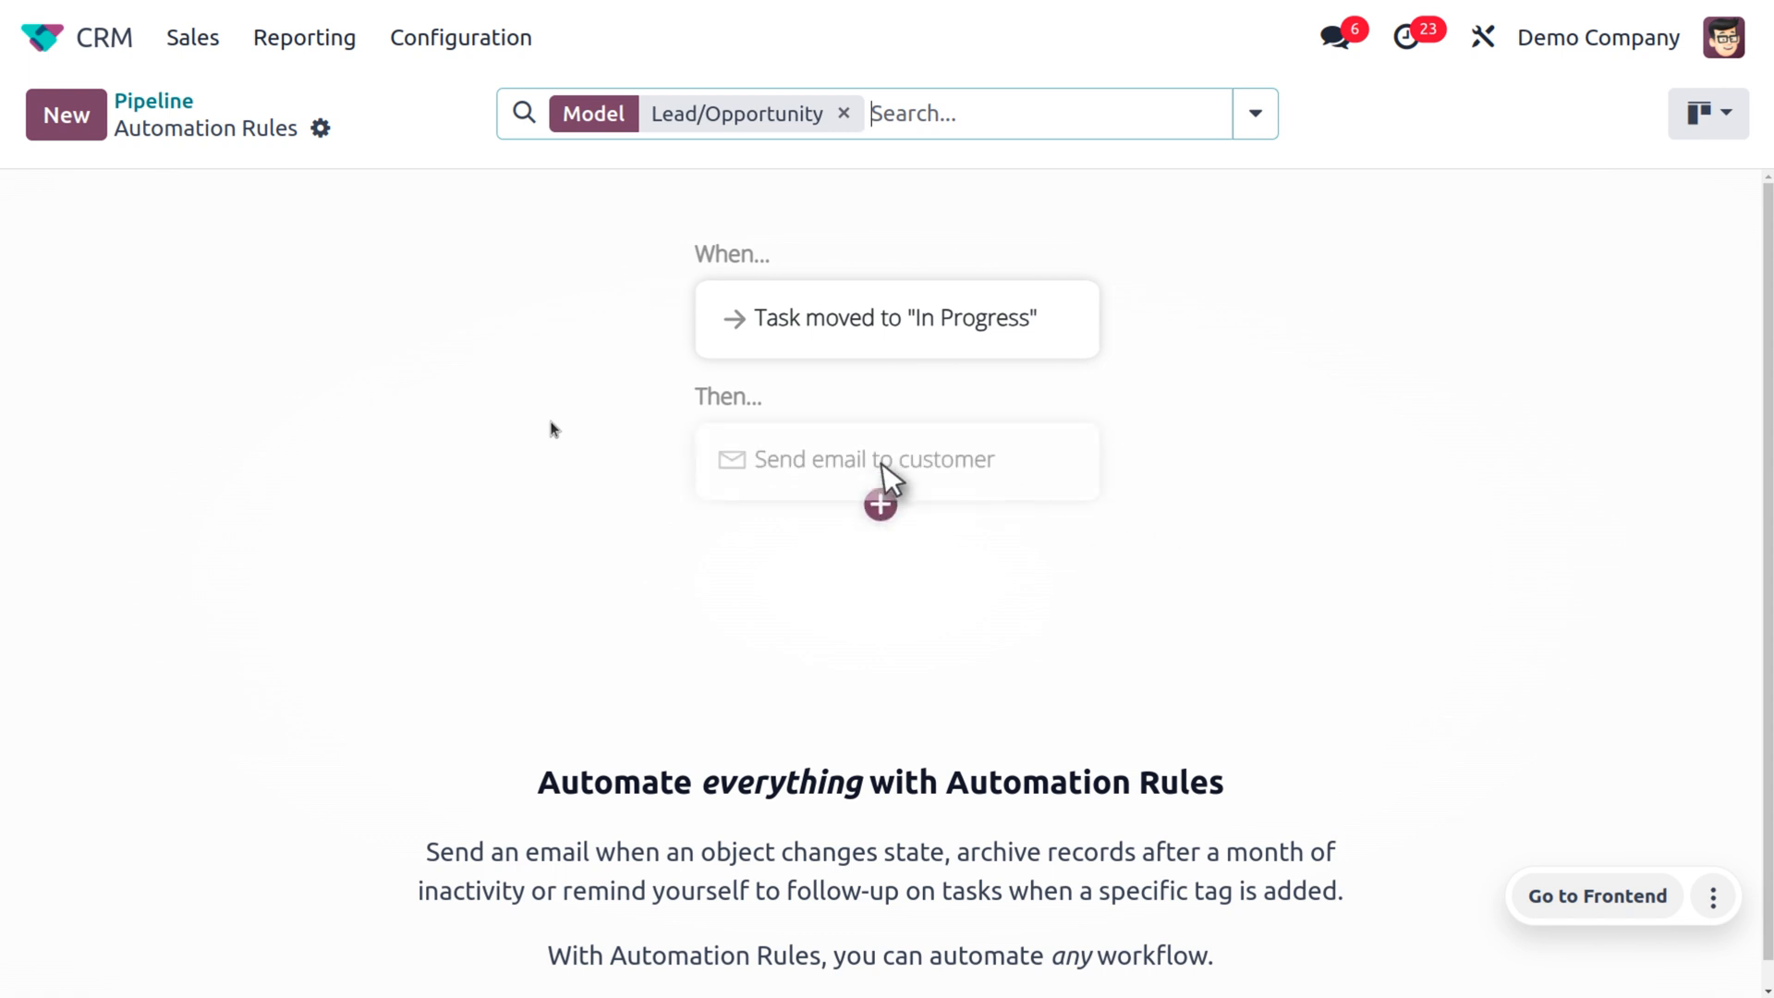
click(880, 505)
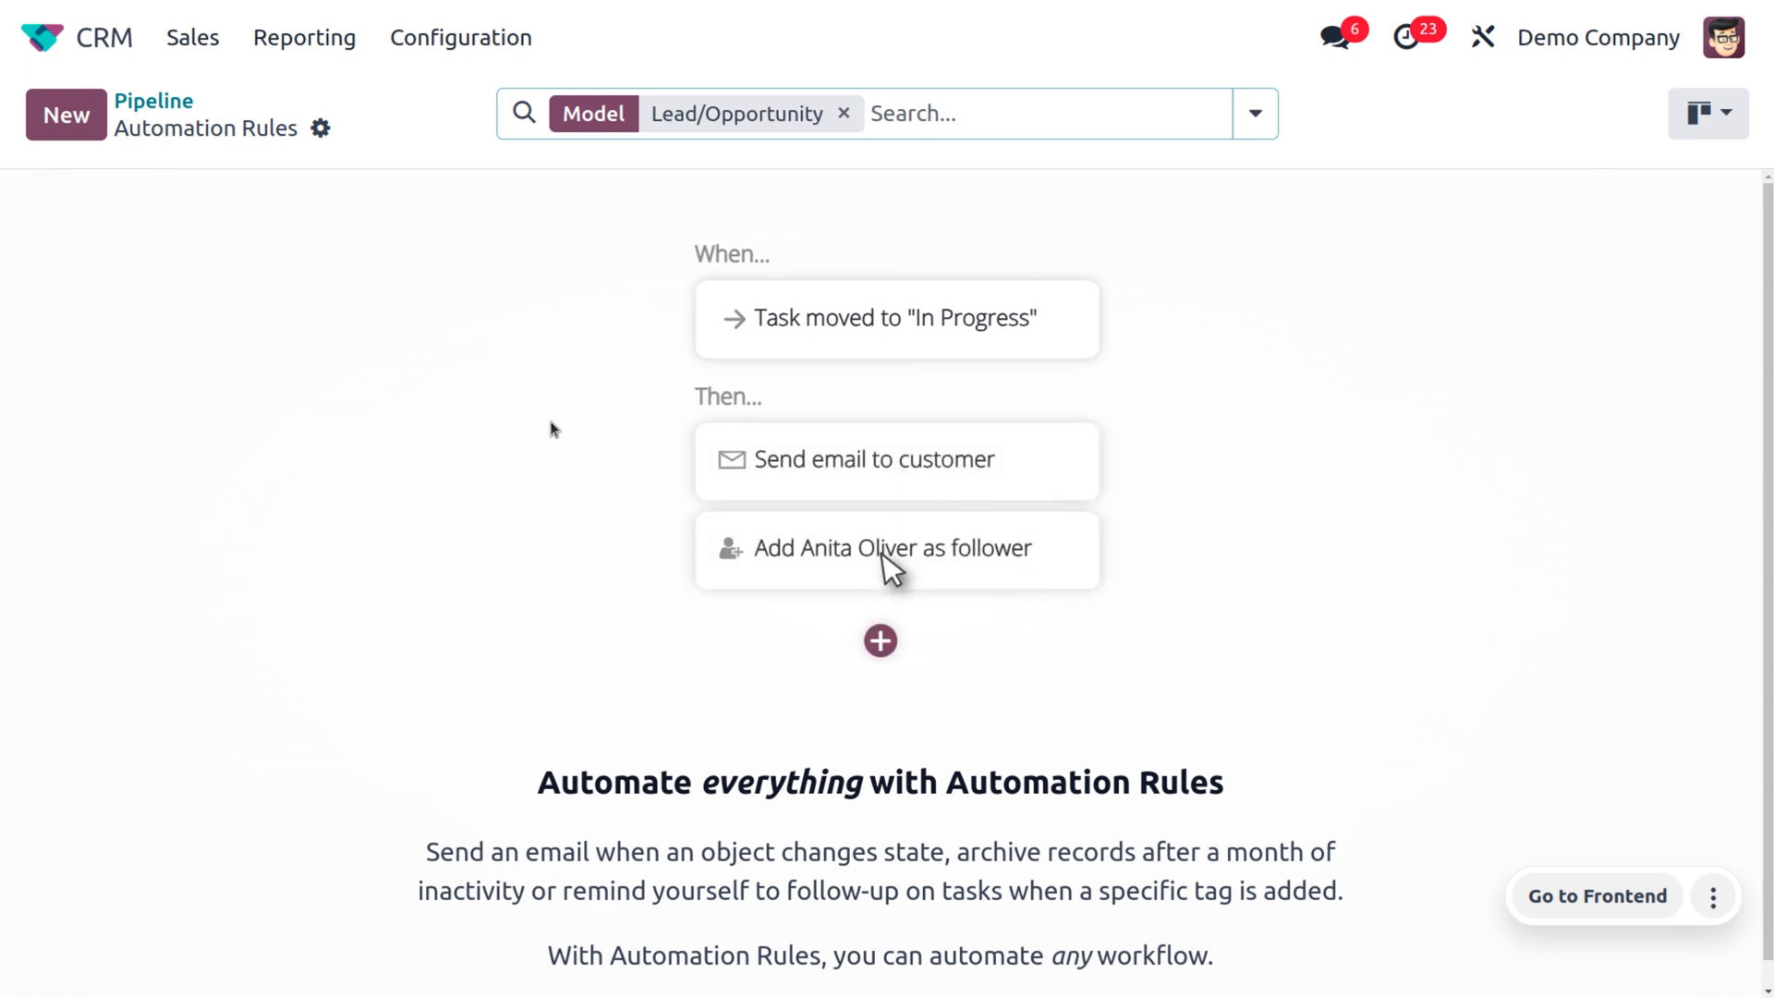
click(880, 640)
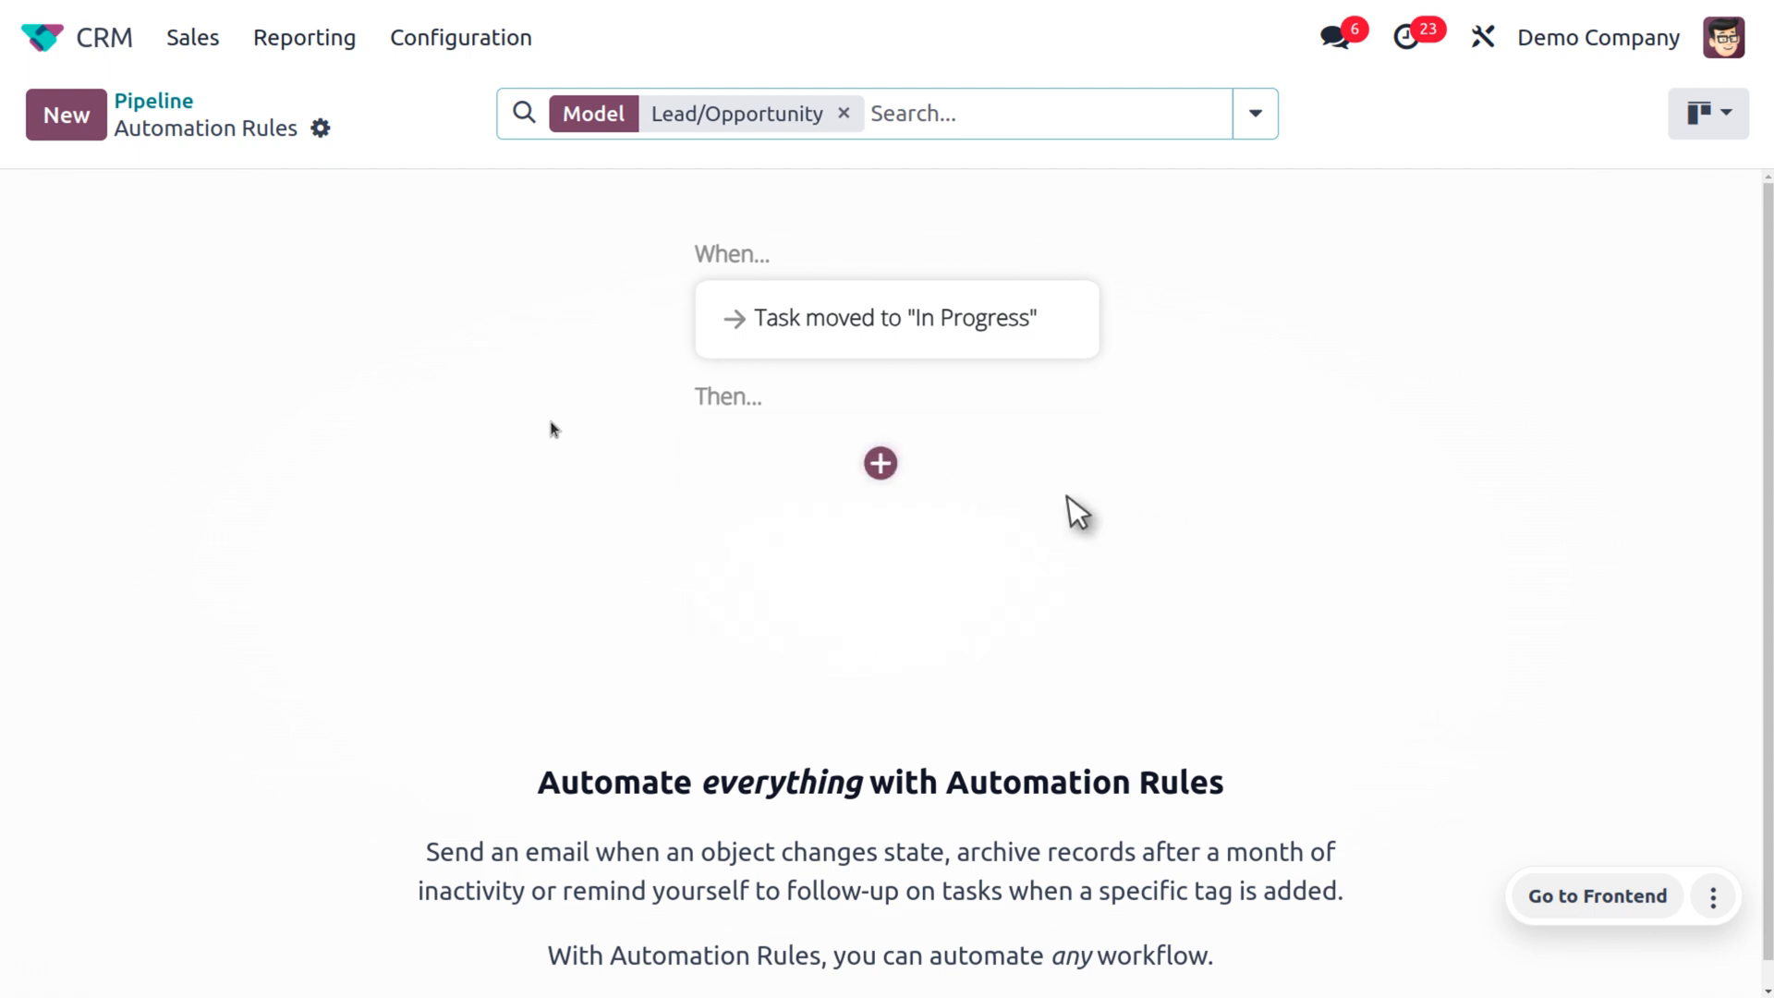
click(881, 463)
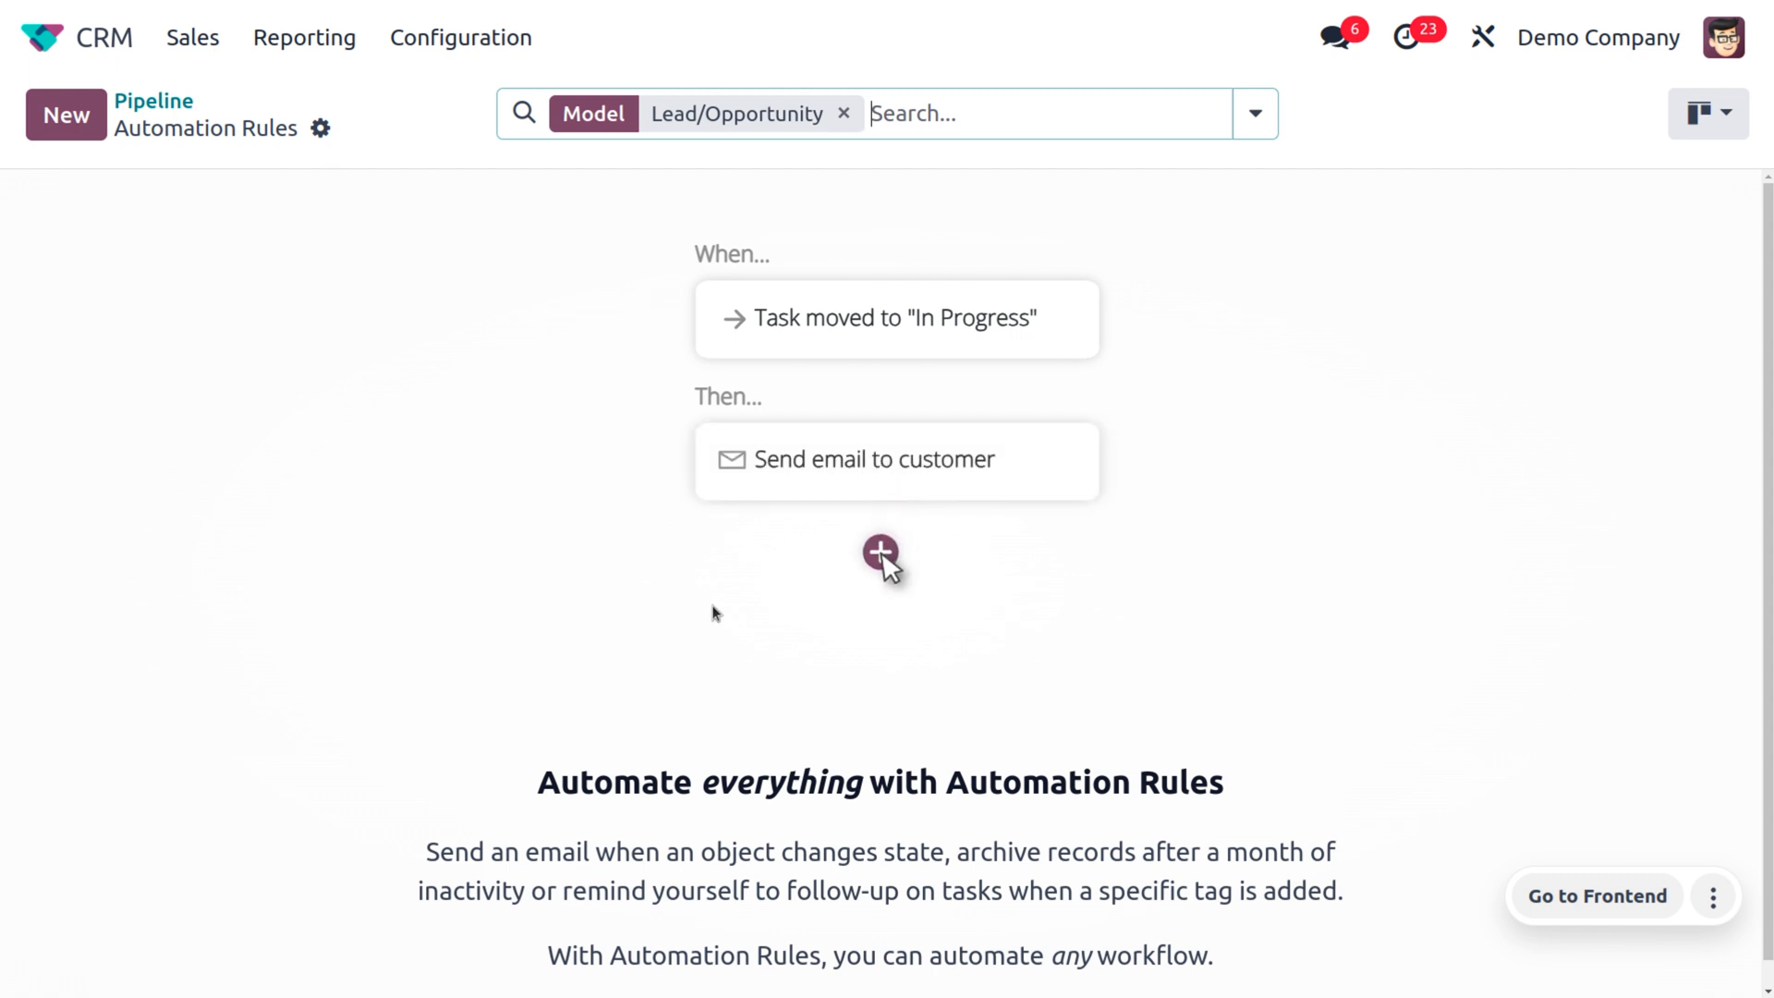
click(881, 555)
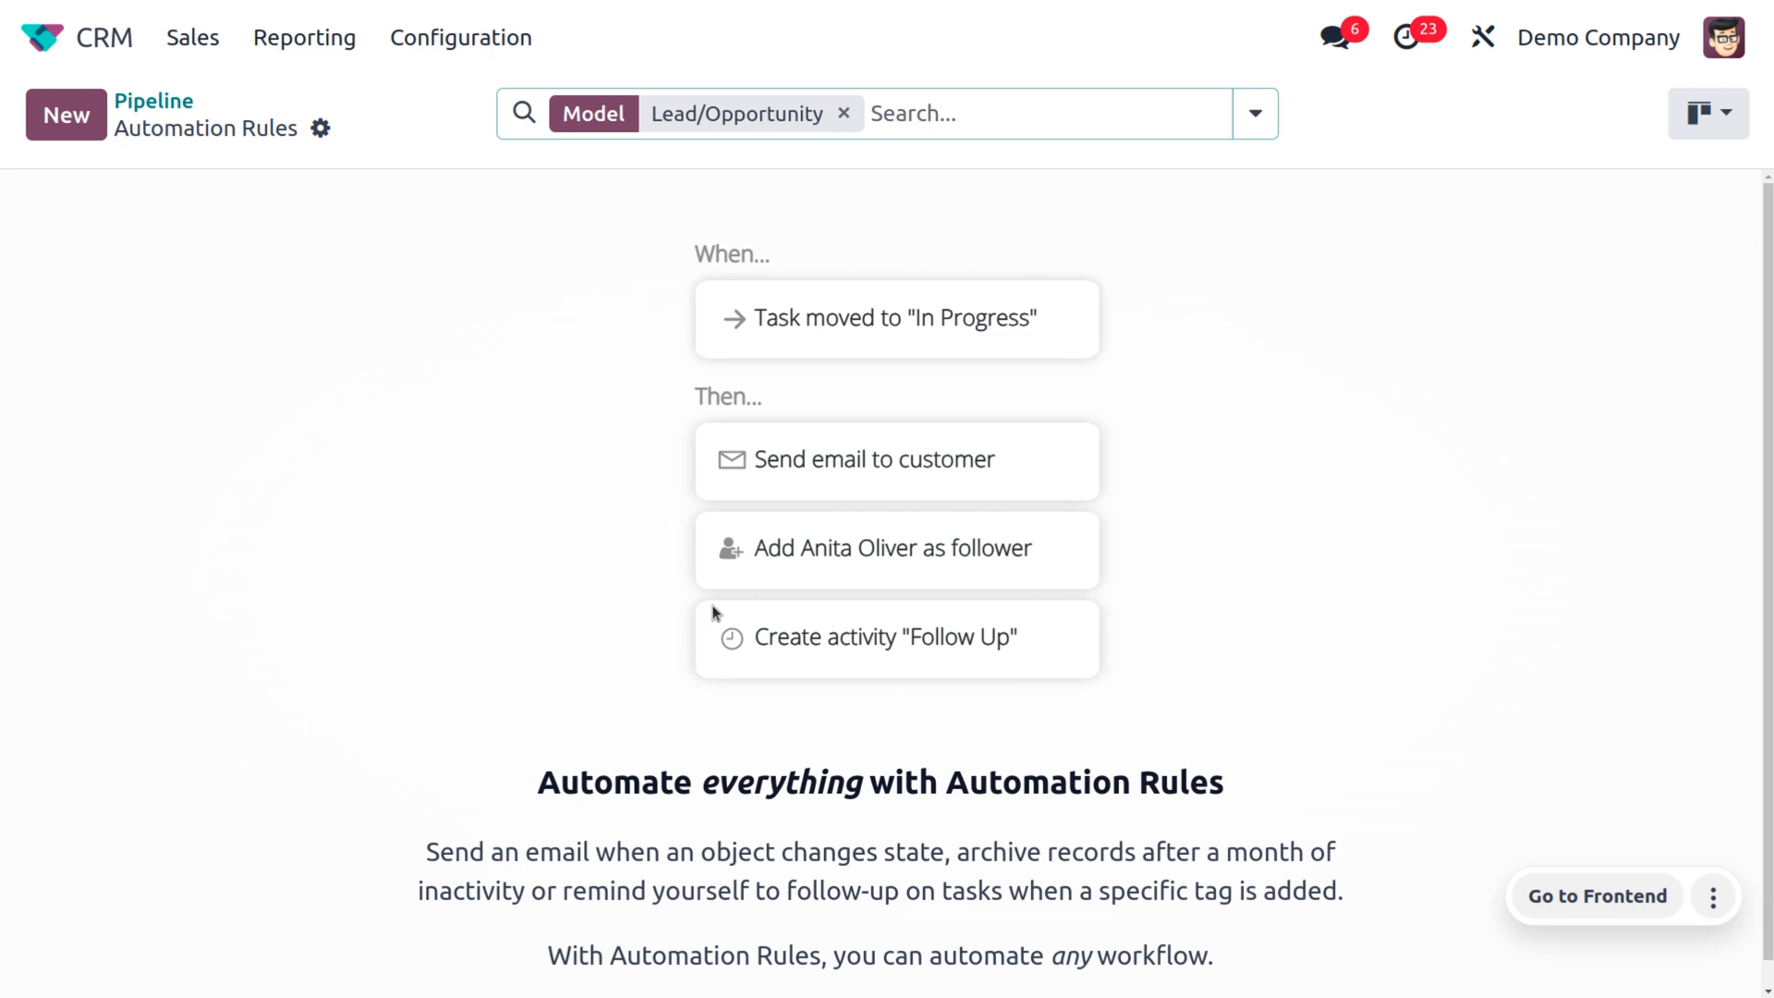
click(65, 114)
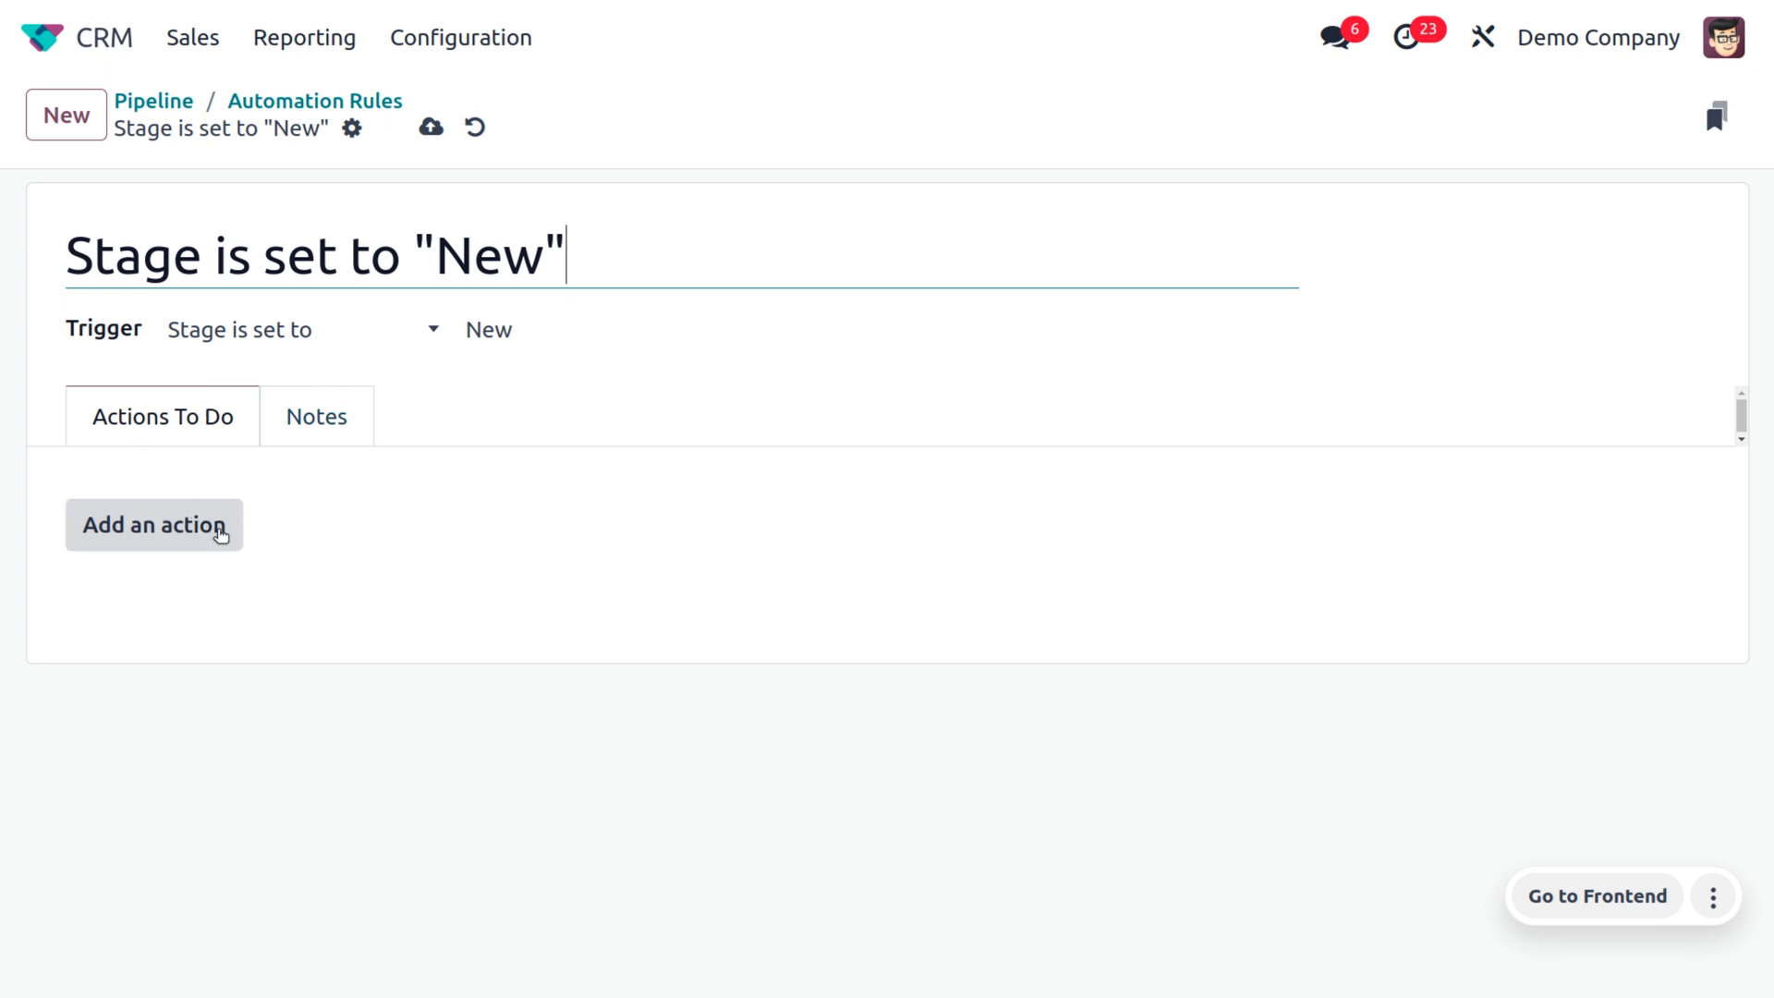
Add a Send Email action using the Welcome Demo template, sent as a message
click(154, 524)
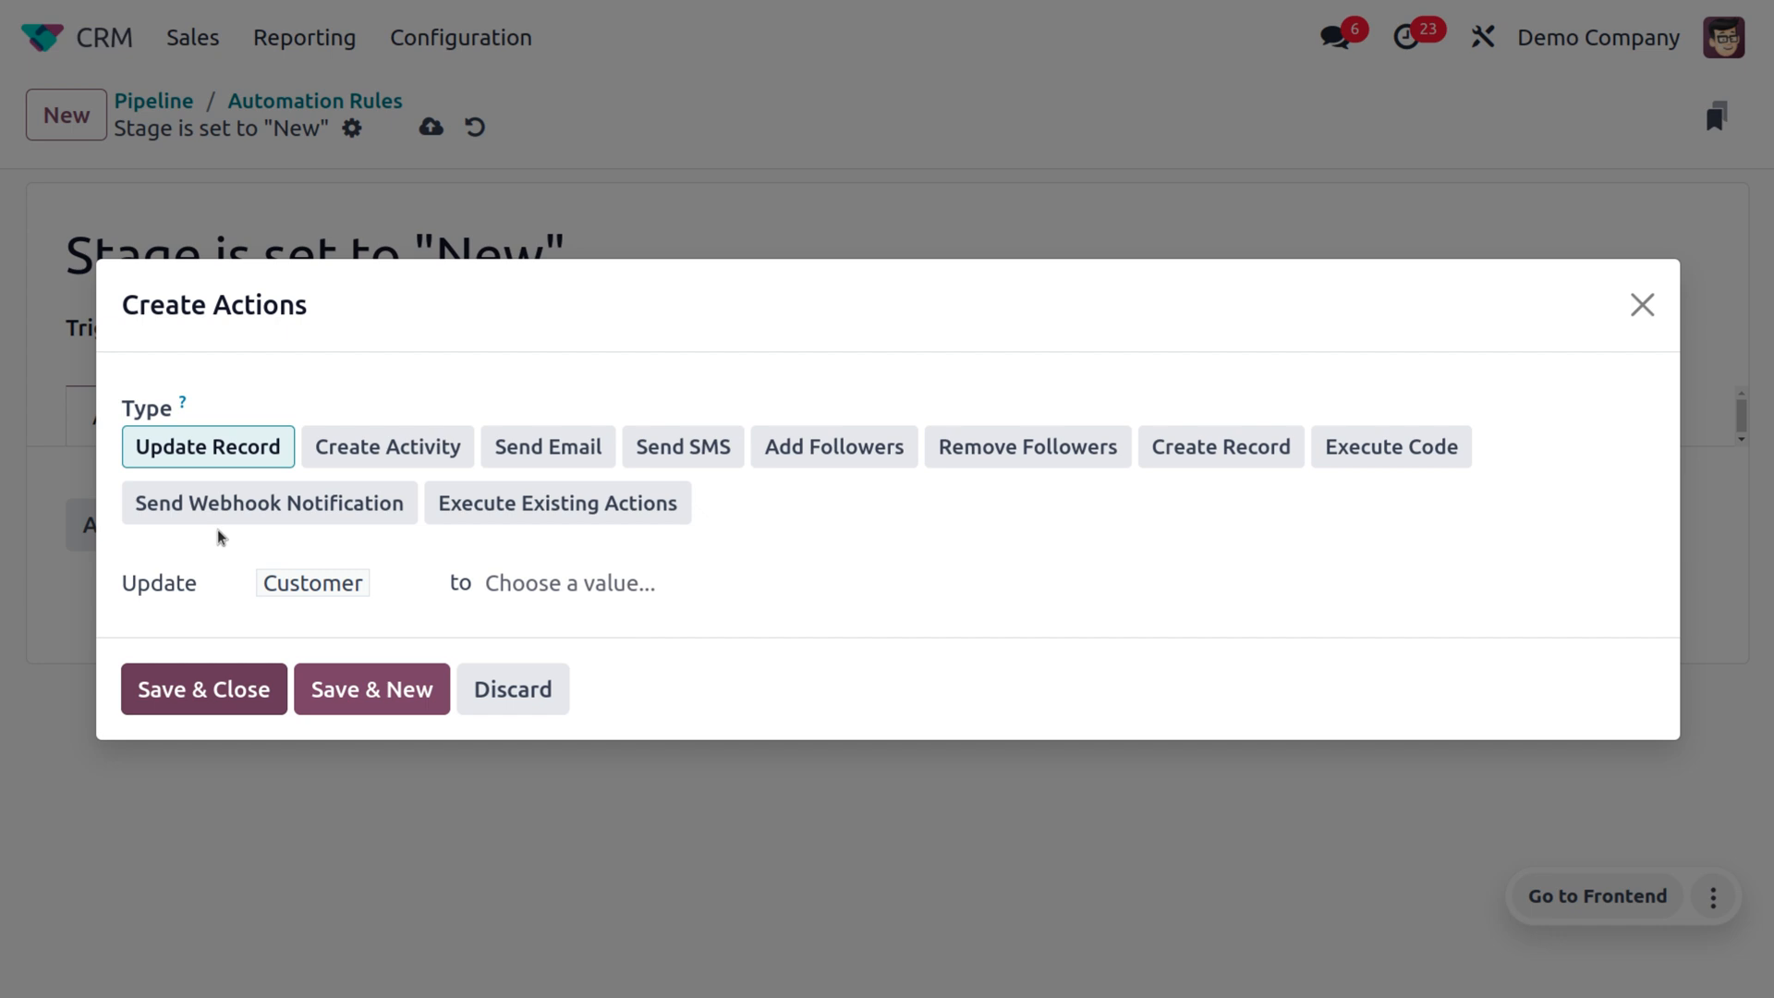
mouse_move(506, 439)
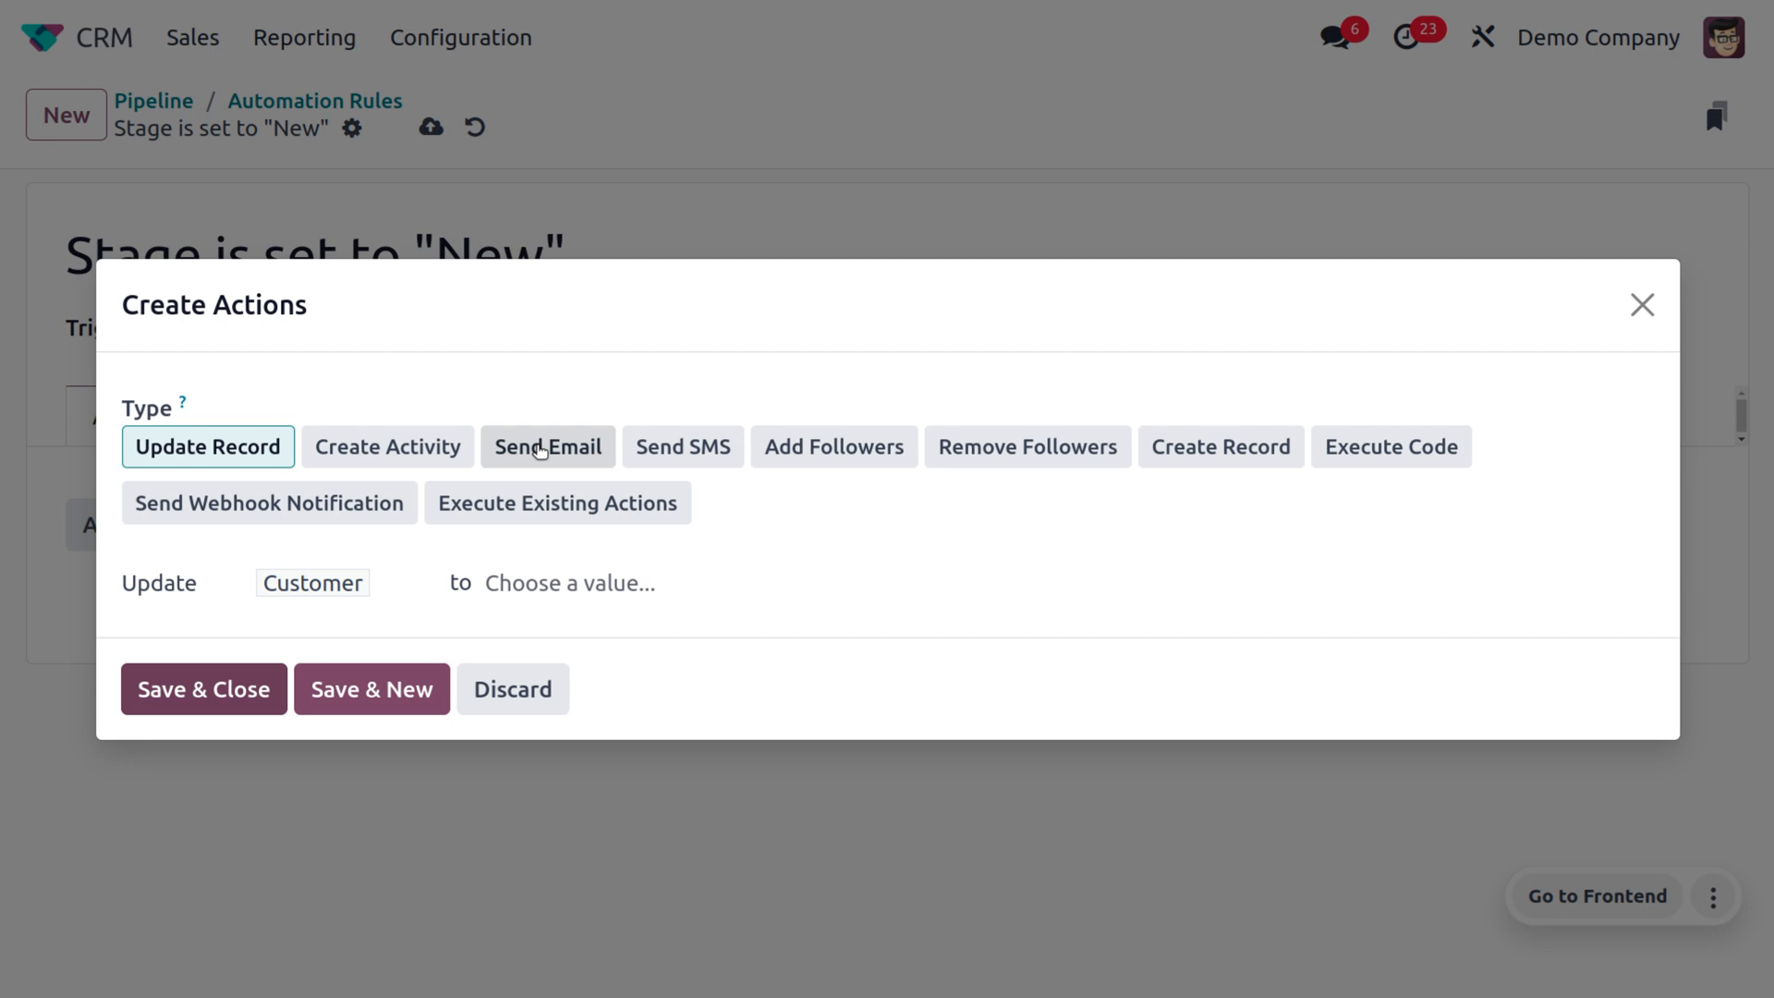
click(204, 690)
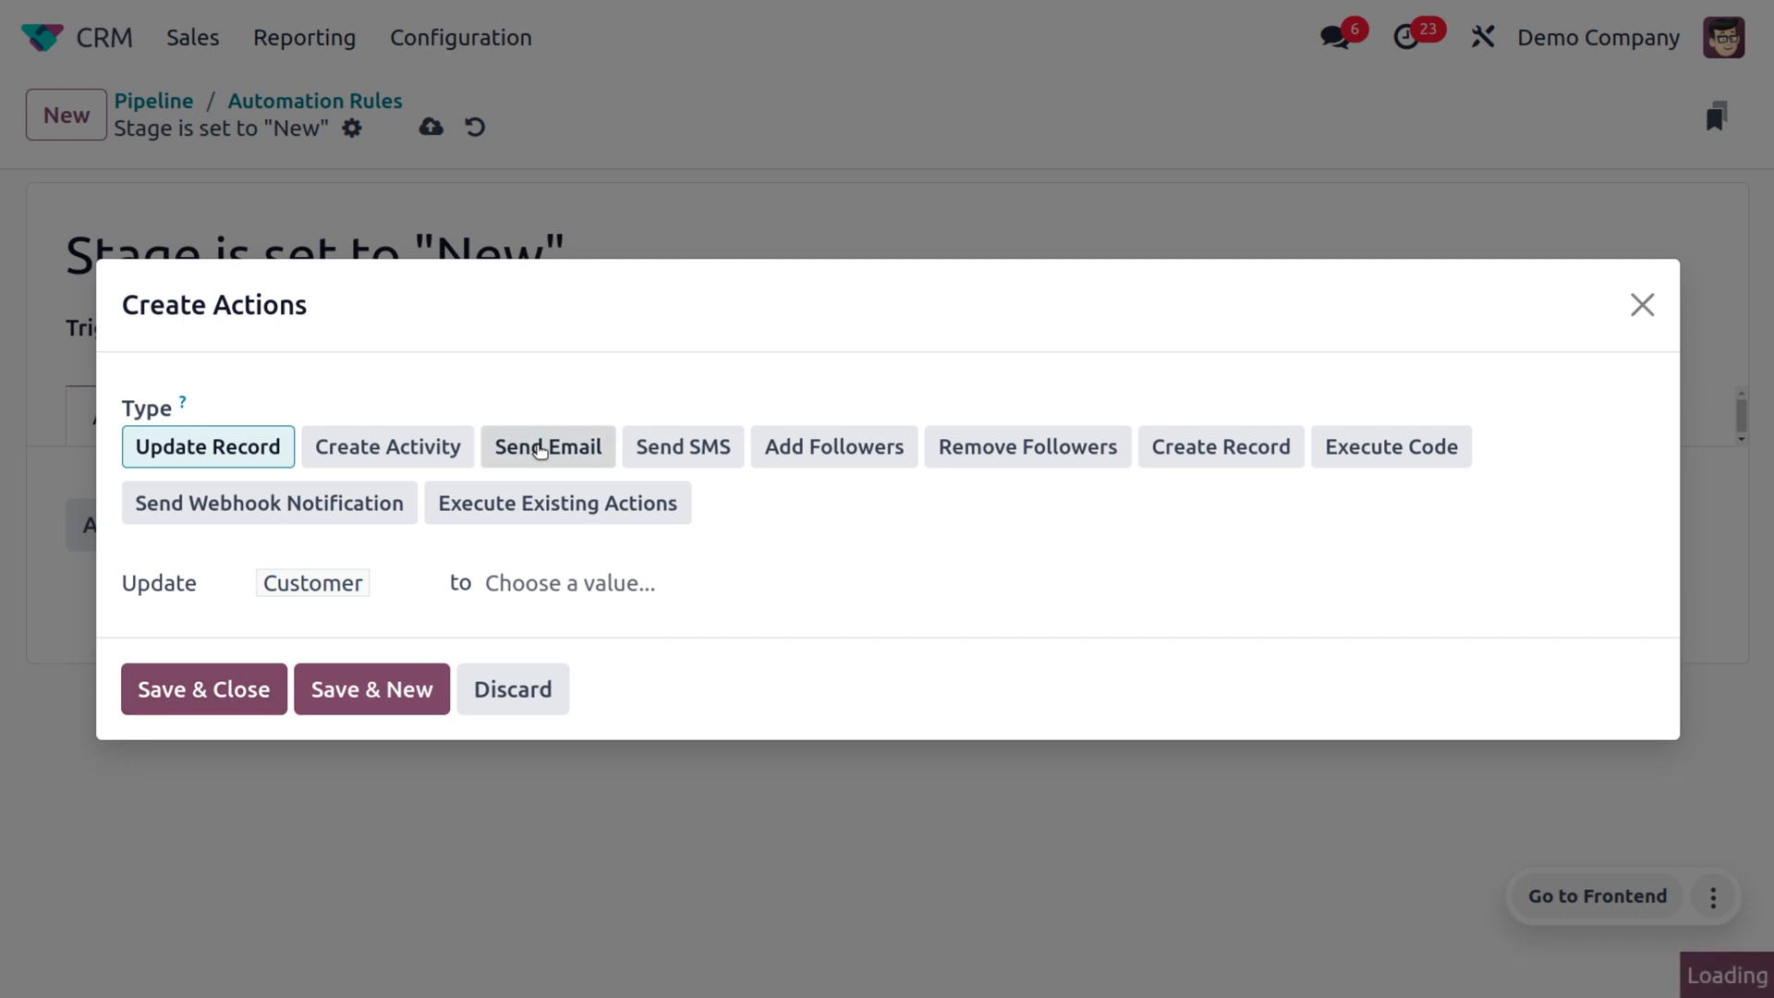
click(548, 446)
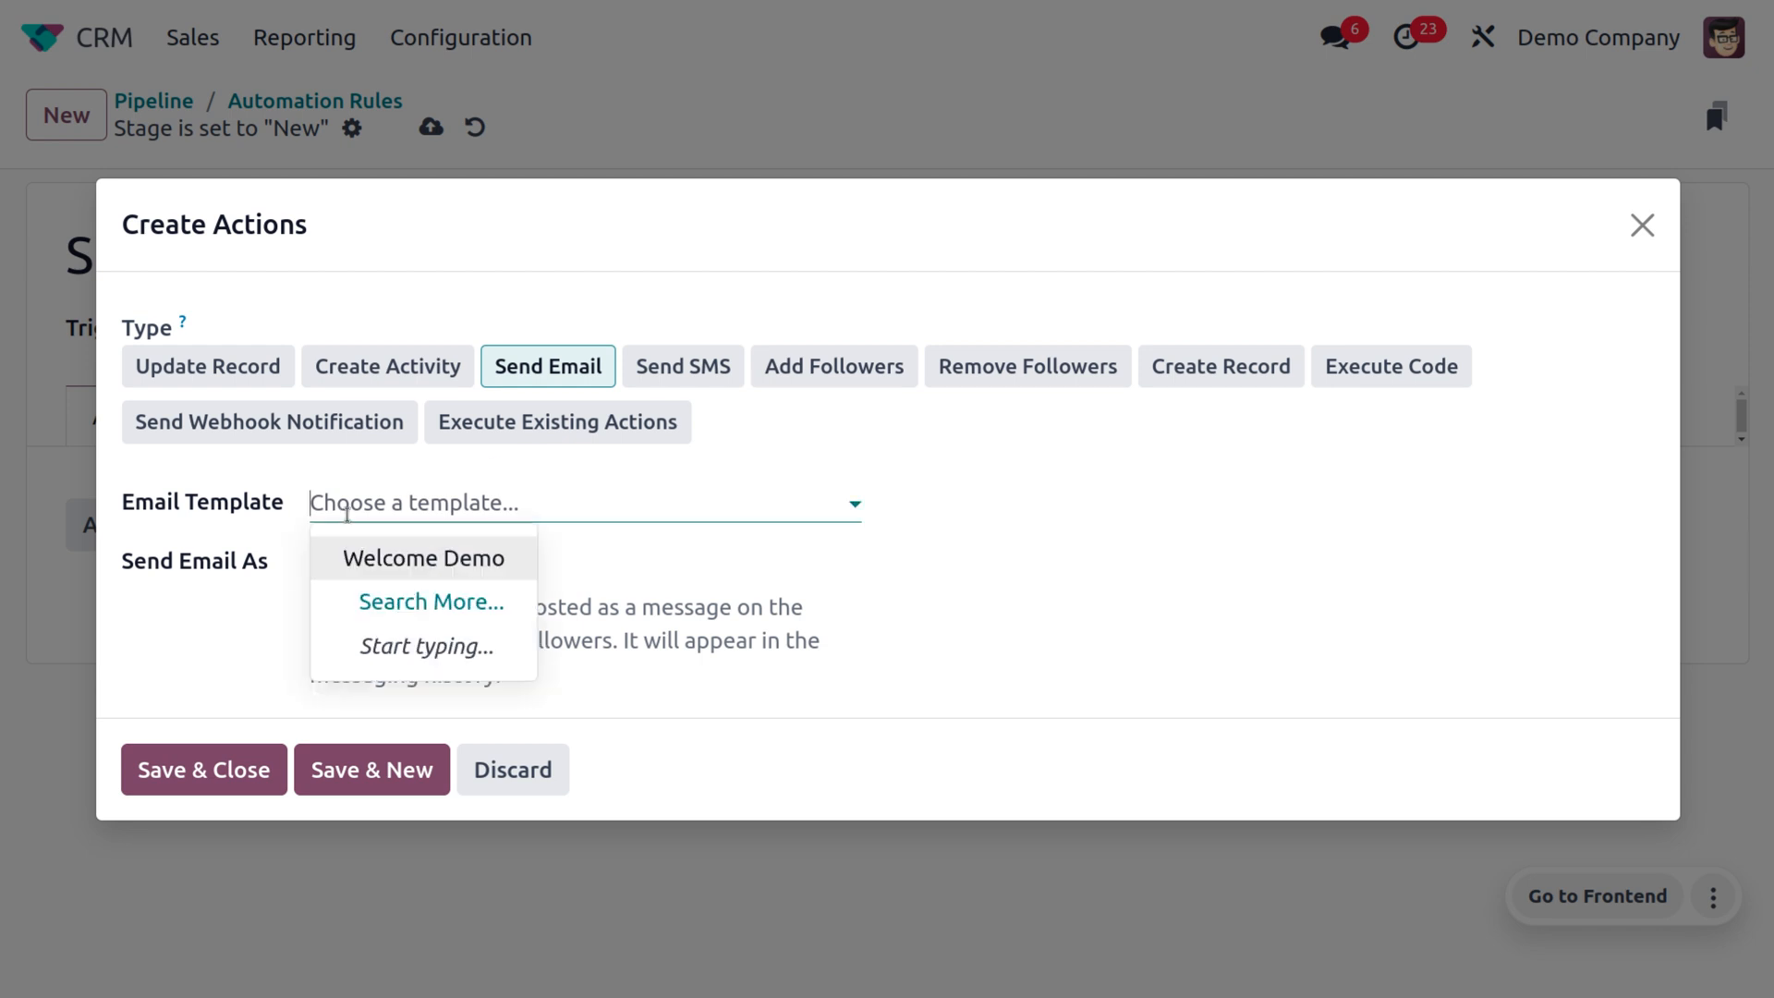
click(423, 556)
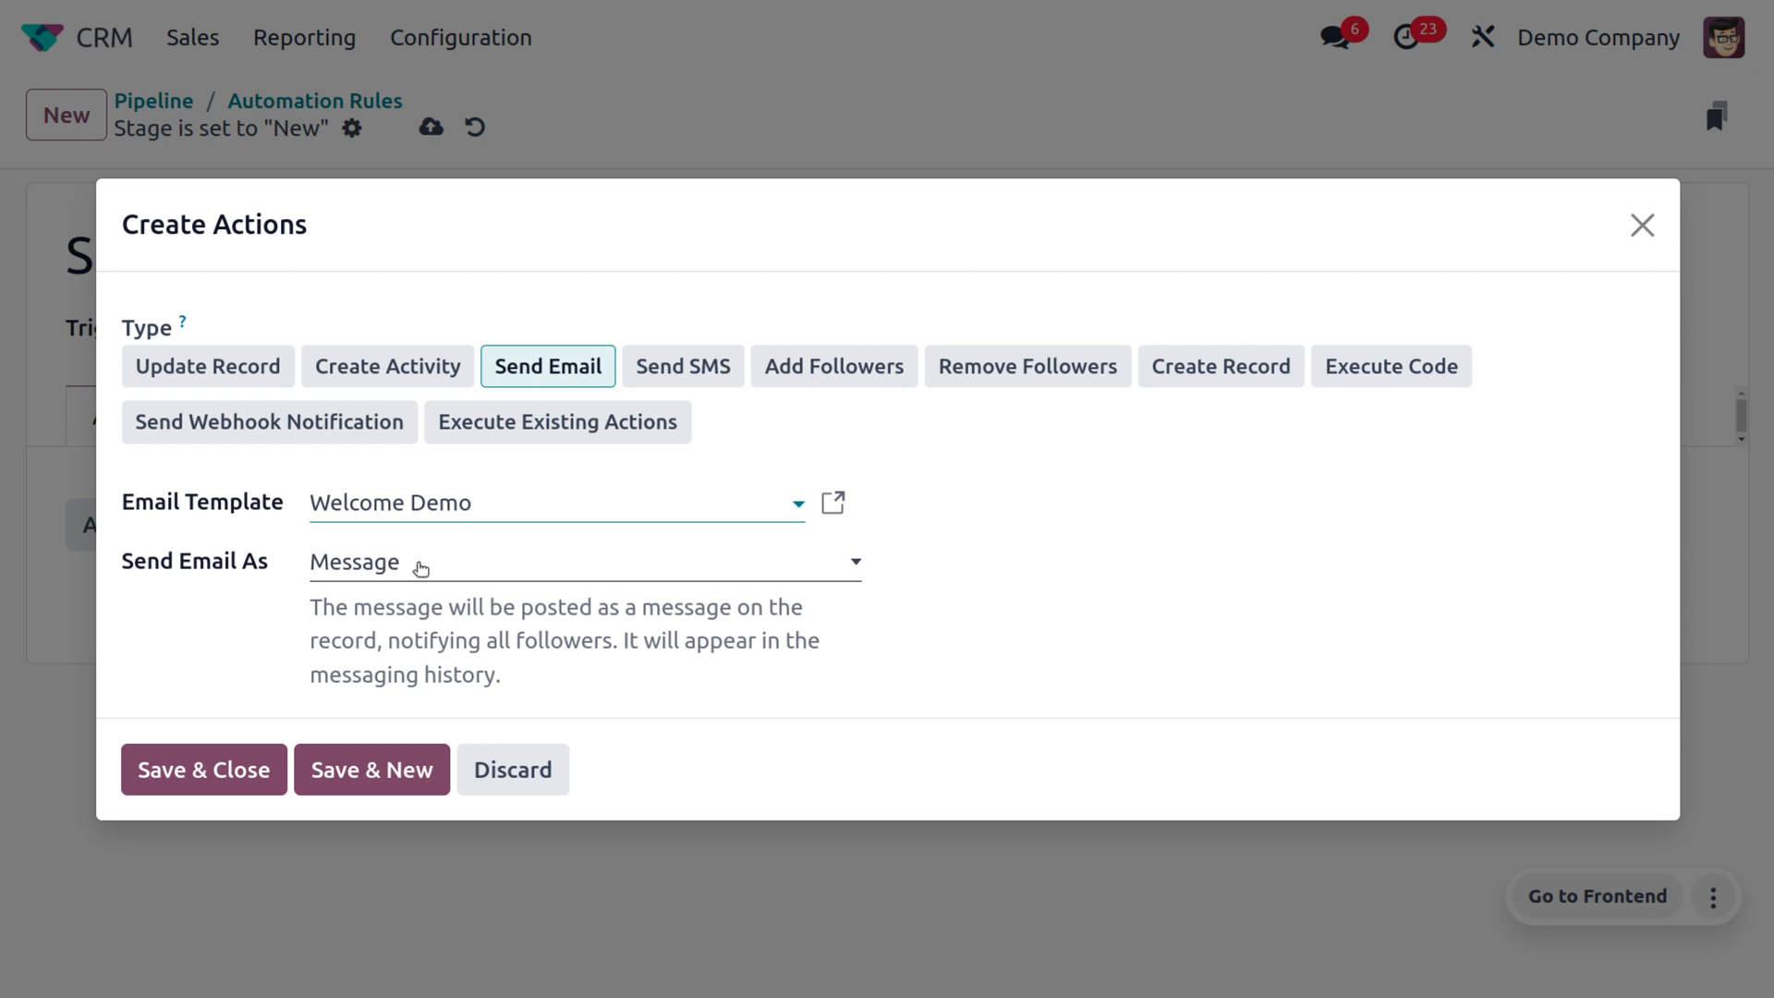
click(584, 562)
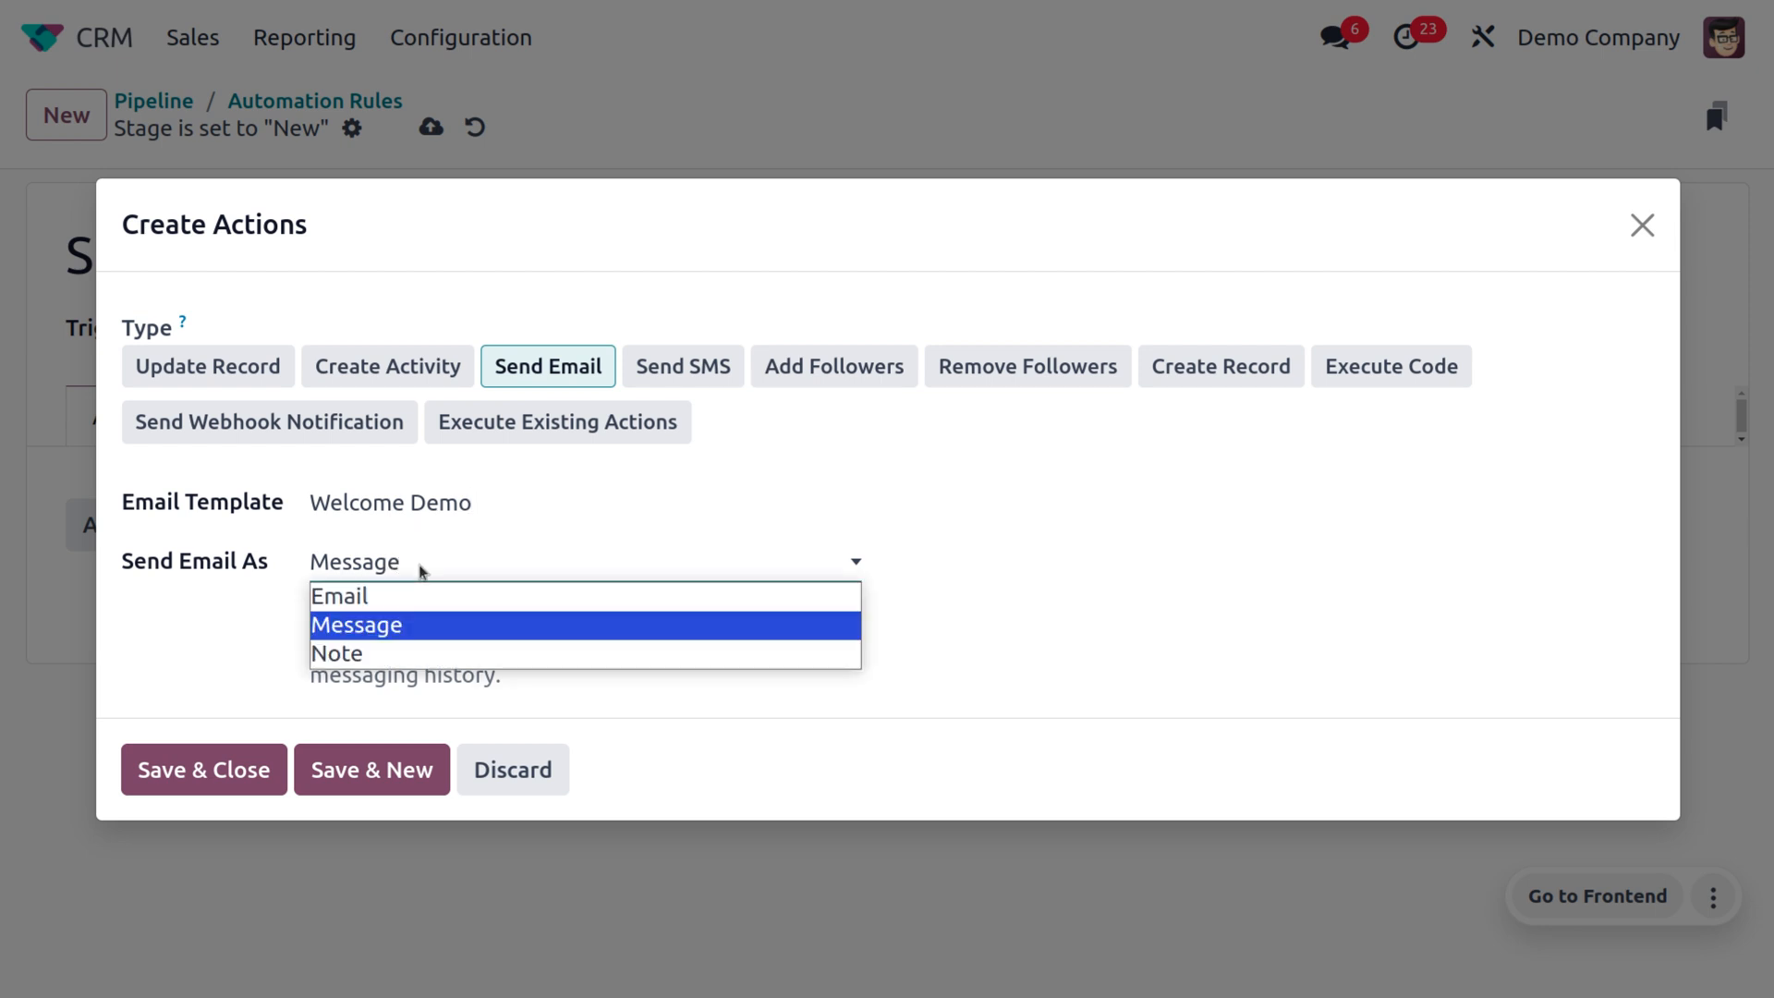
click(354, 624)
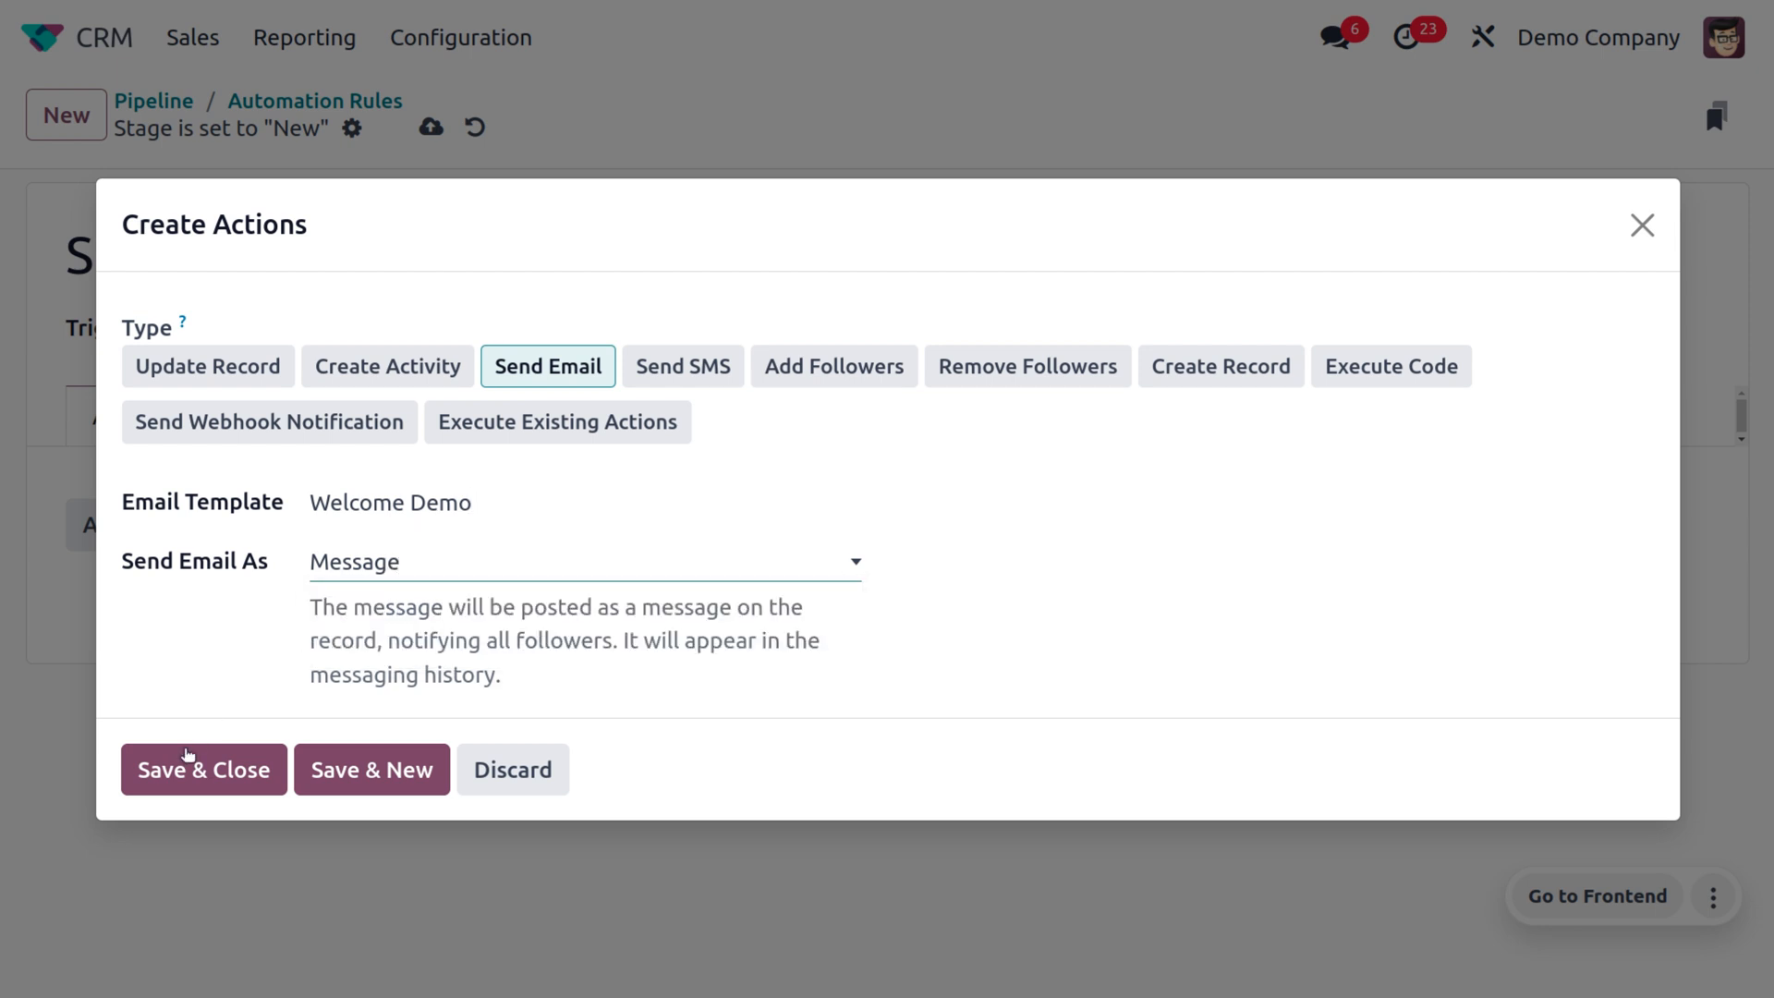
click(203, 770)
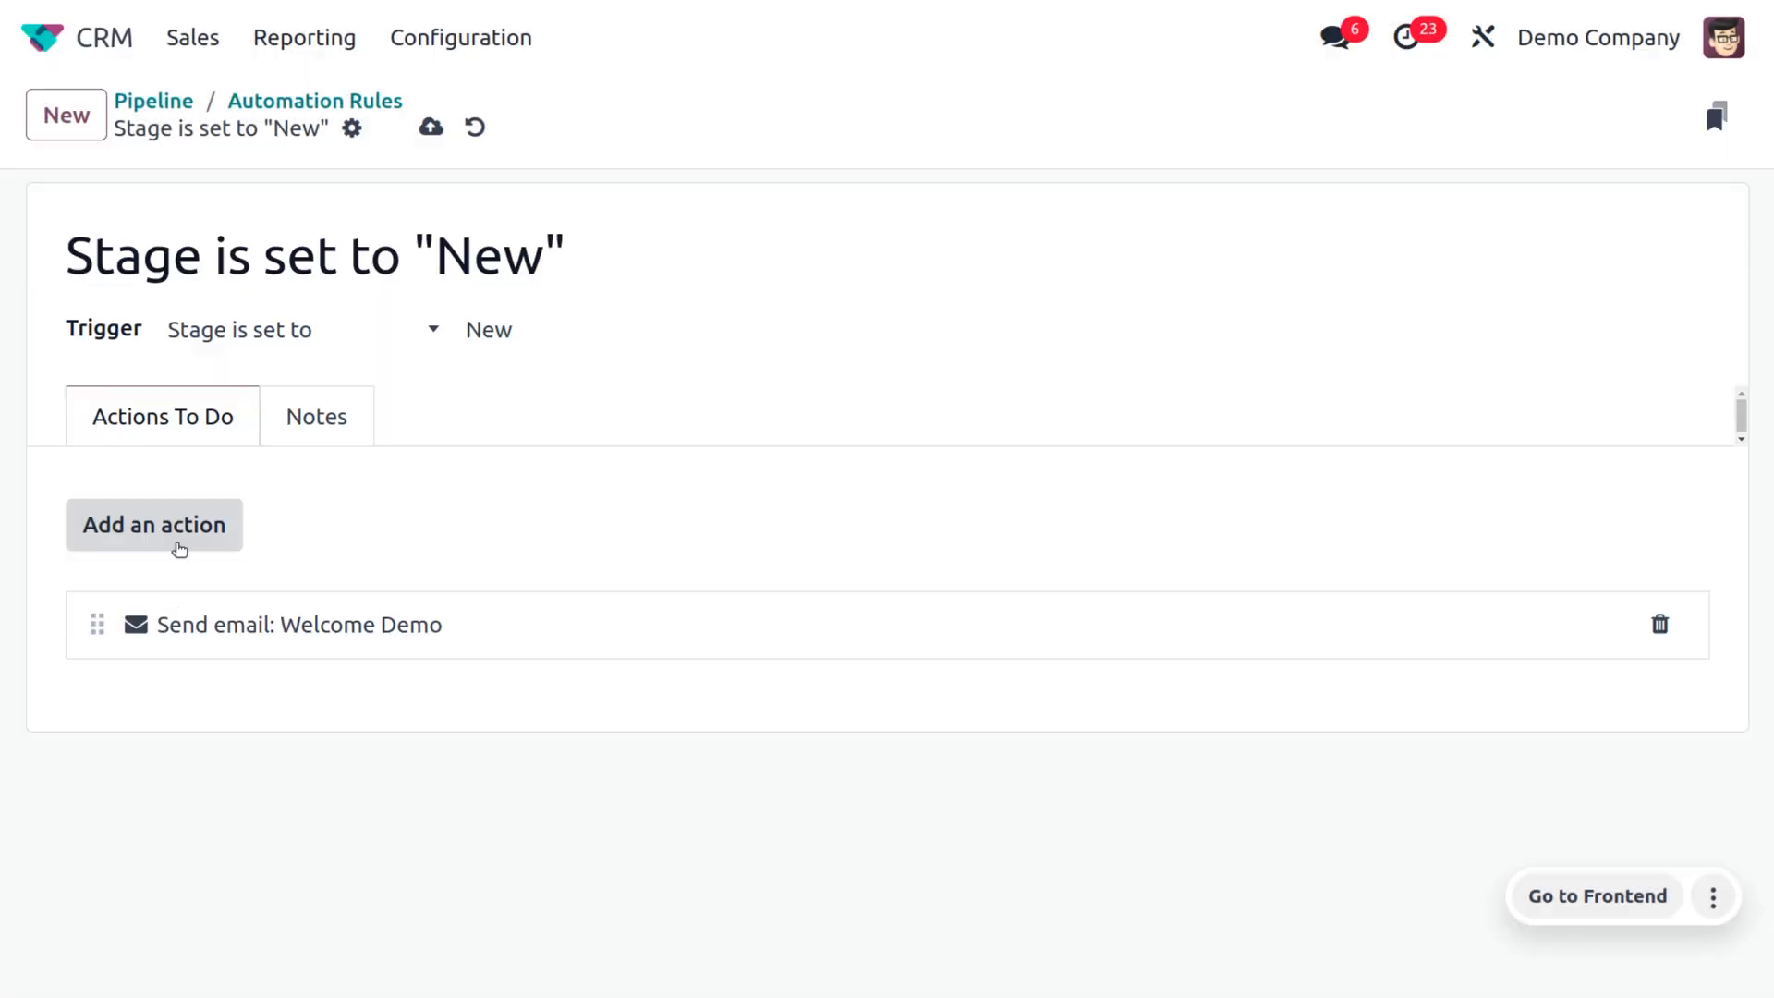
mouse_move(178, 543)
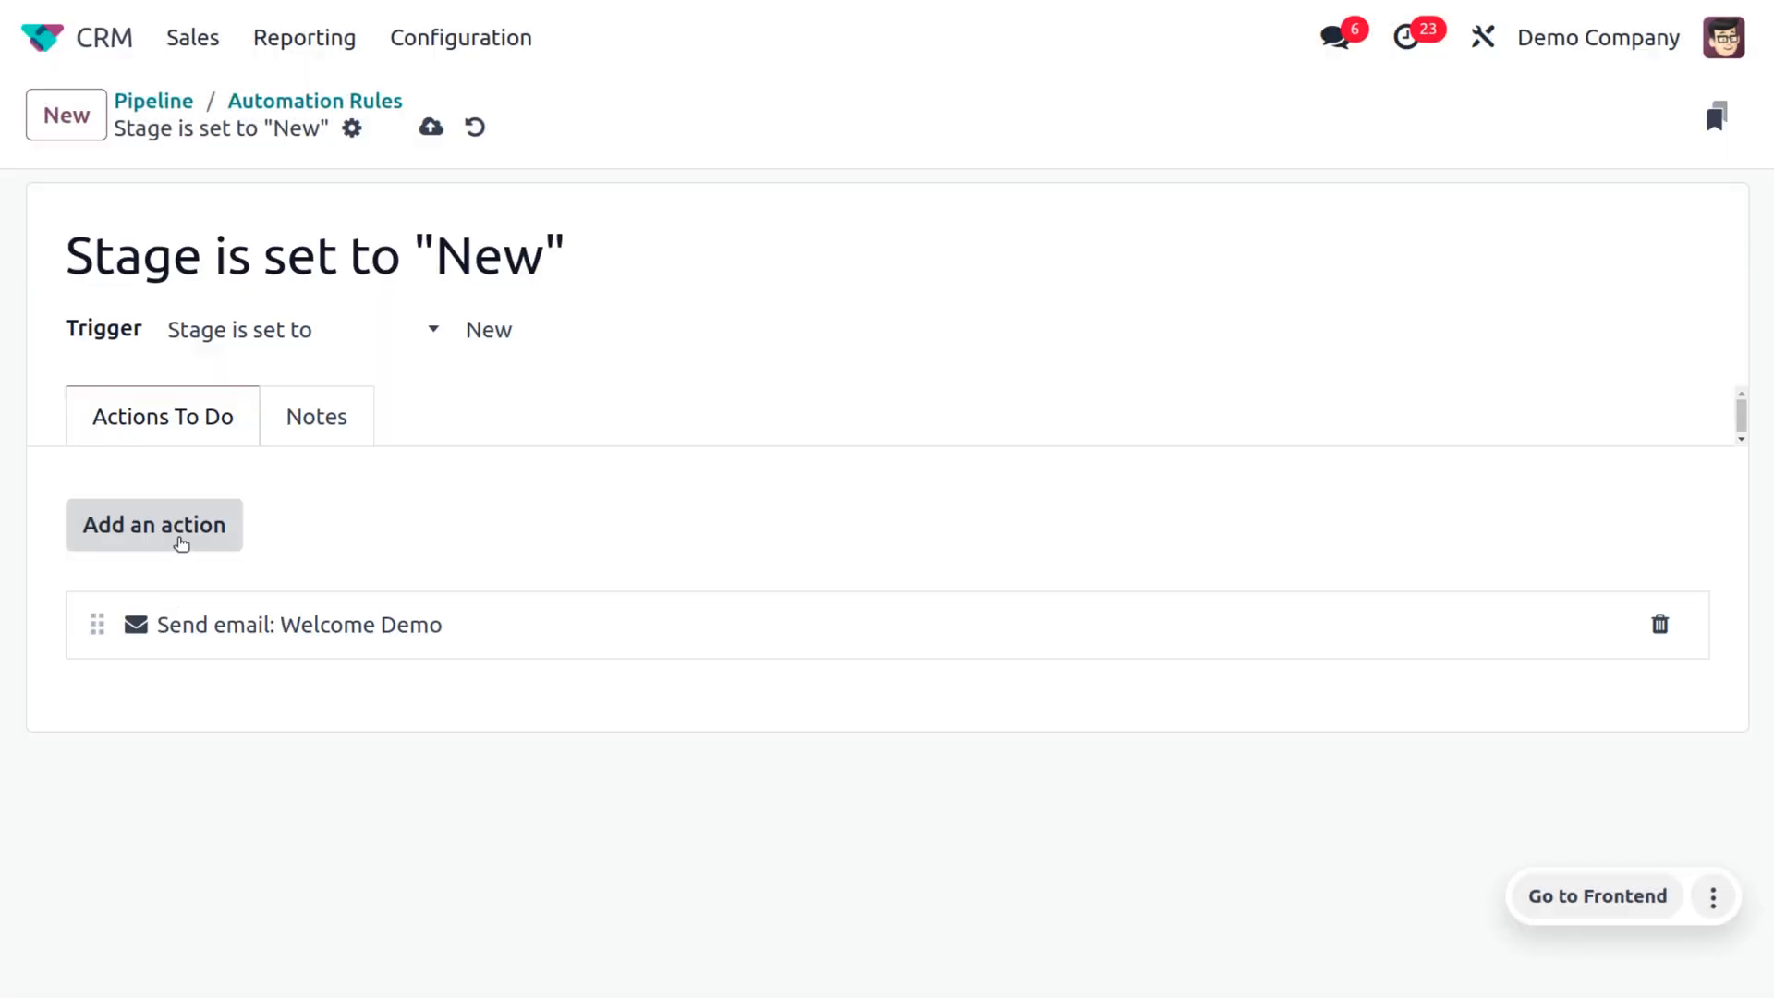
Add a Create Activity action: Call titled 'introduction call', assigned to Mitchell Admin
click(154, 524)
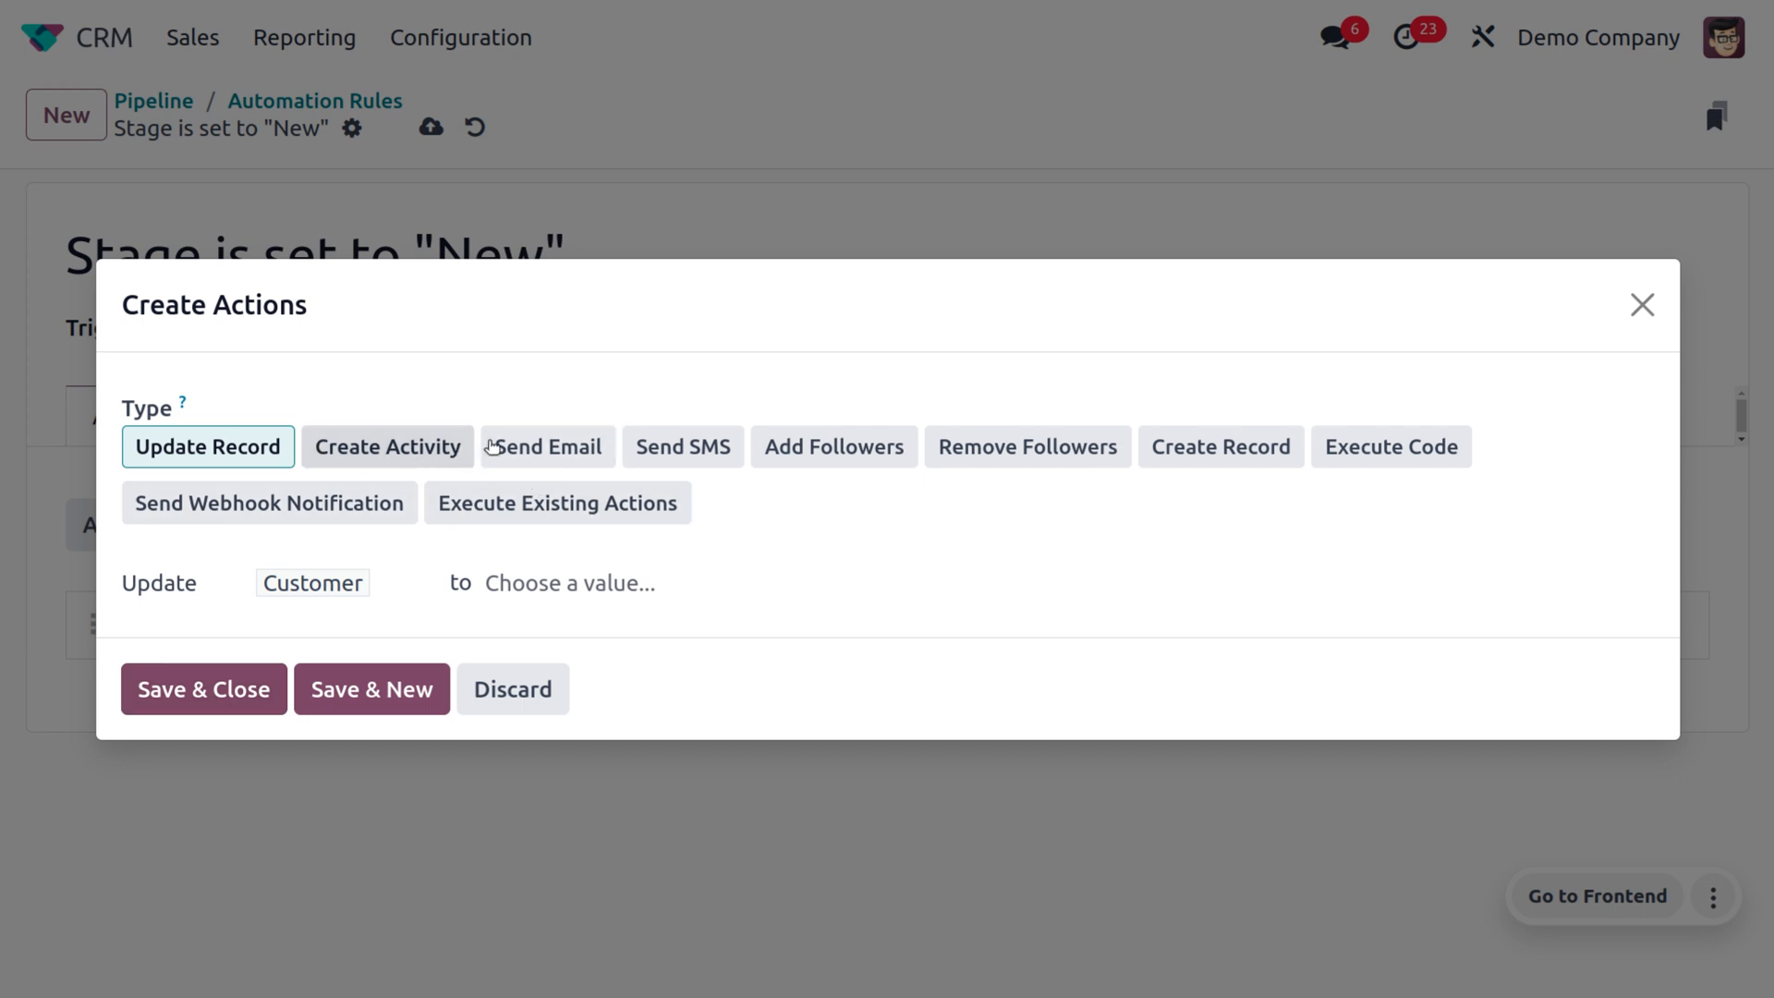
click(387, 445)
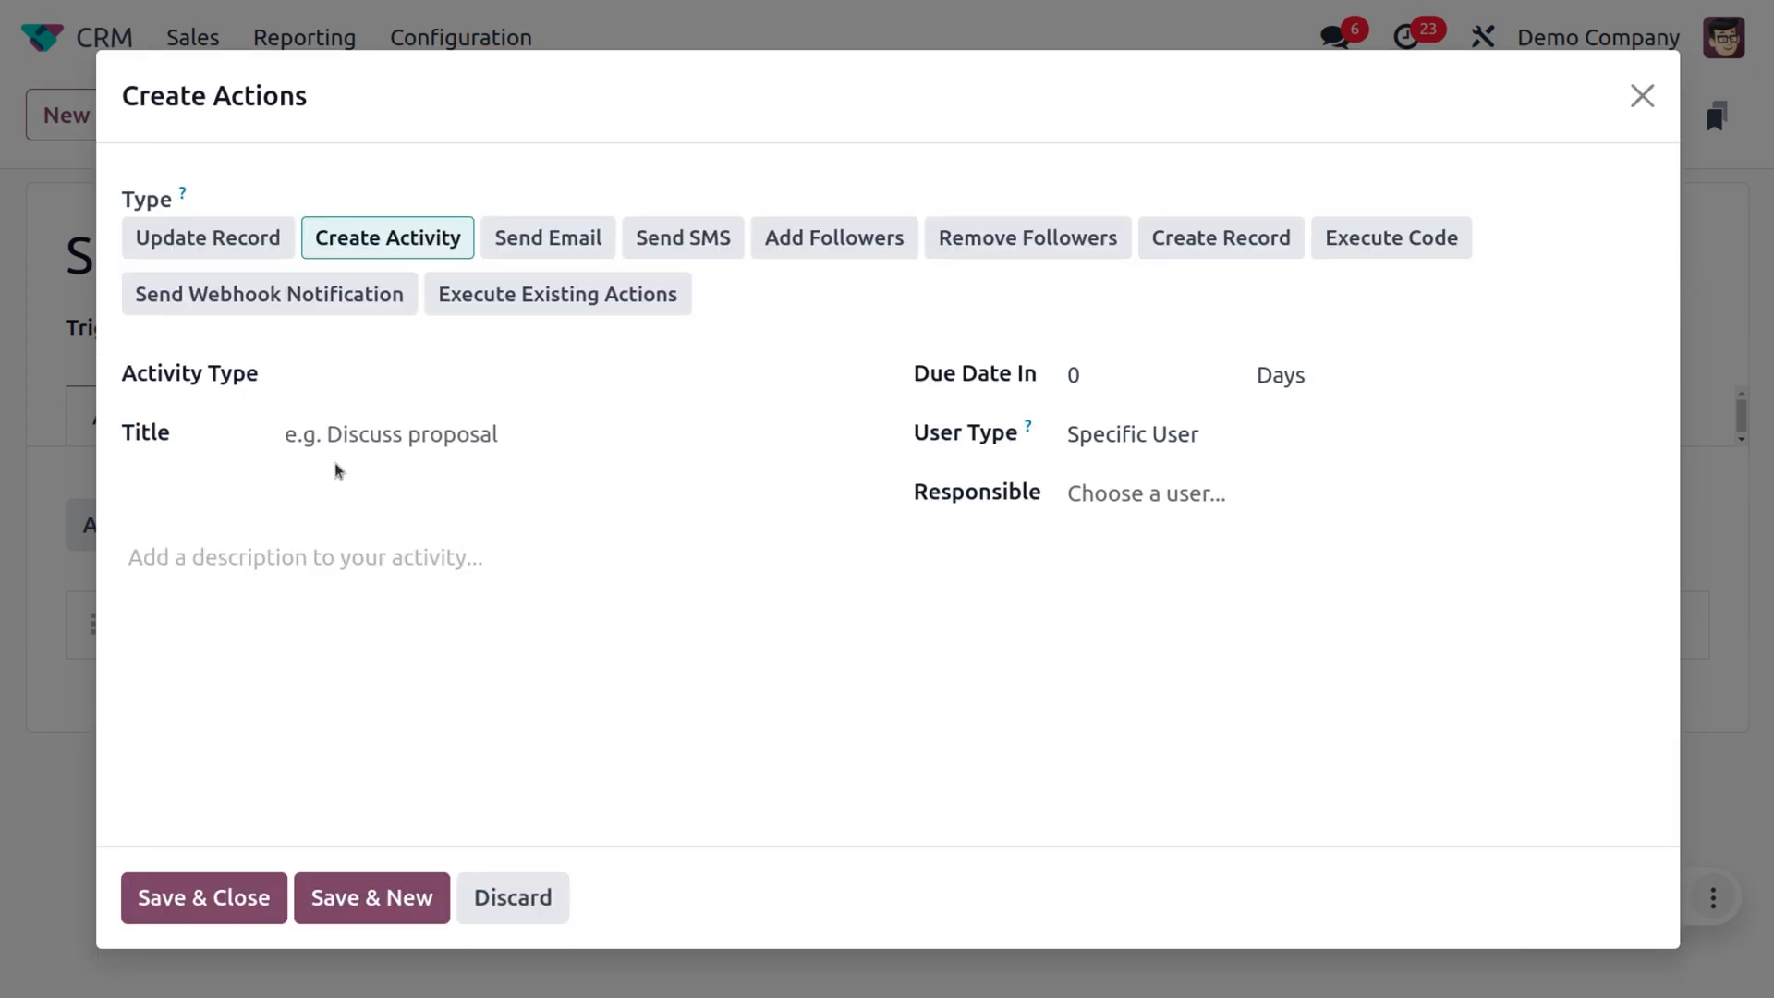
click(565, 374)
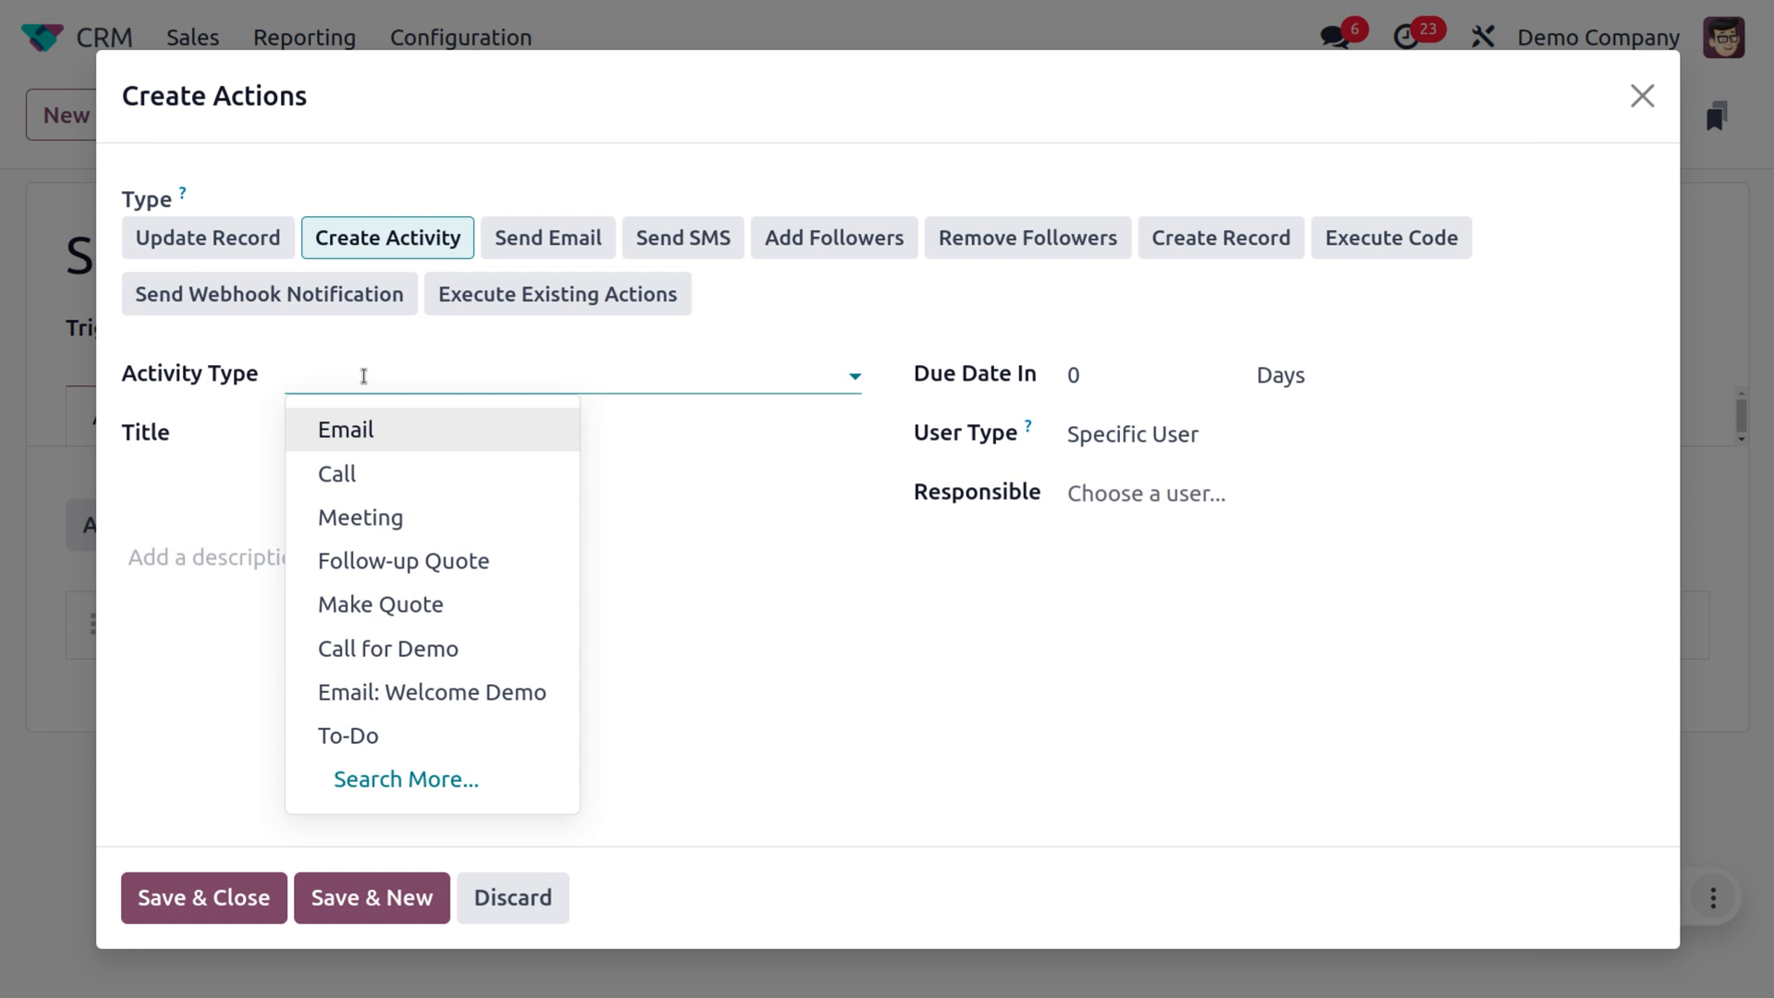
mouse_move(373, 473)
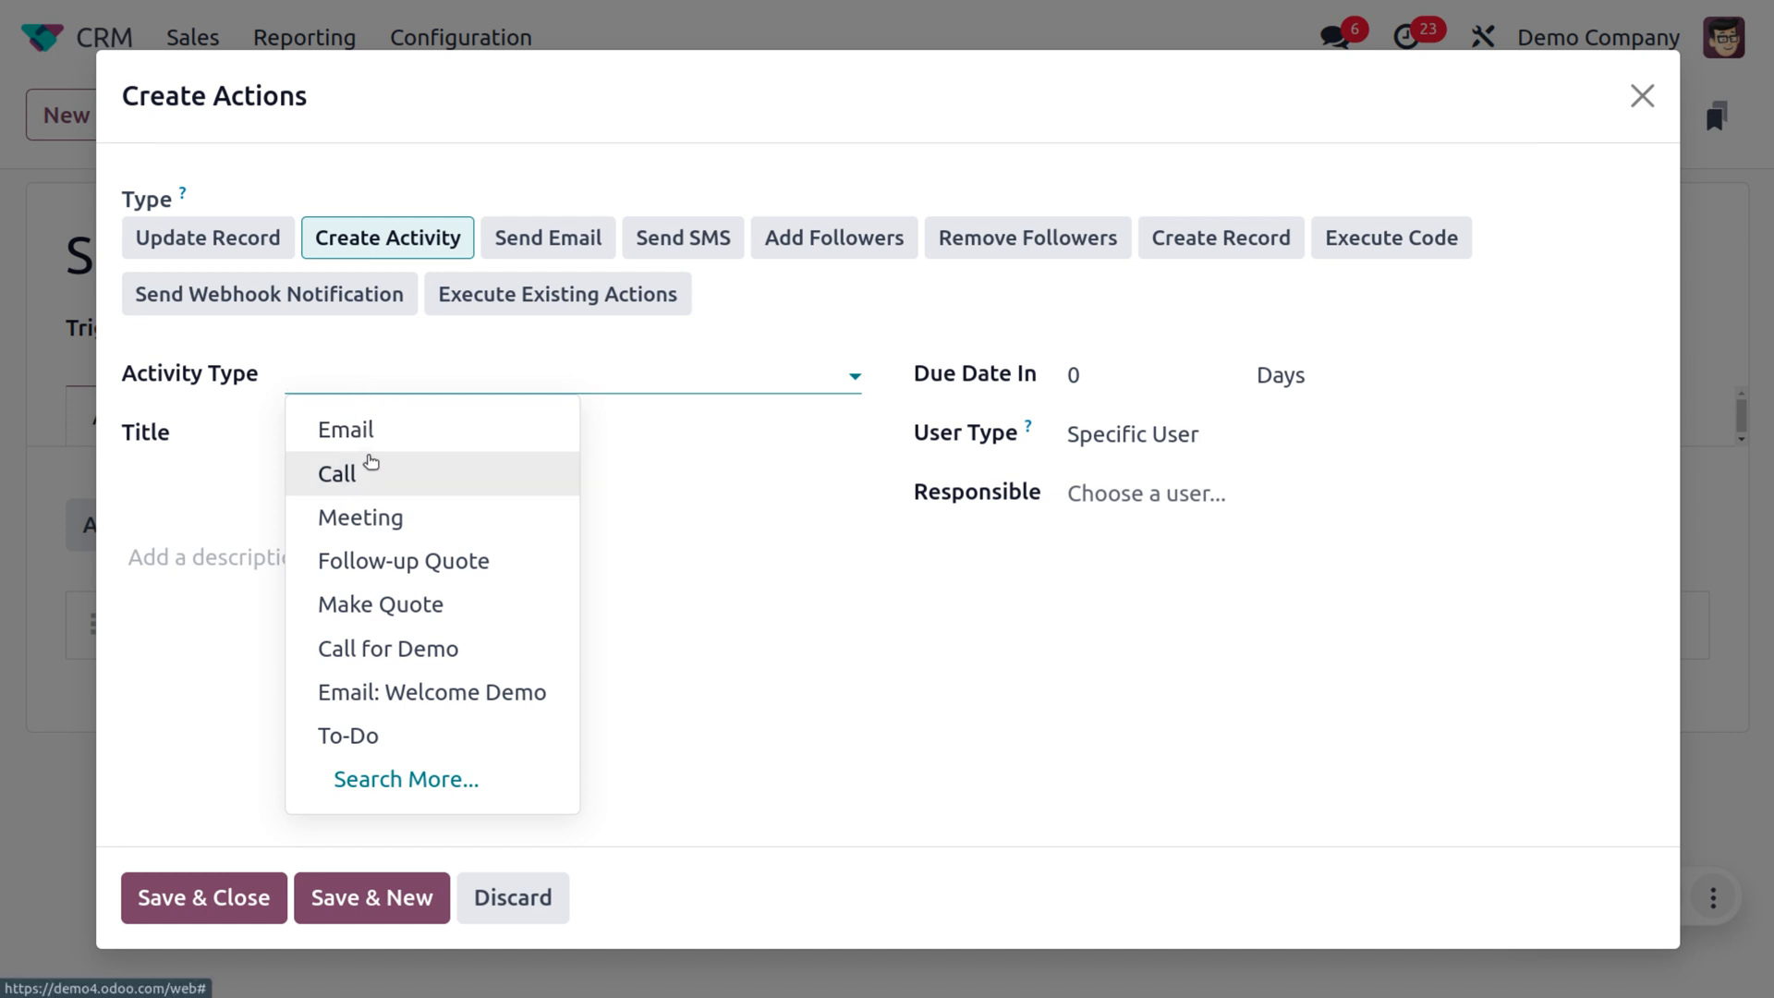
click(336, 473)
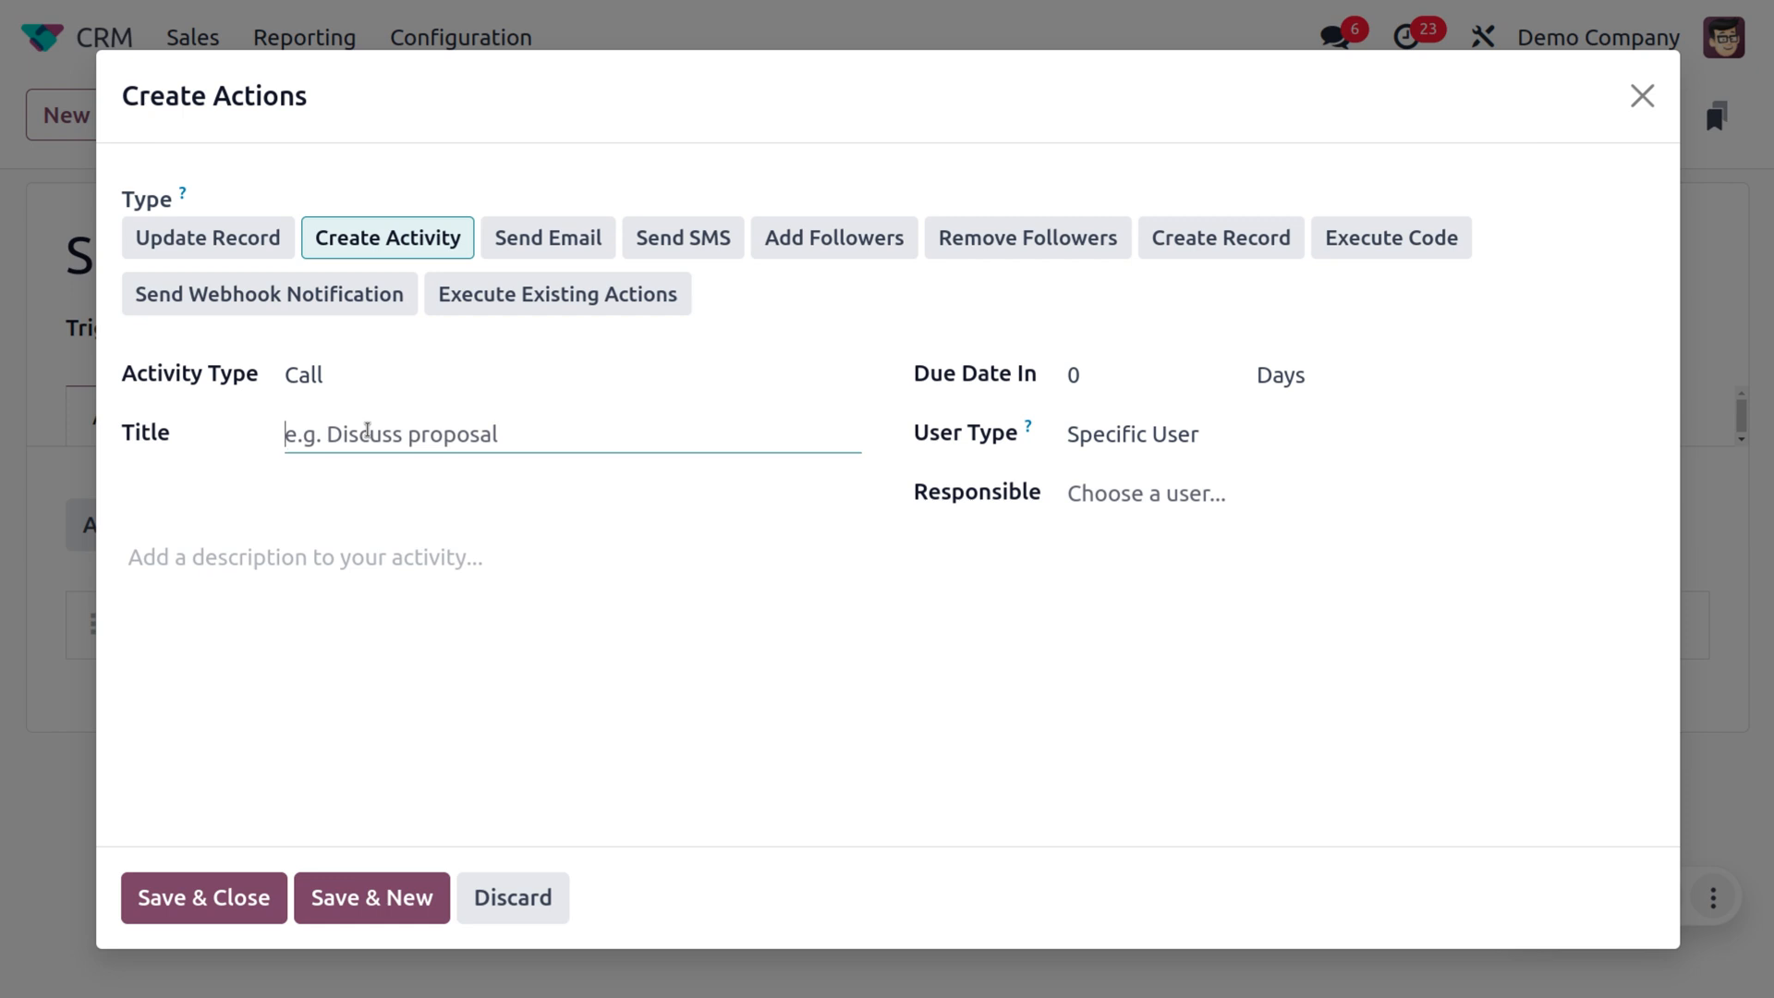
text(introduction)
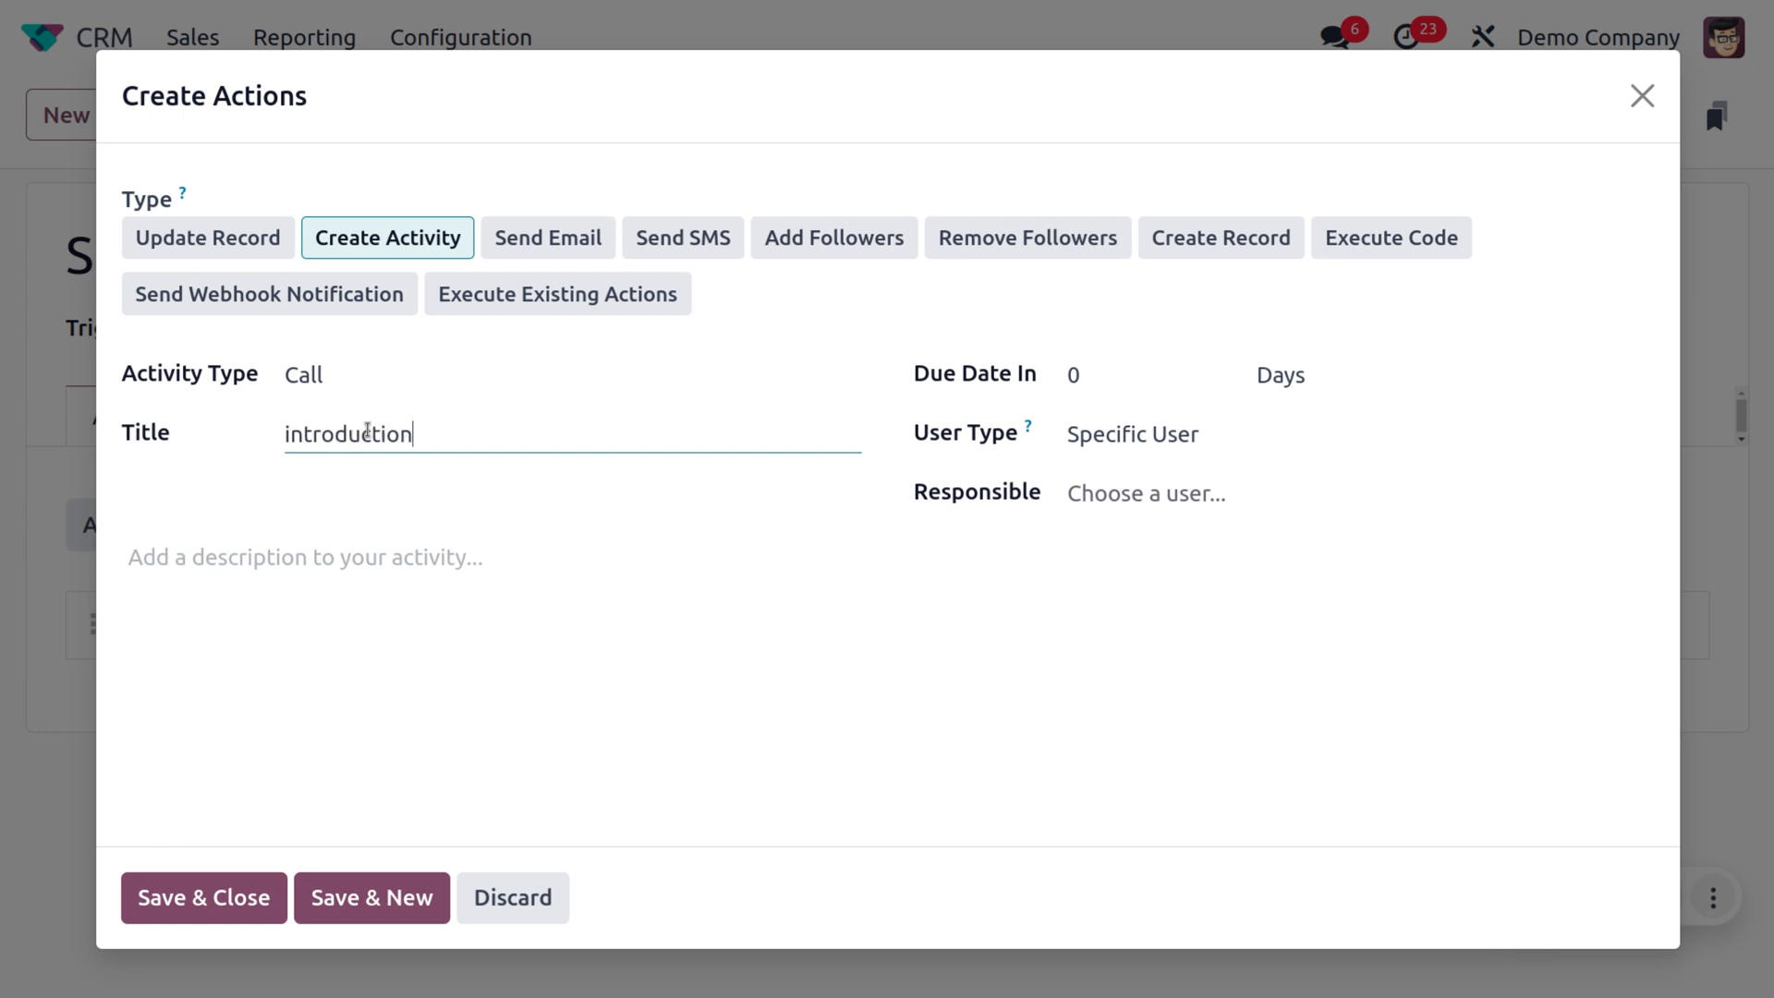
text(call)
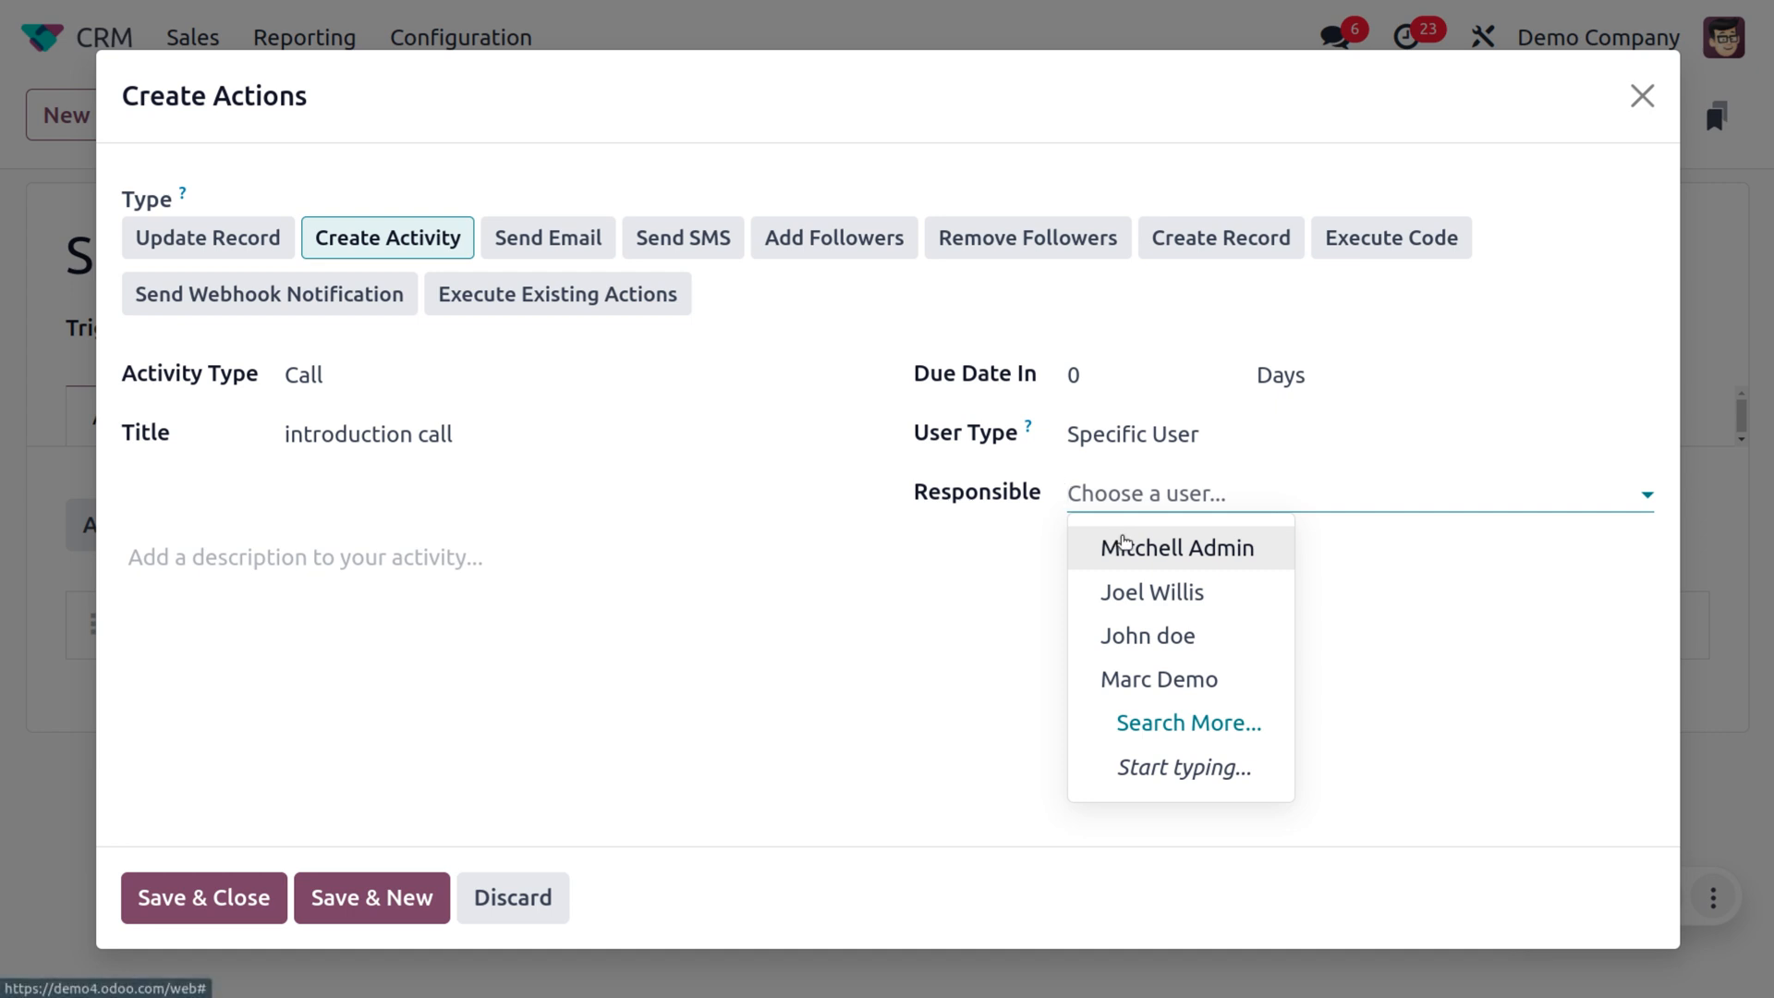
click(1178, 547)
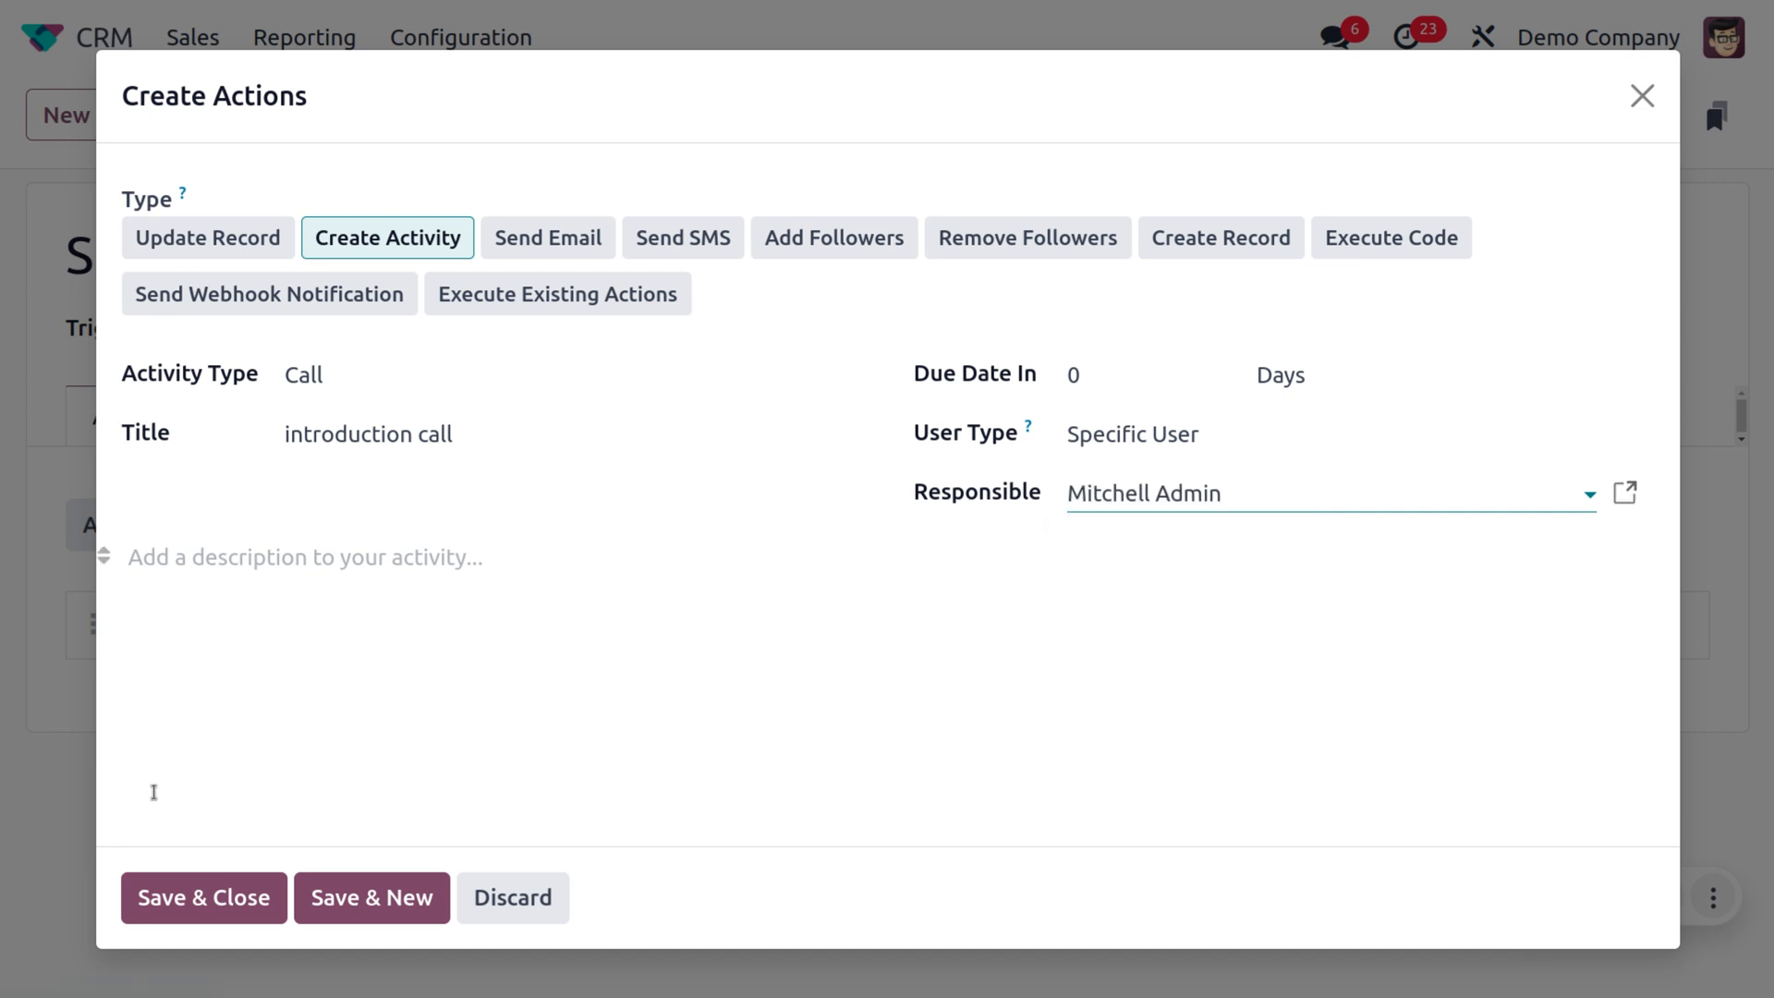
click(202, 897)
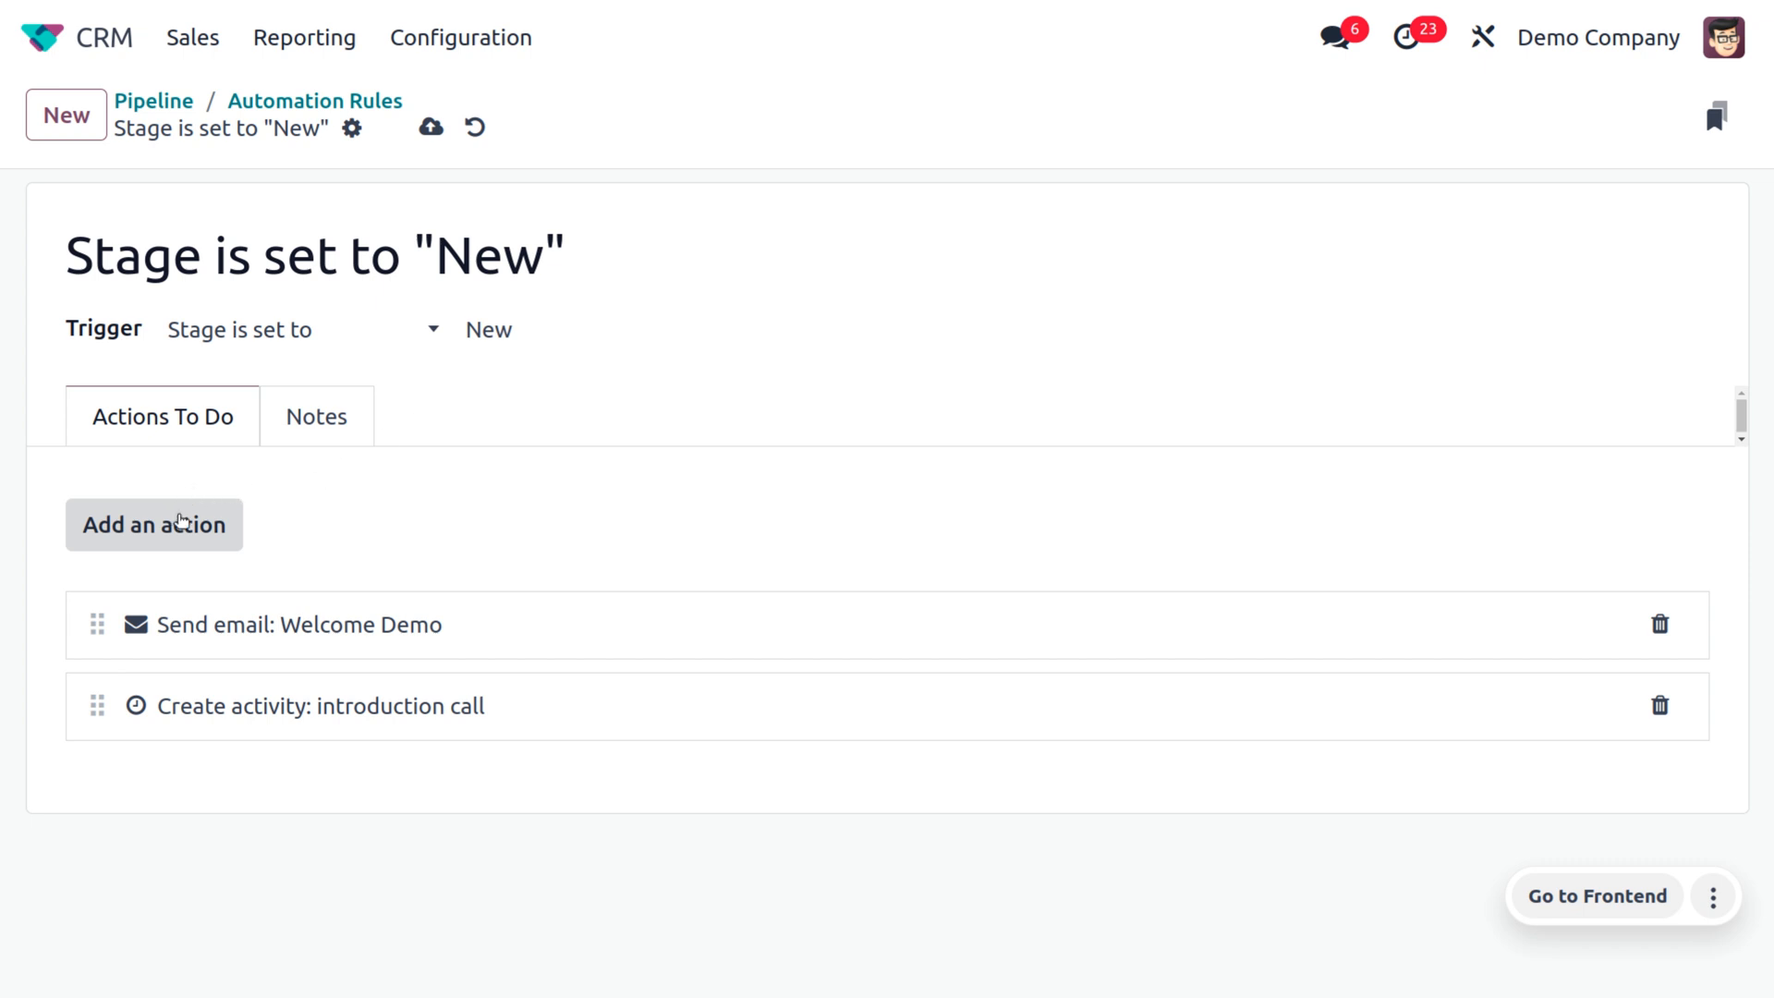
Add an Update Record action adding Consulting Services to Customer > Tags, then save the rule
click(154, 524)
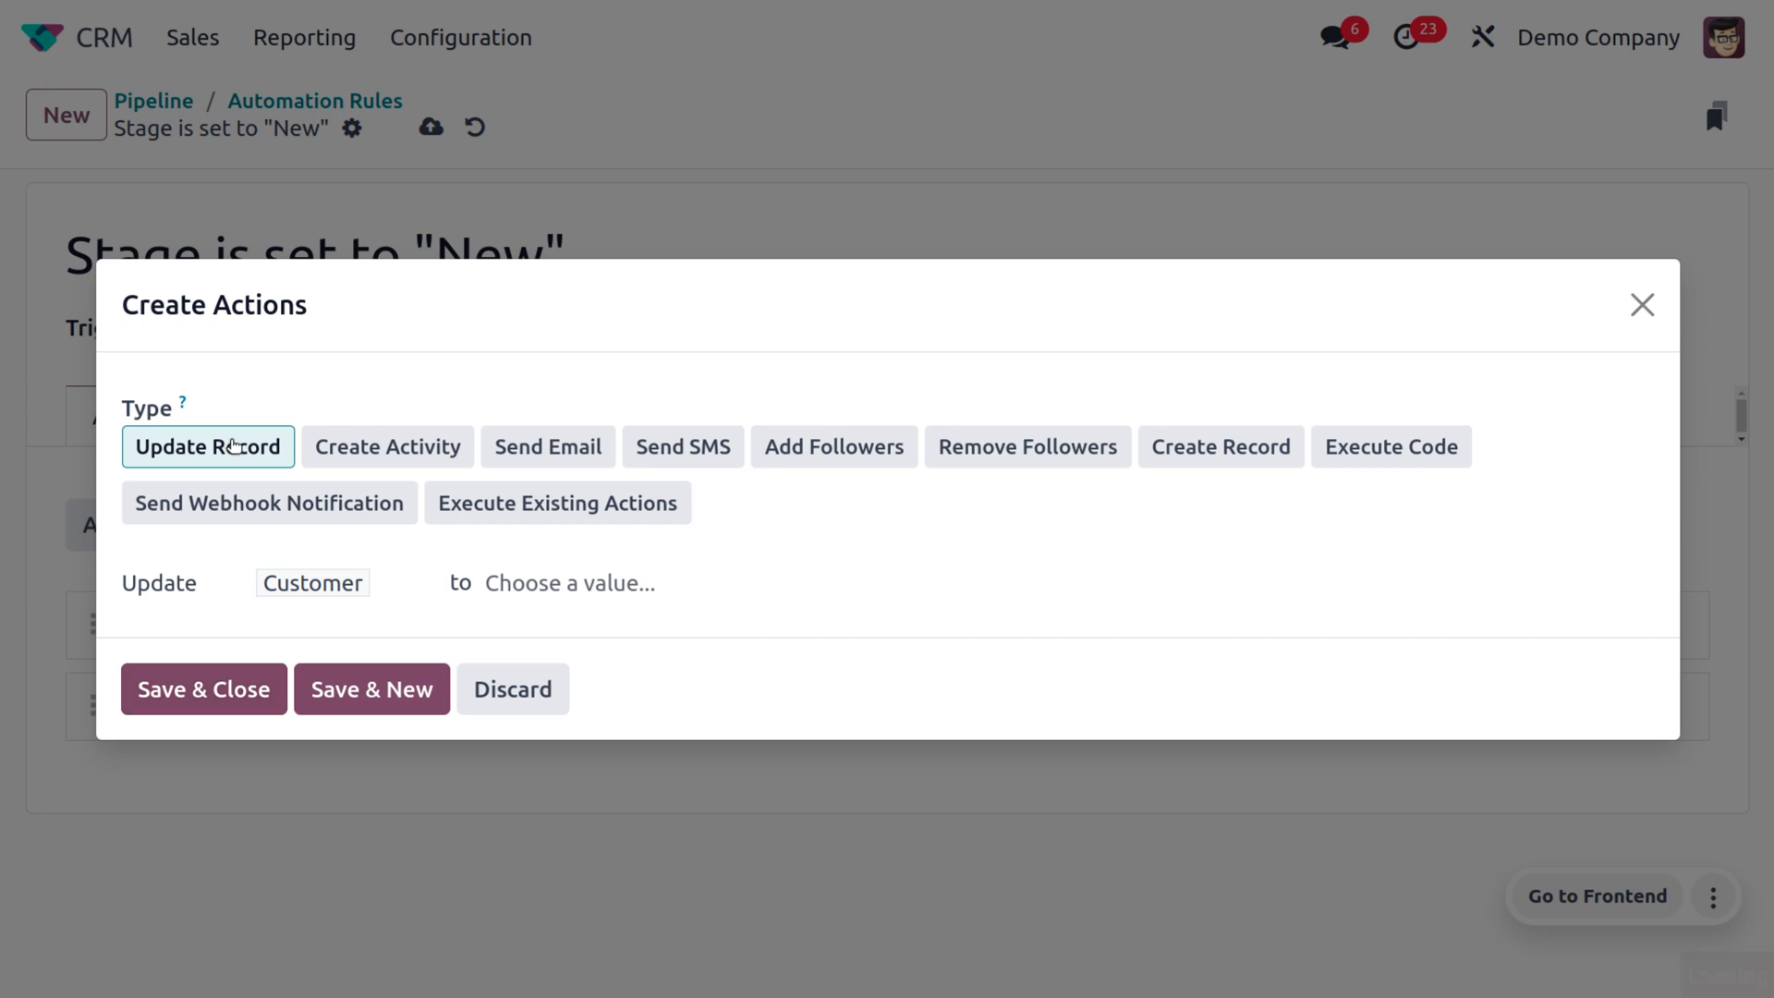
mouse_move(344, 583)
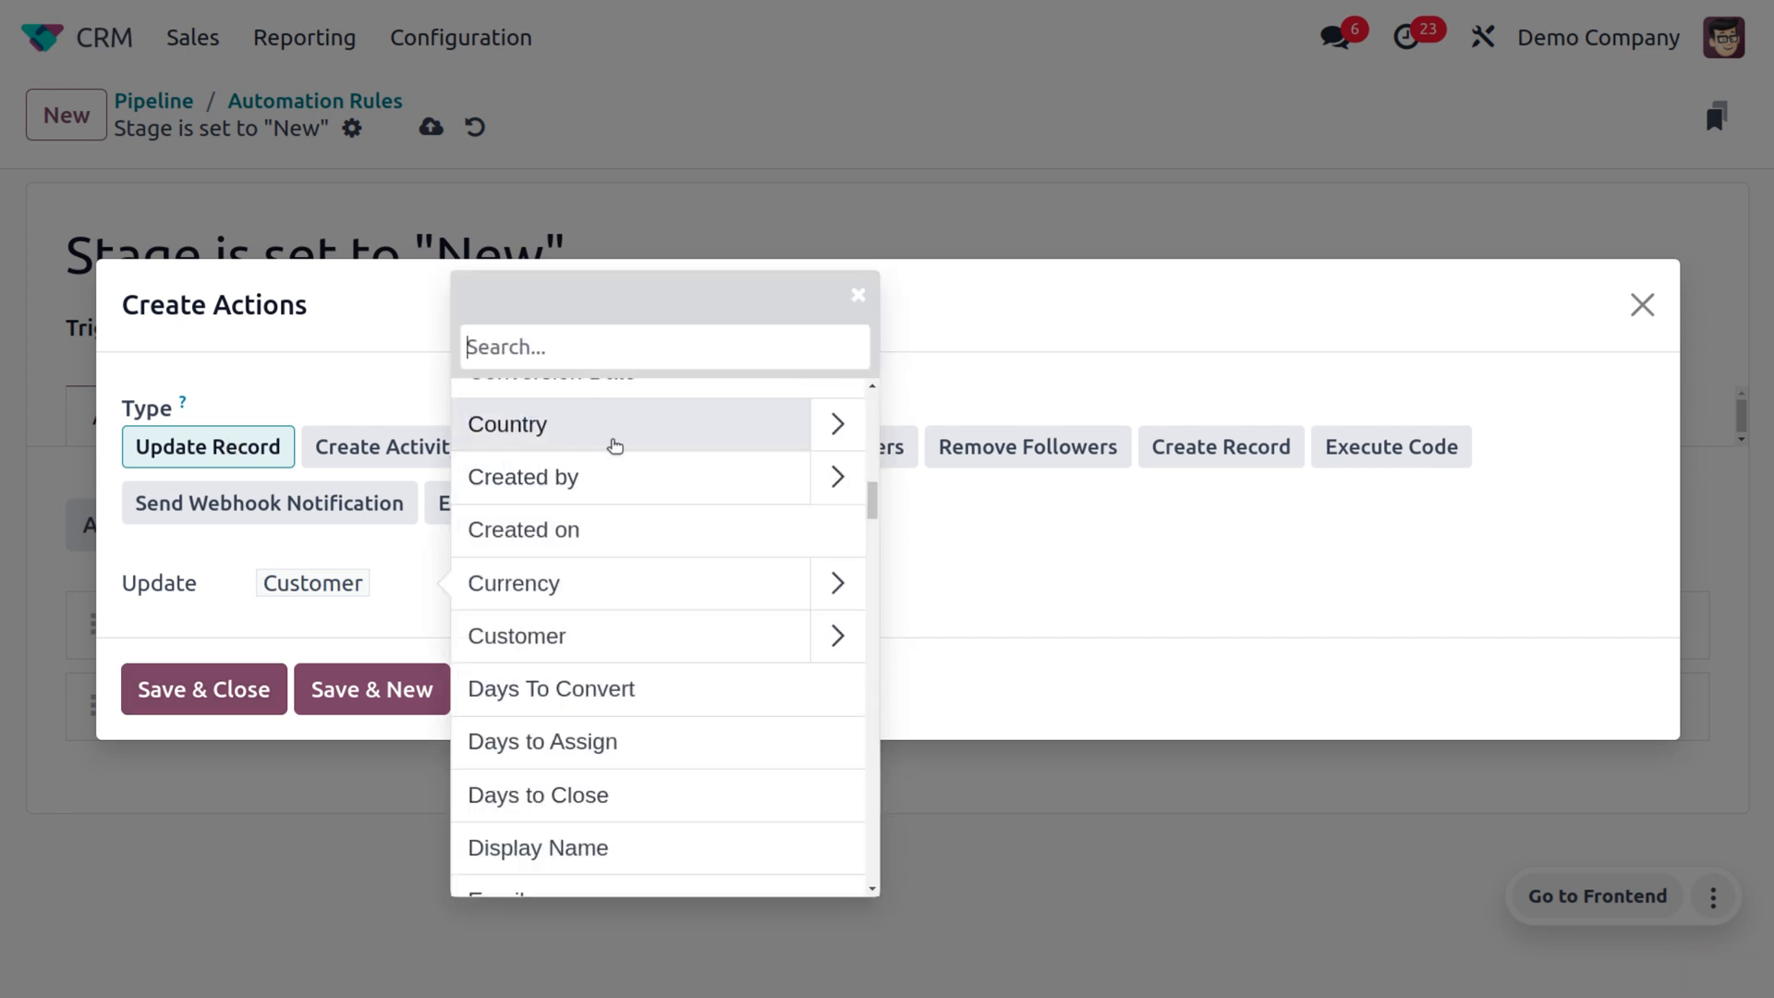
mouse_move(549, 687)
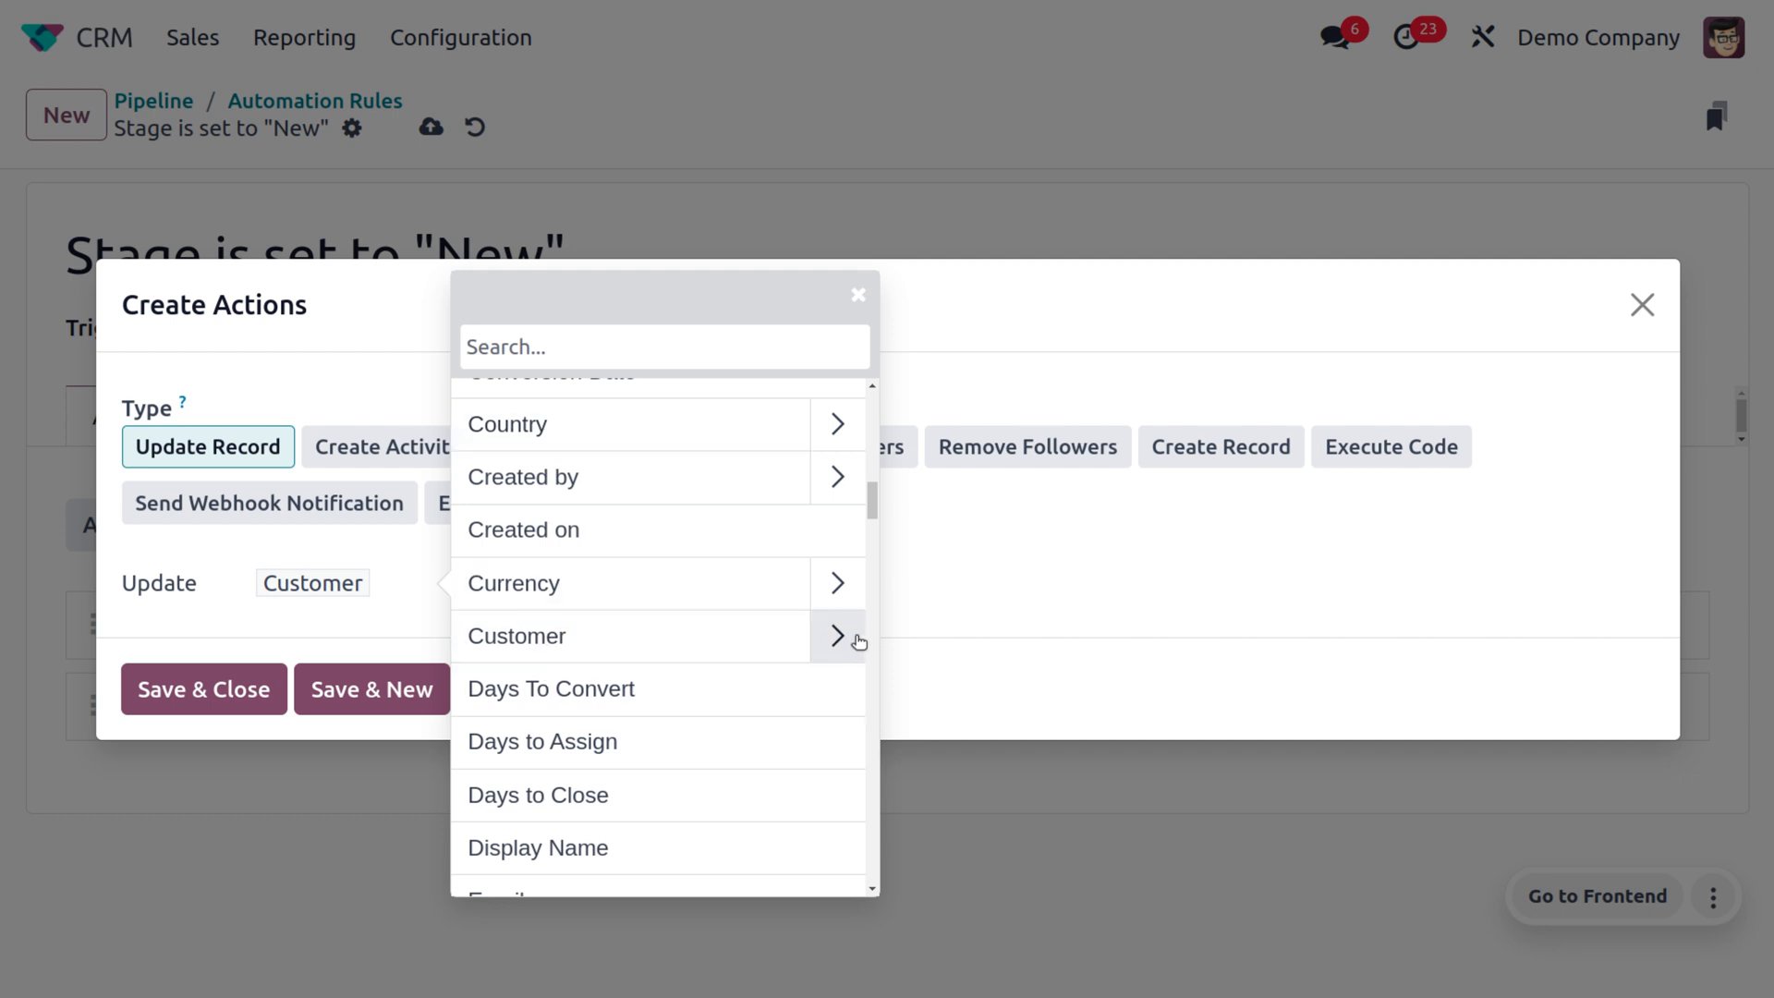
click(836, 634)
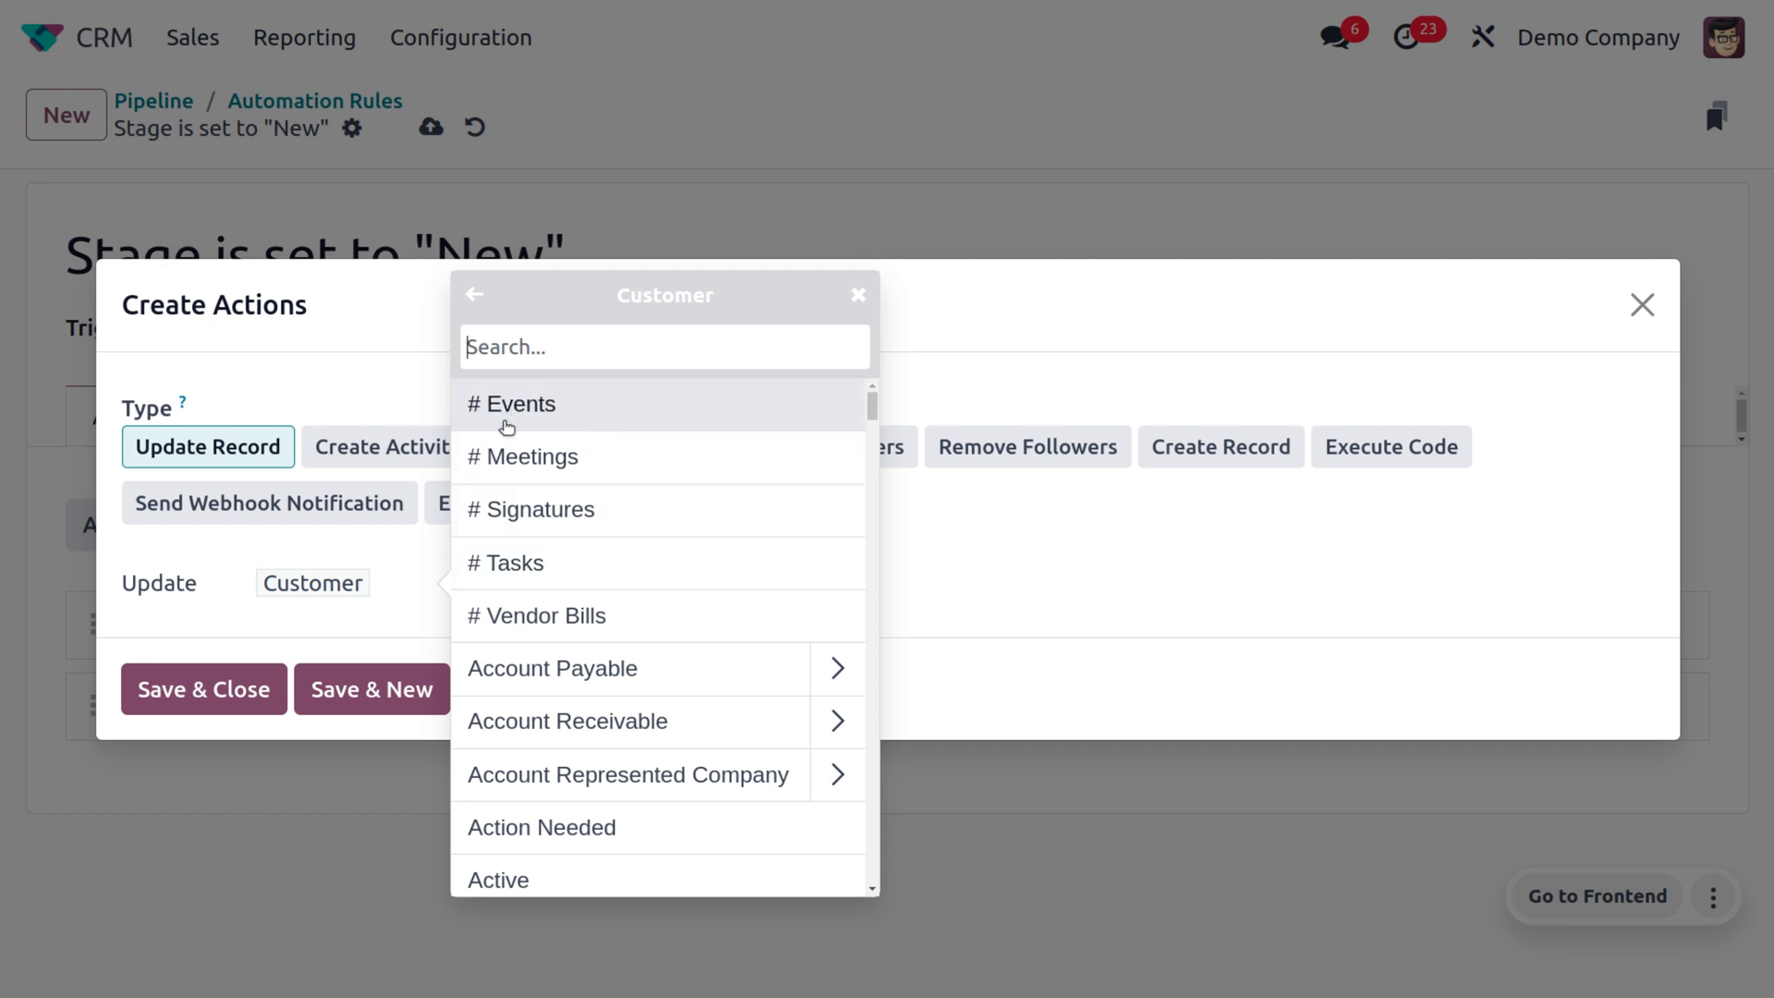
text(tag)
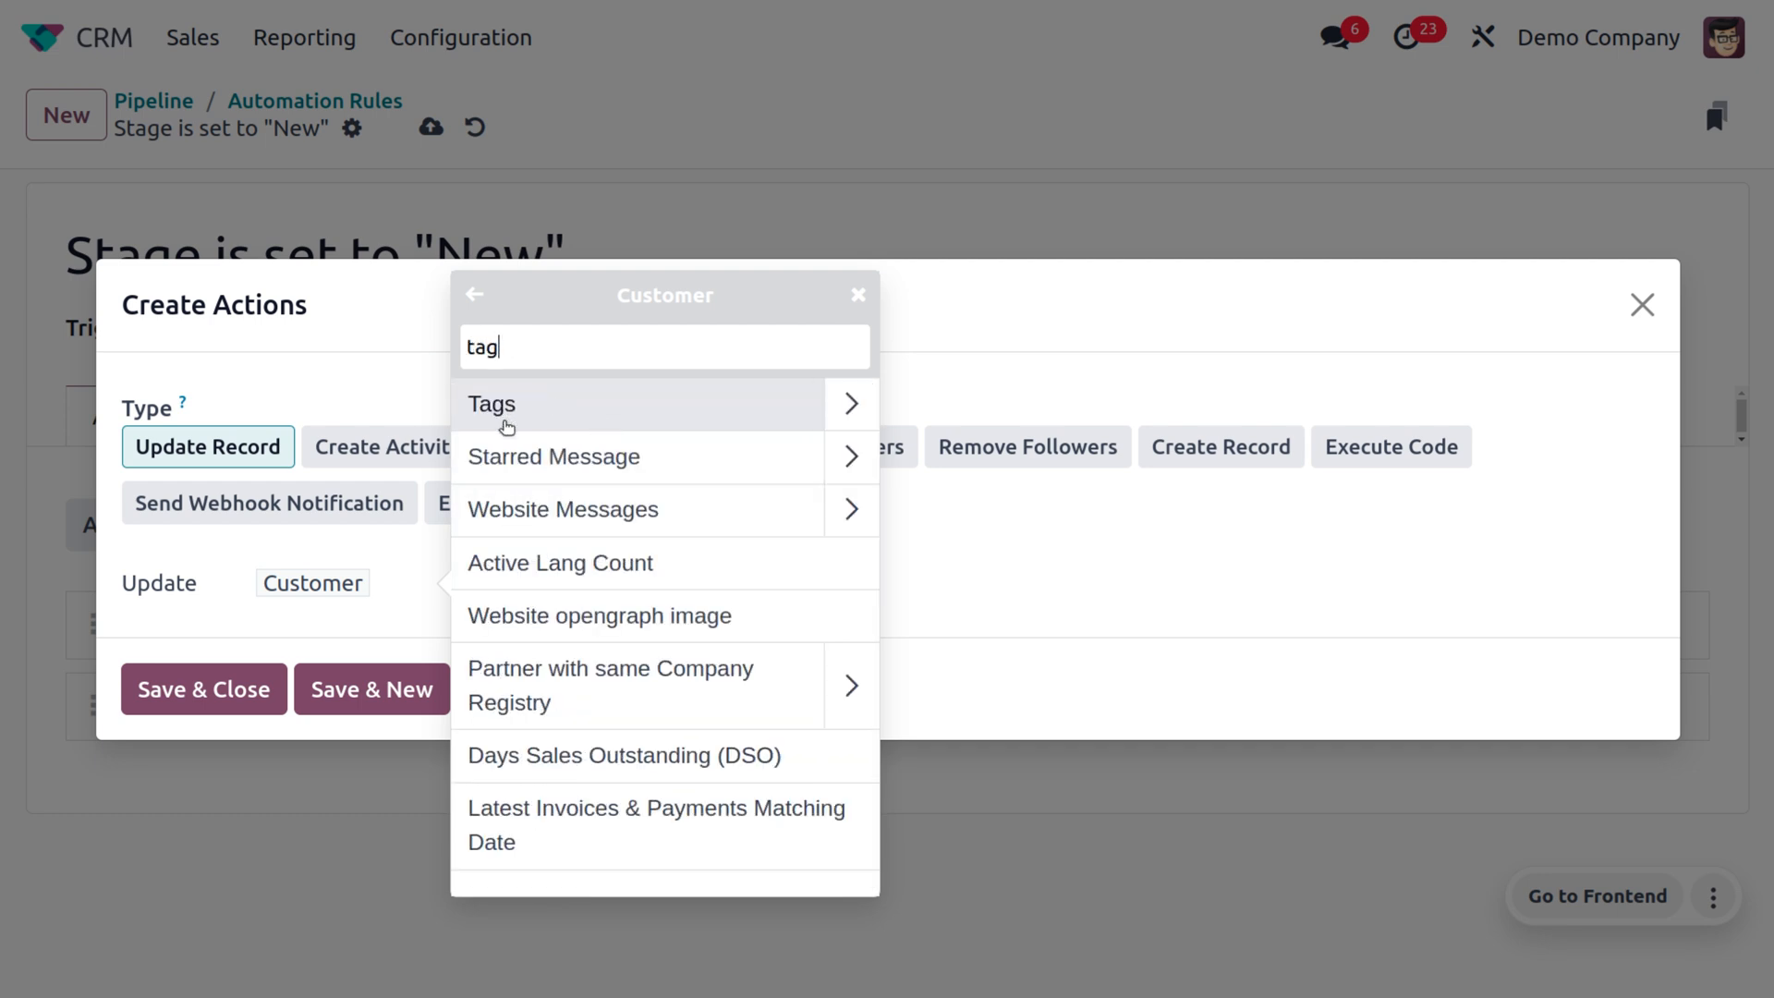
click(490, 404)
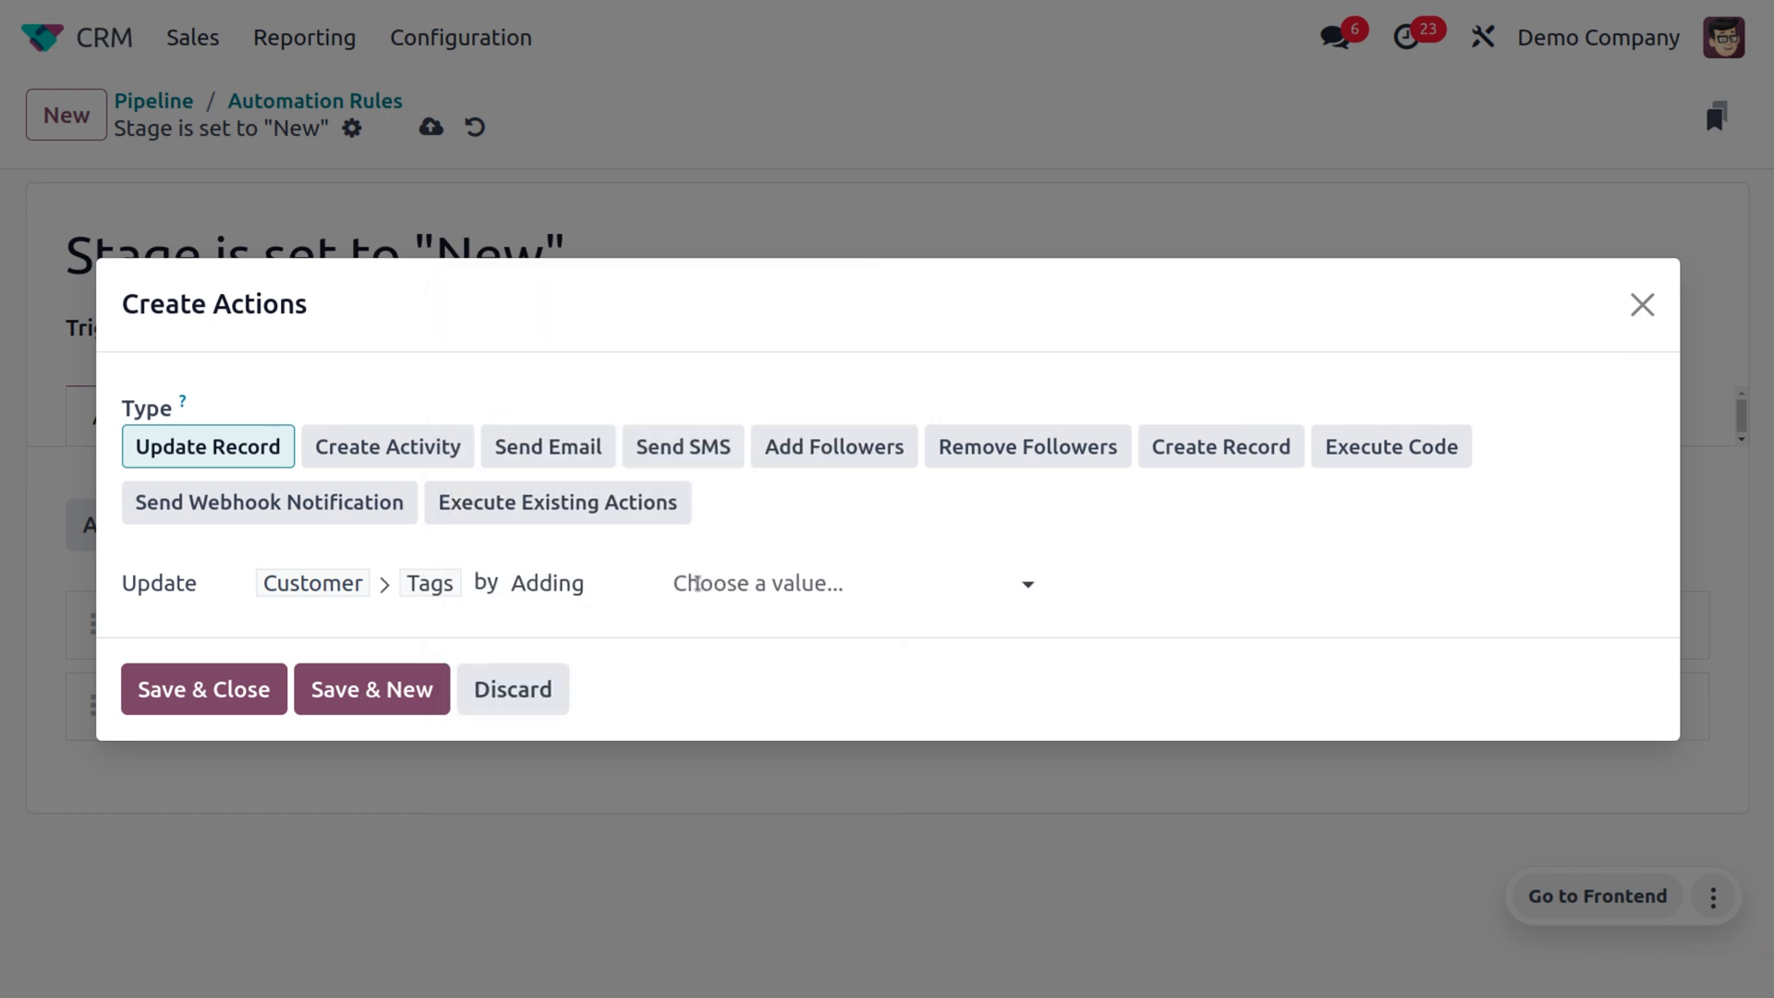
click(792, 583)
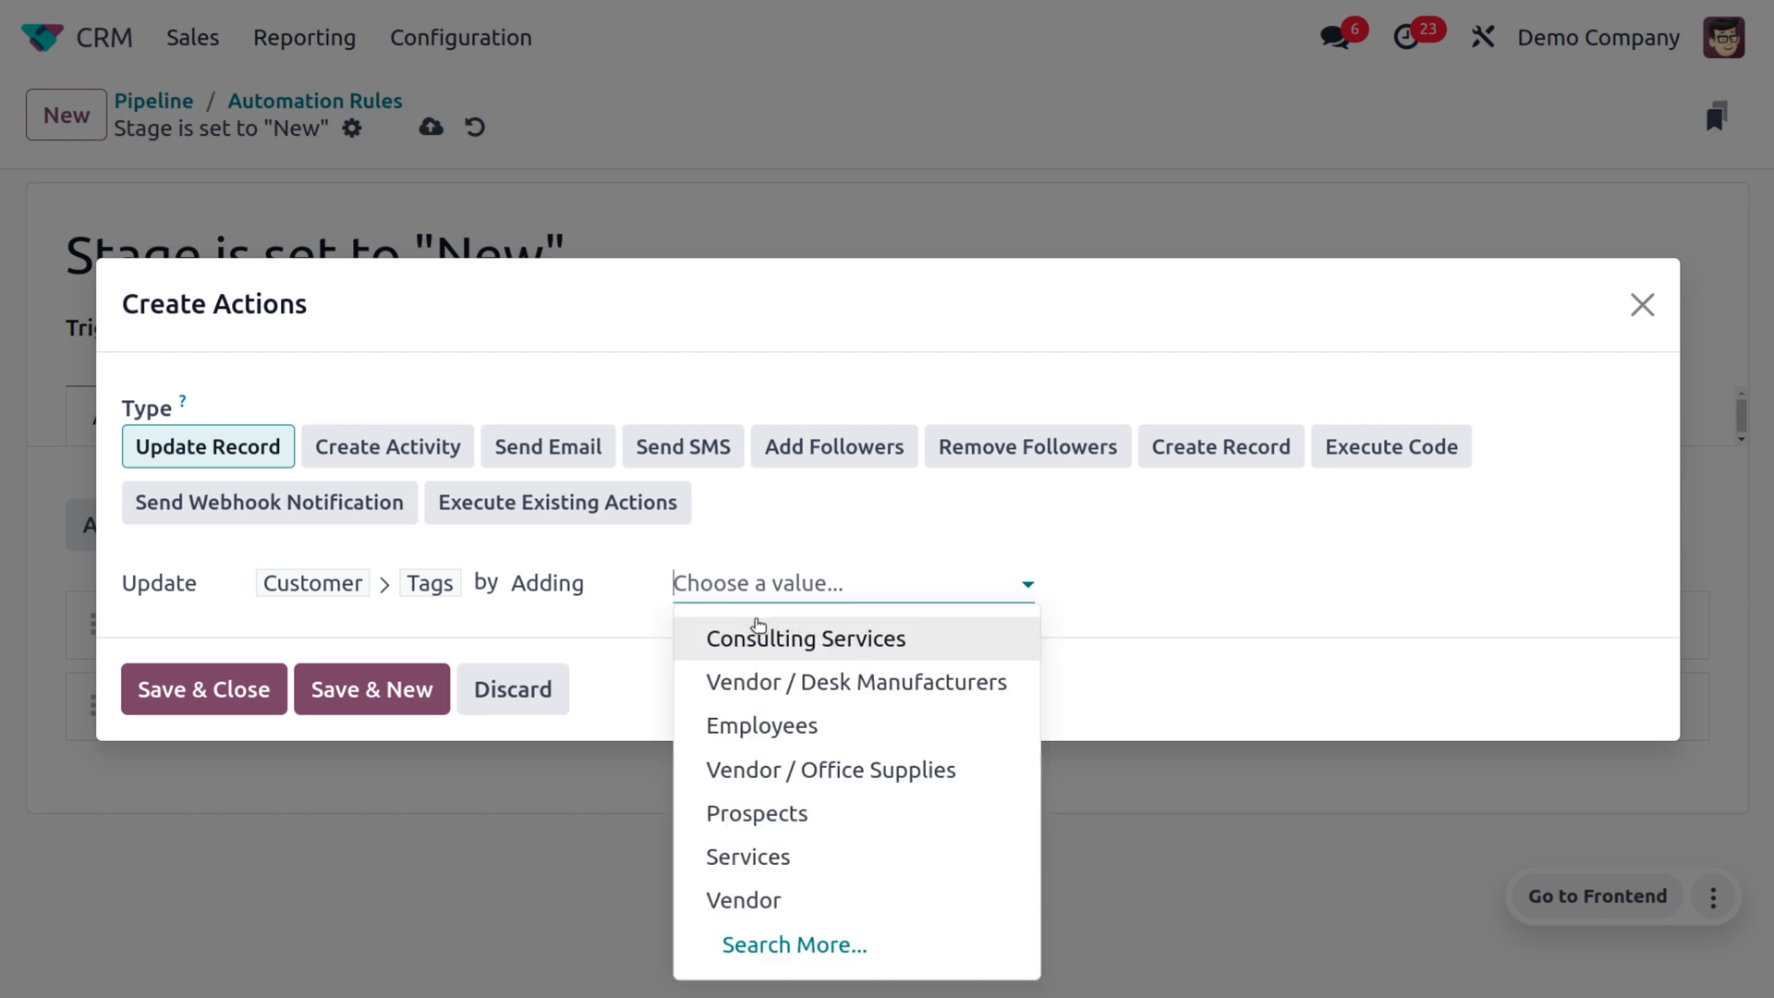
click(804, 639)
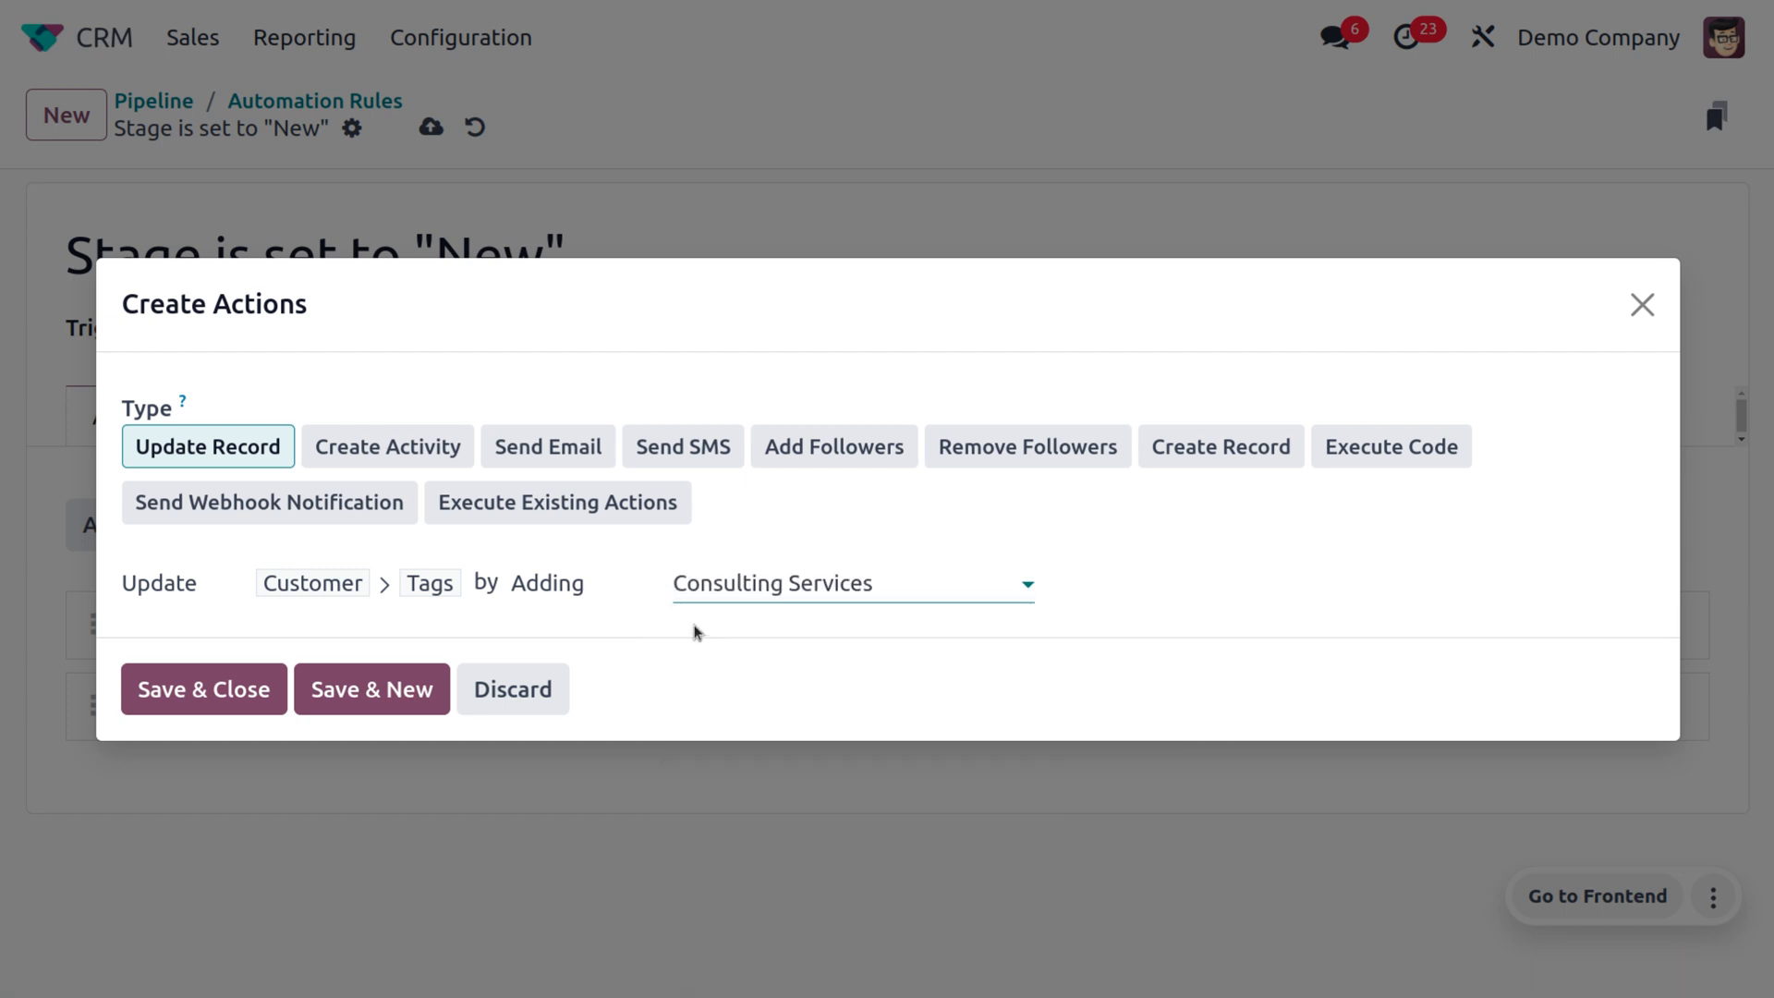
click(203, 689)
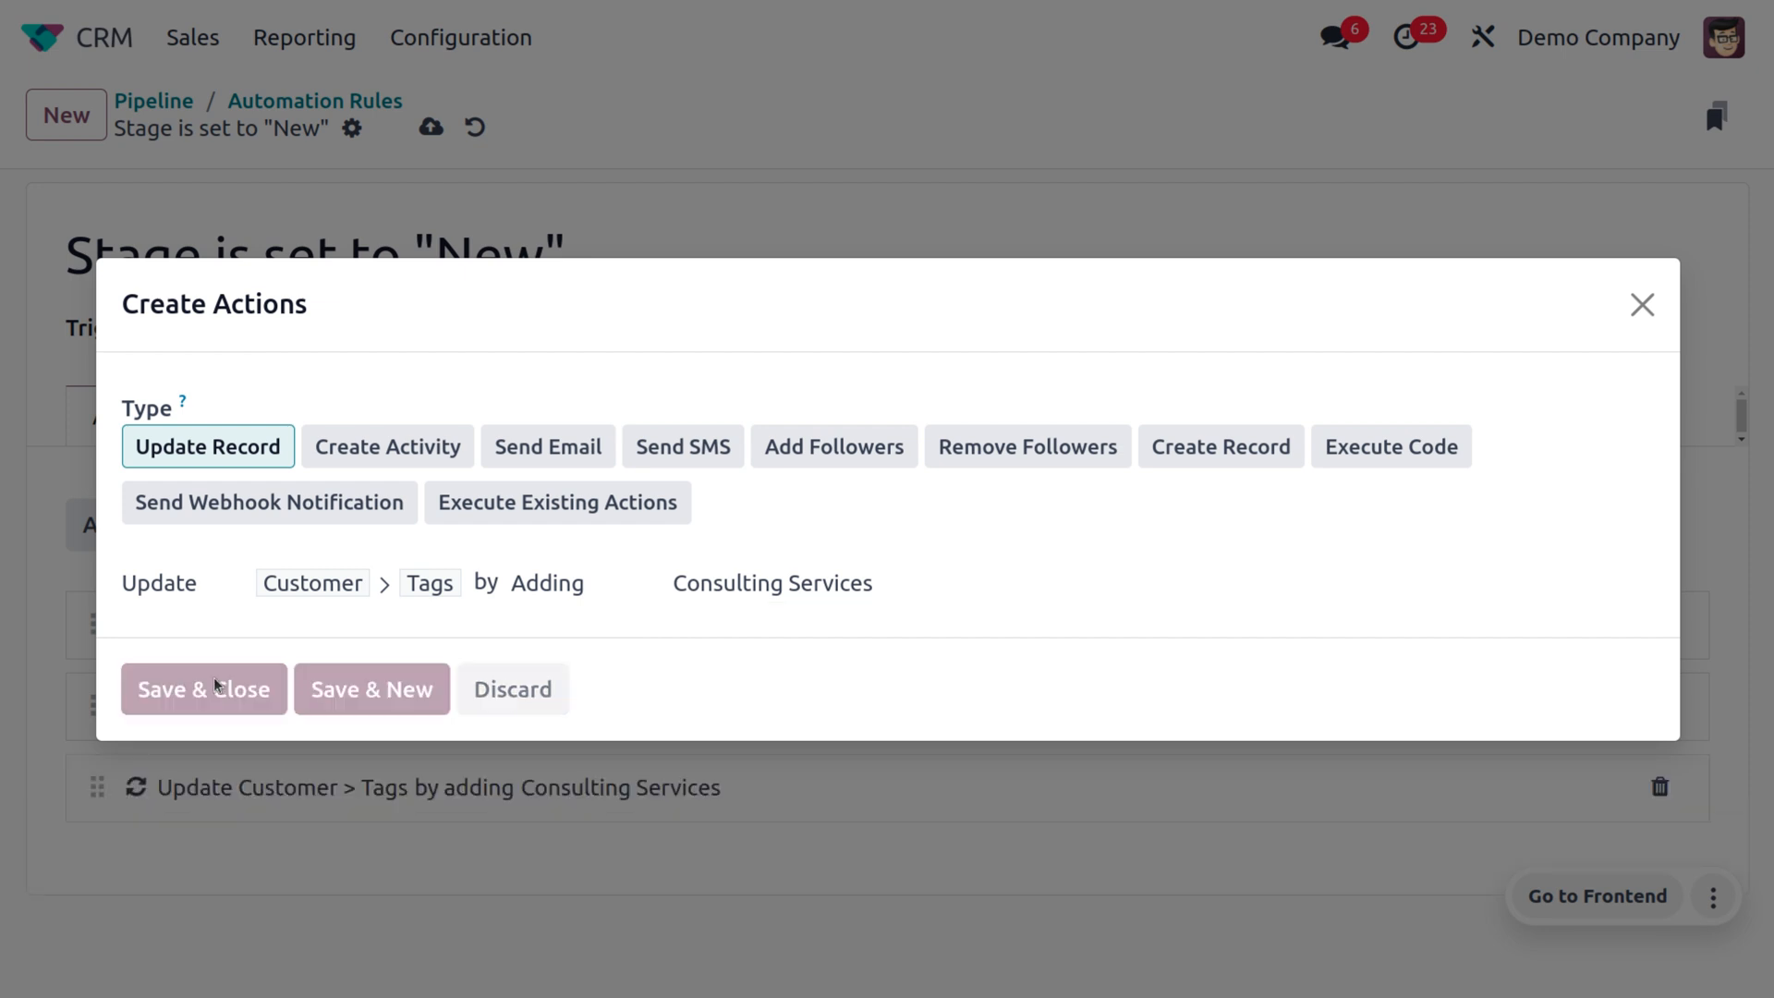
click(204, 689)
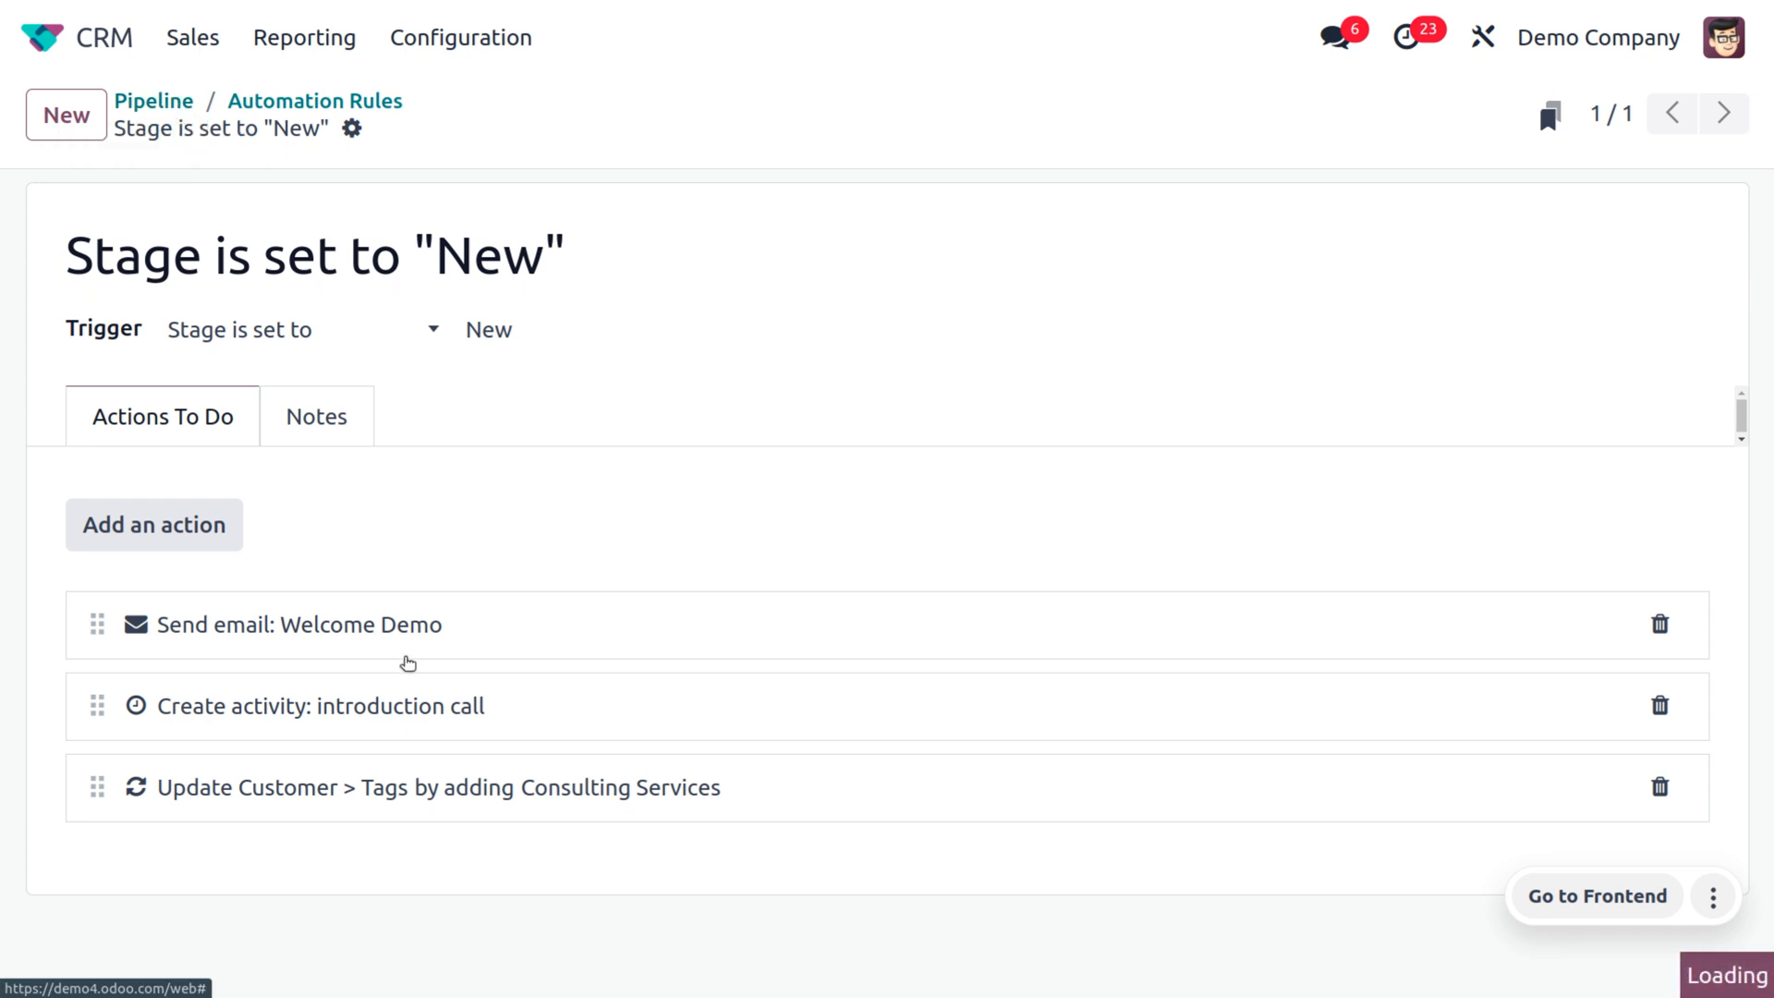
Back in the pipeline, quick-create a New-stage opportunity for Wood Corner
click(155, 100)
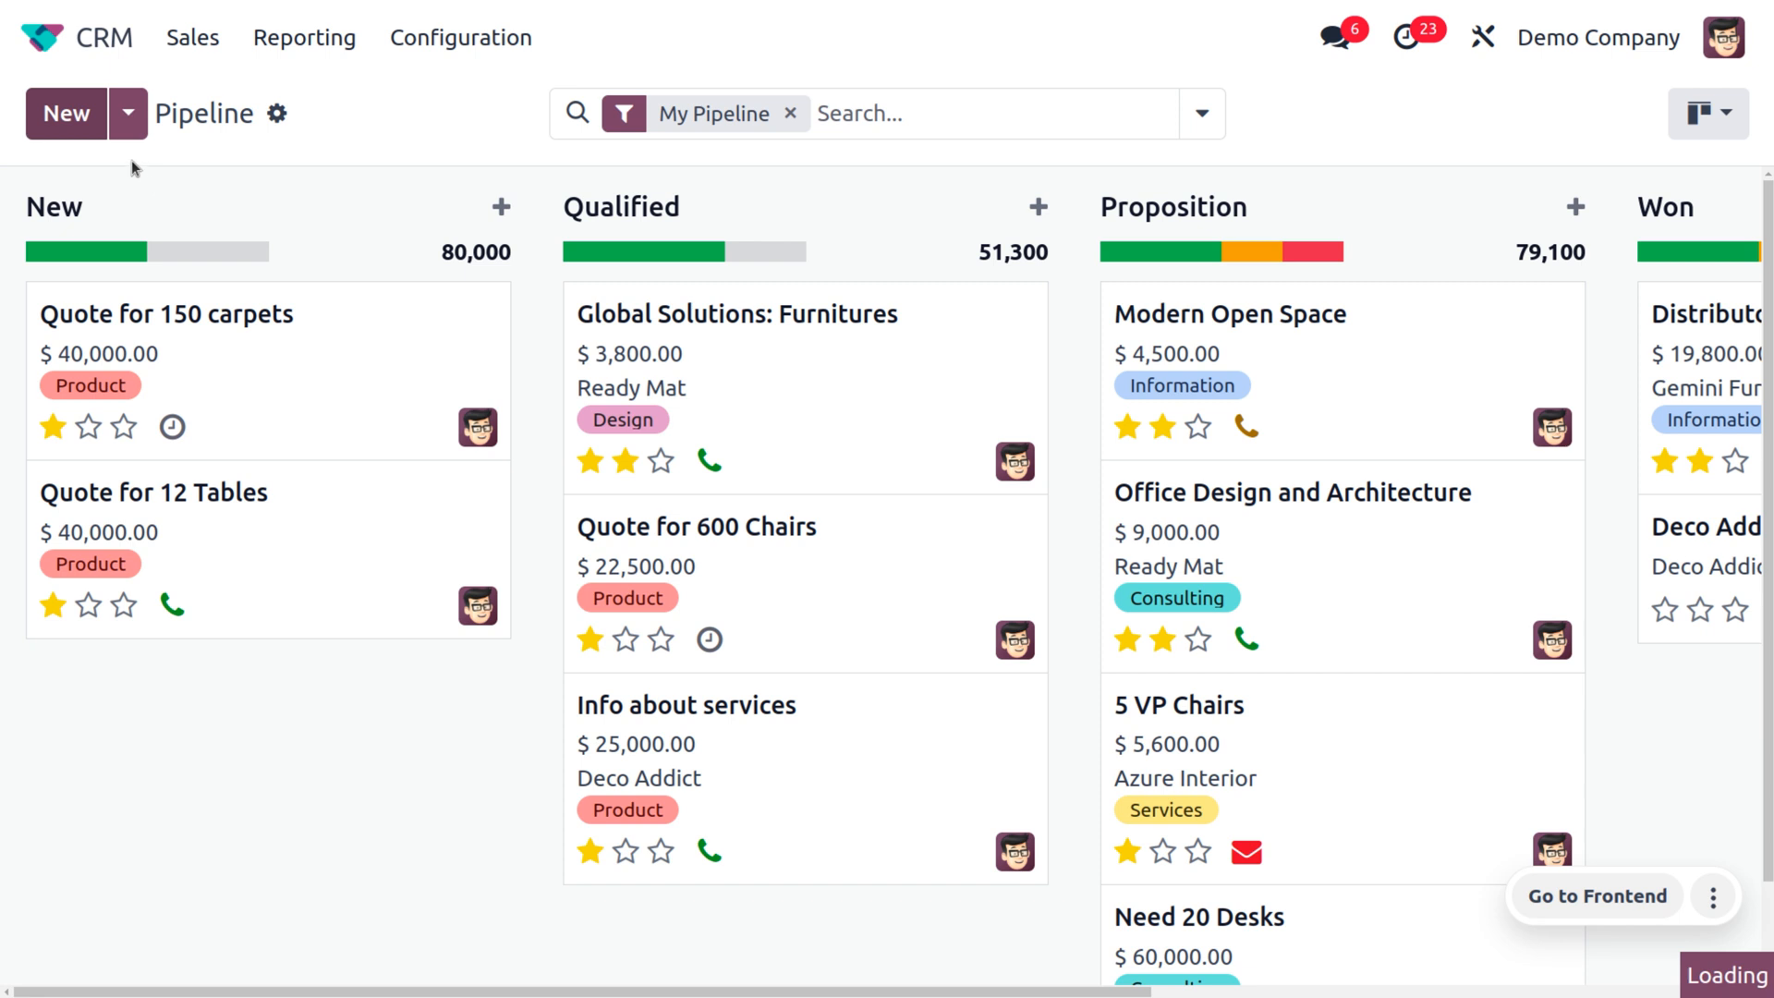
click(64, 113)
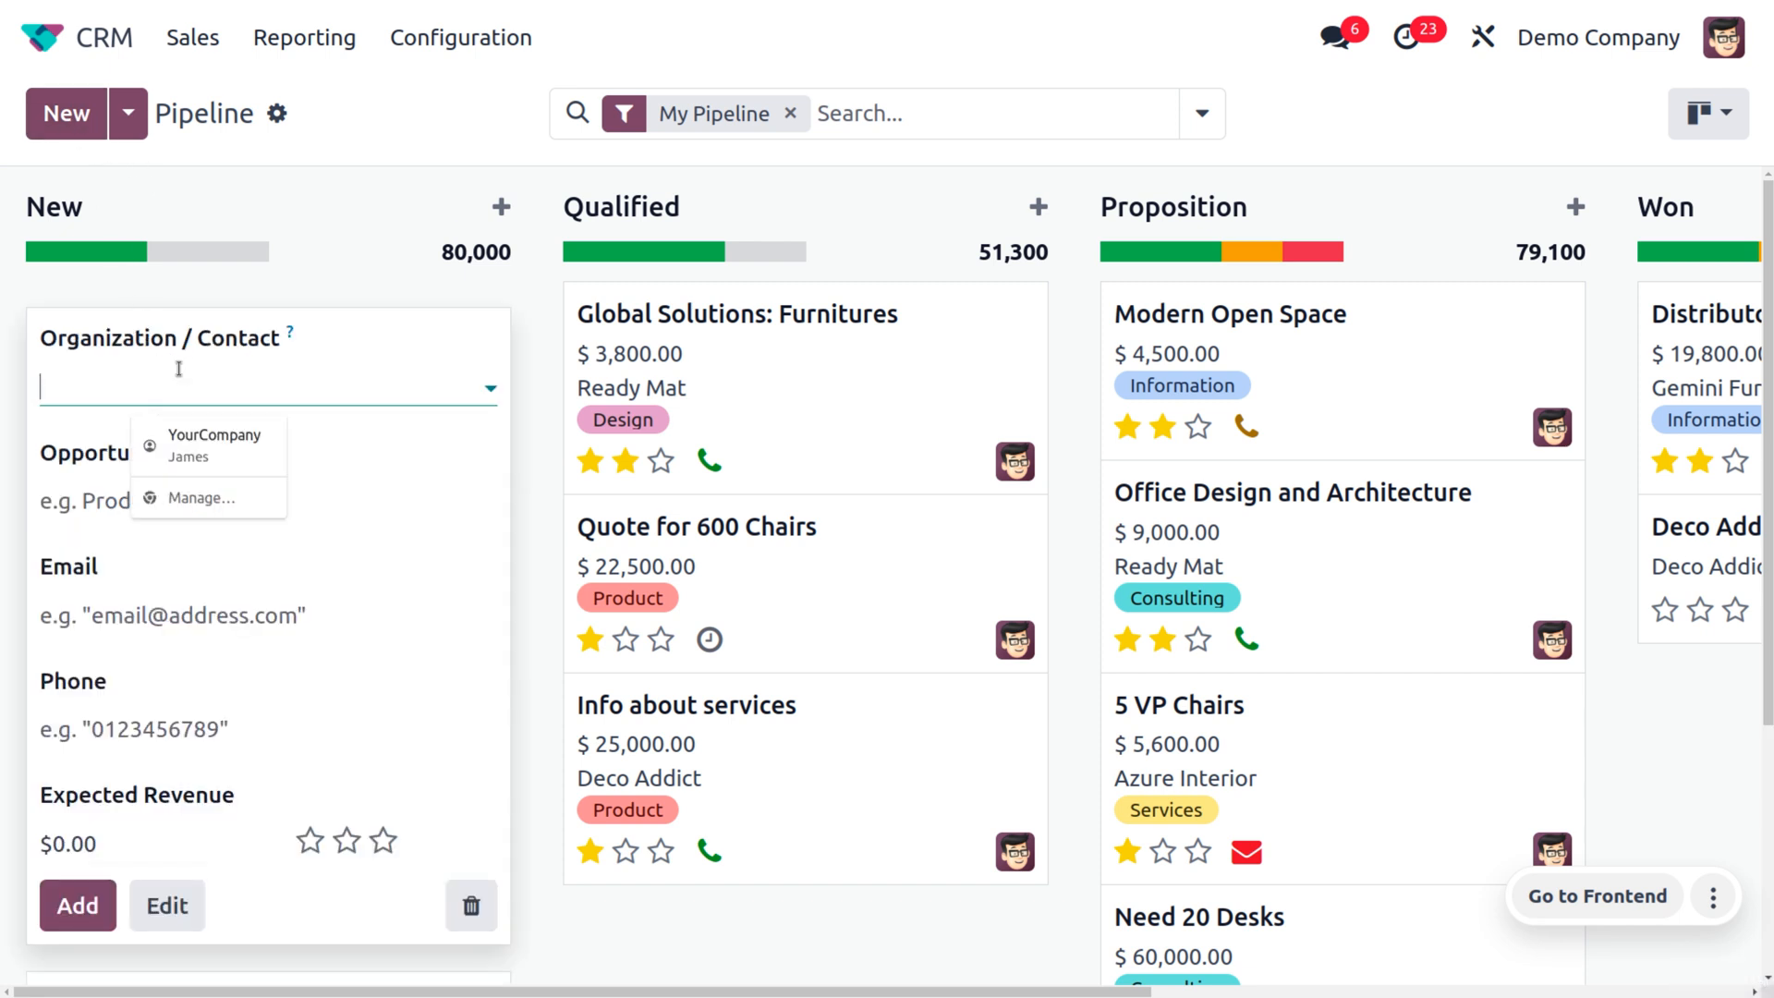
click(266, 388)
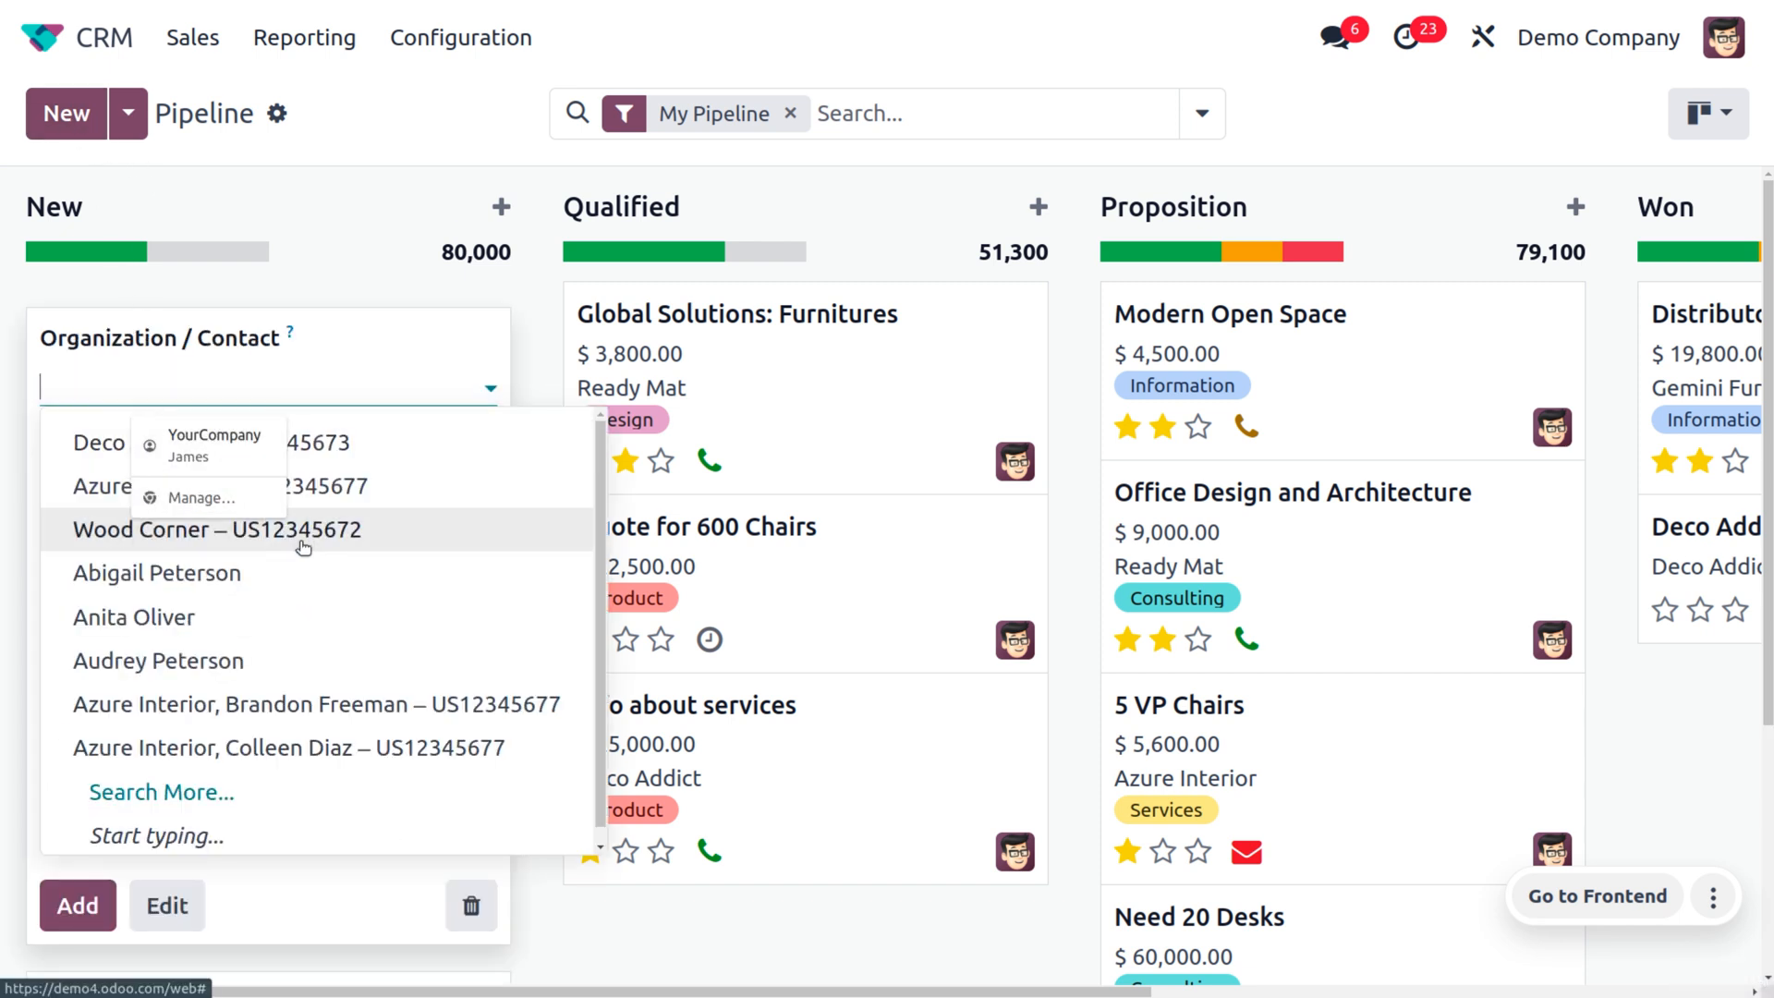
click(216, 529)
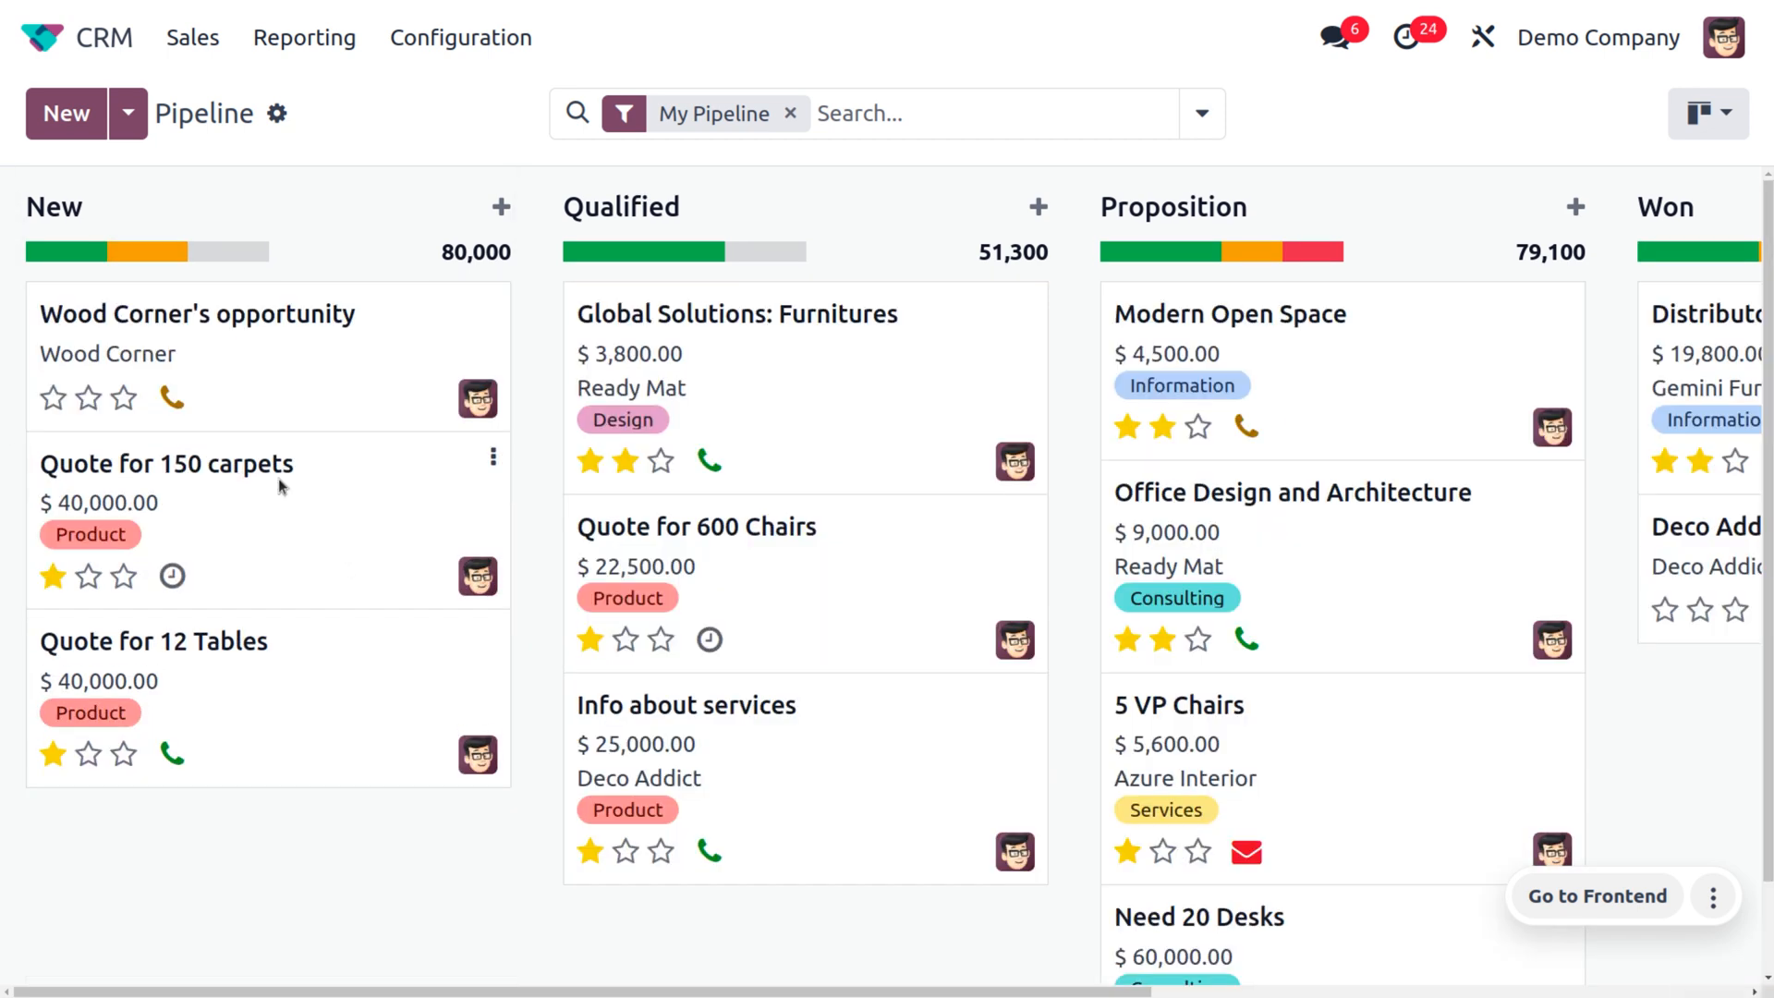
Open Wood Corner's opportunity, review its activities, then open the linked Wood Corner contact
click(196, 313)
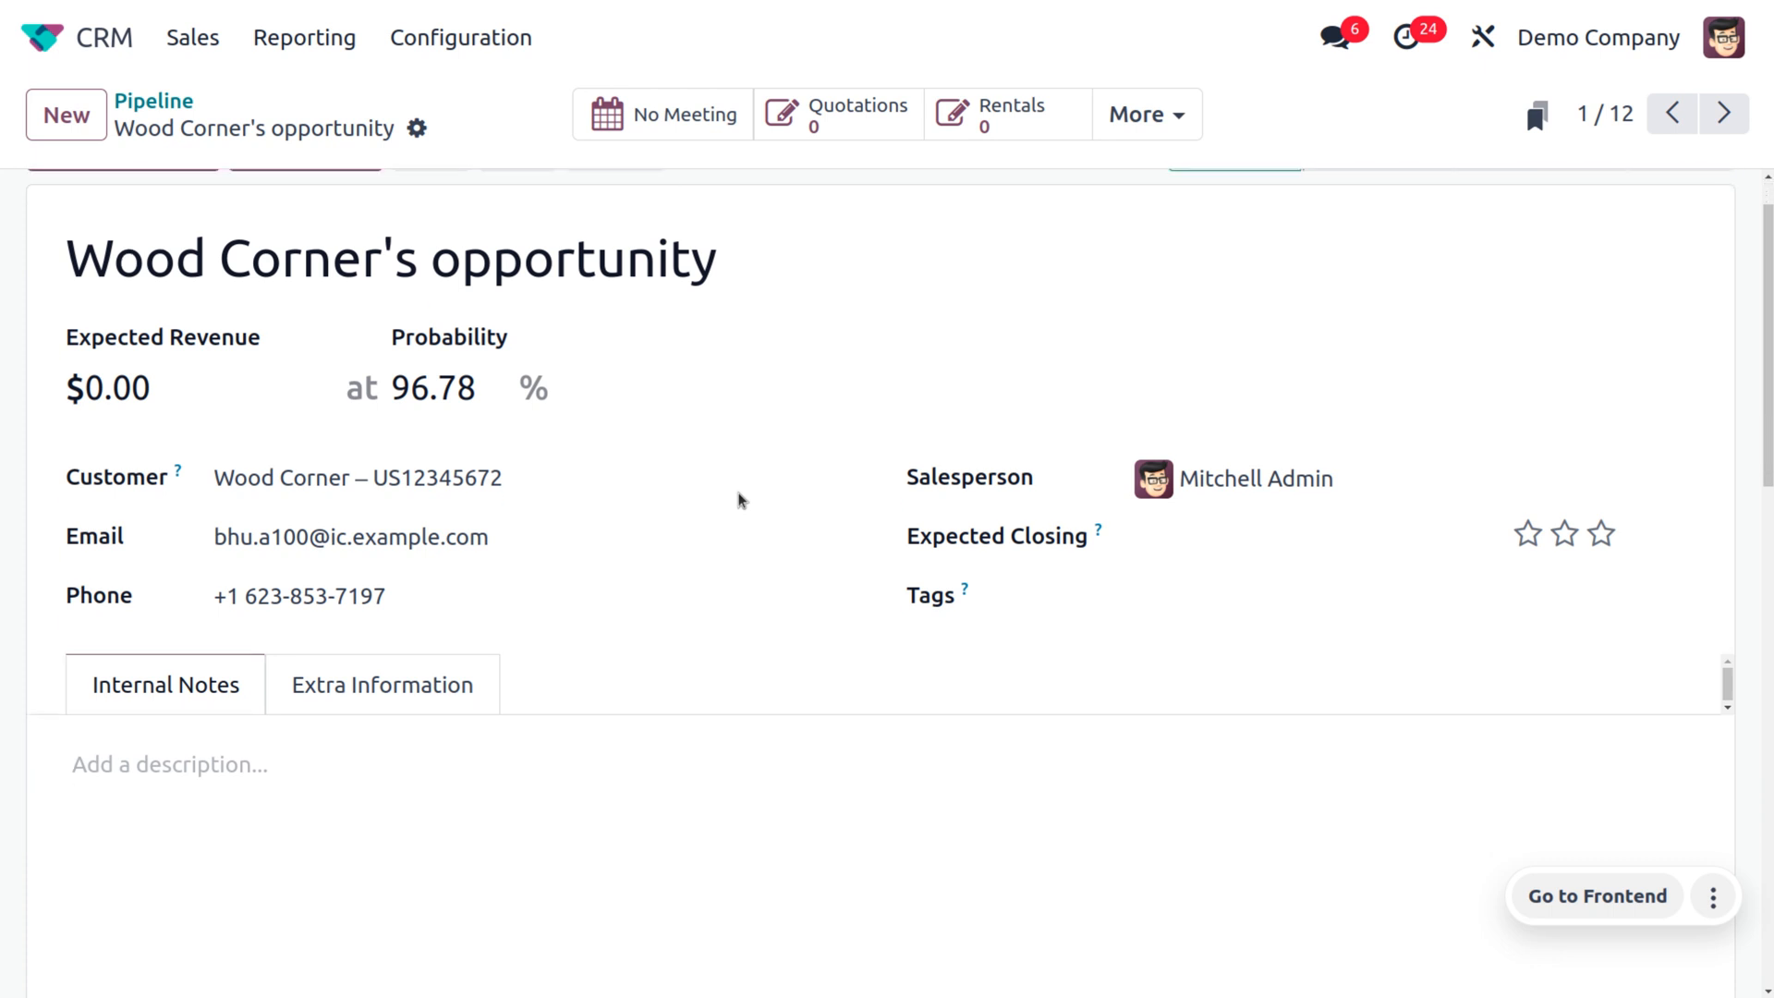
scroll(down, 3)
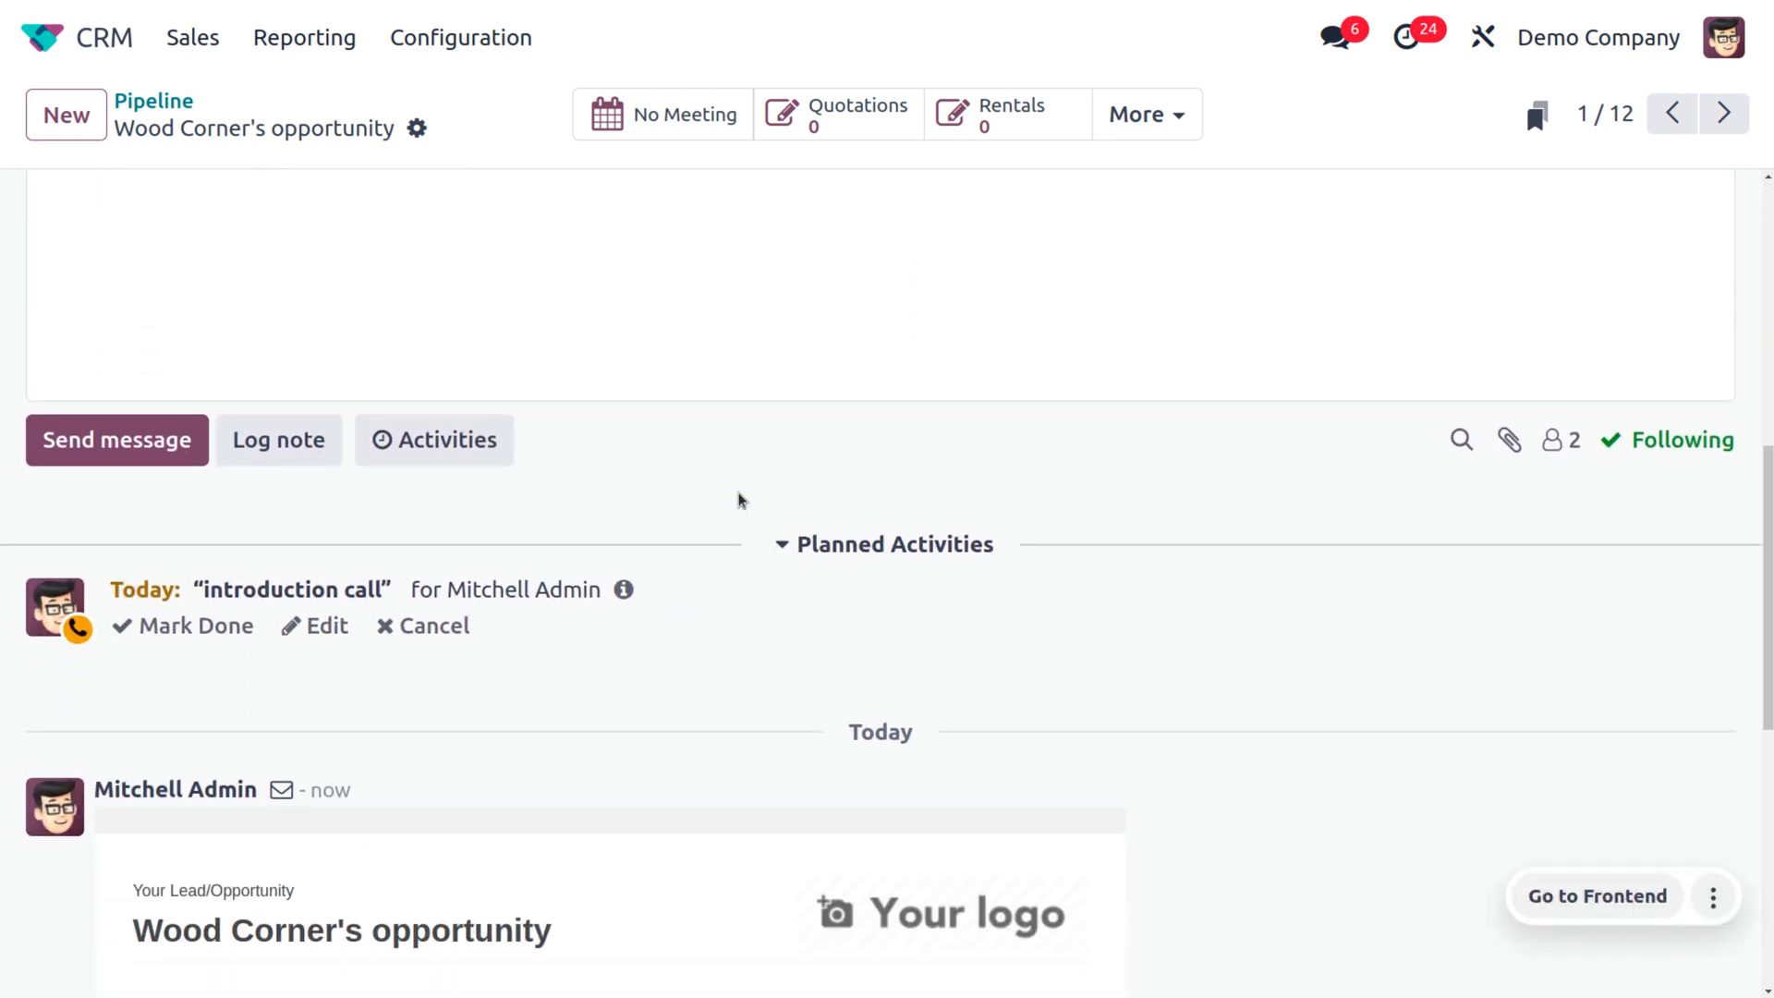
scroll(down, 3)
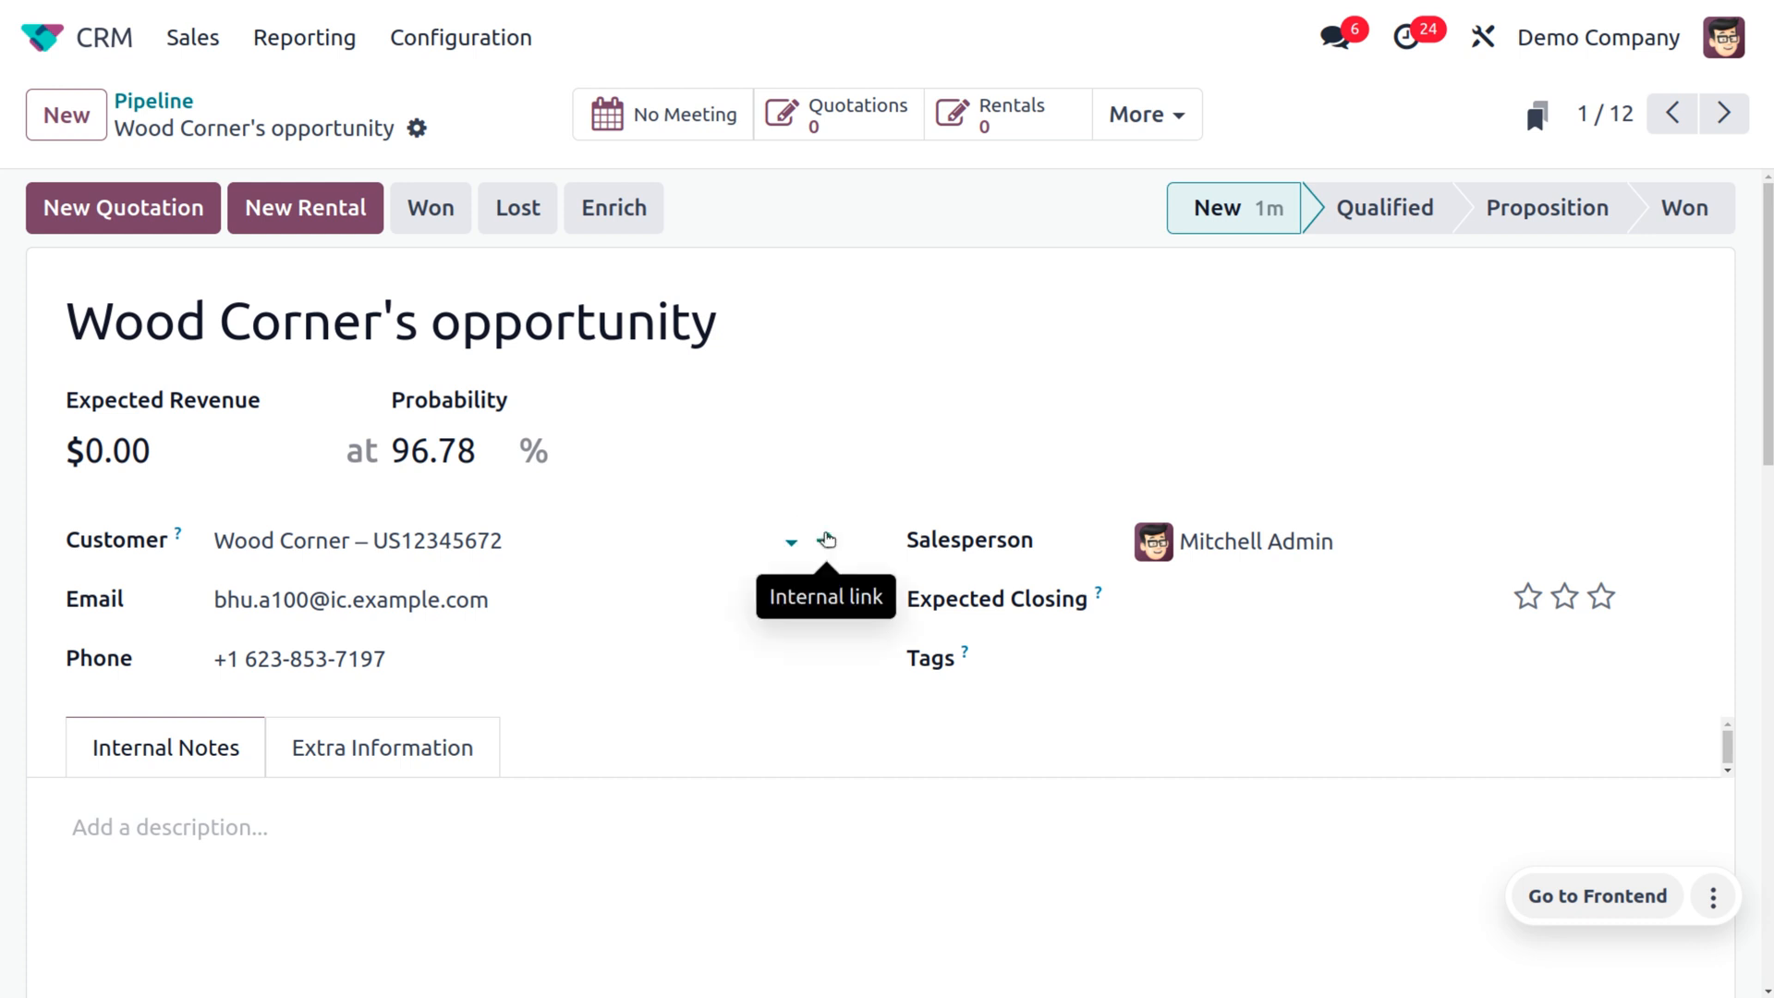
click(826, 539)
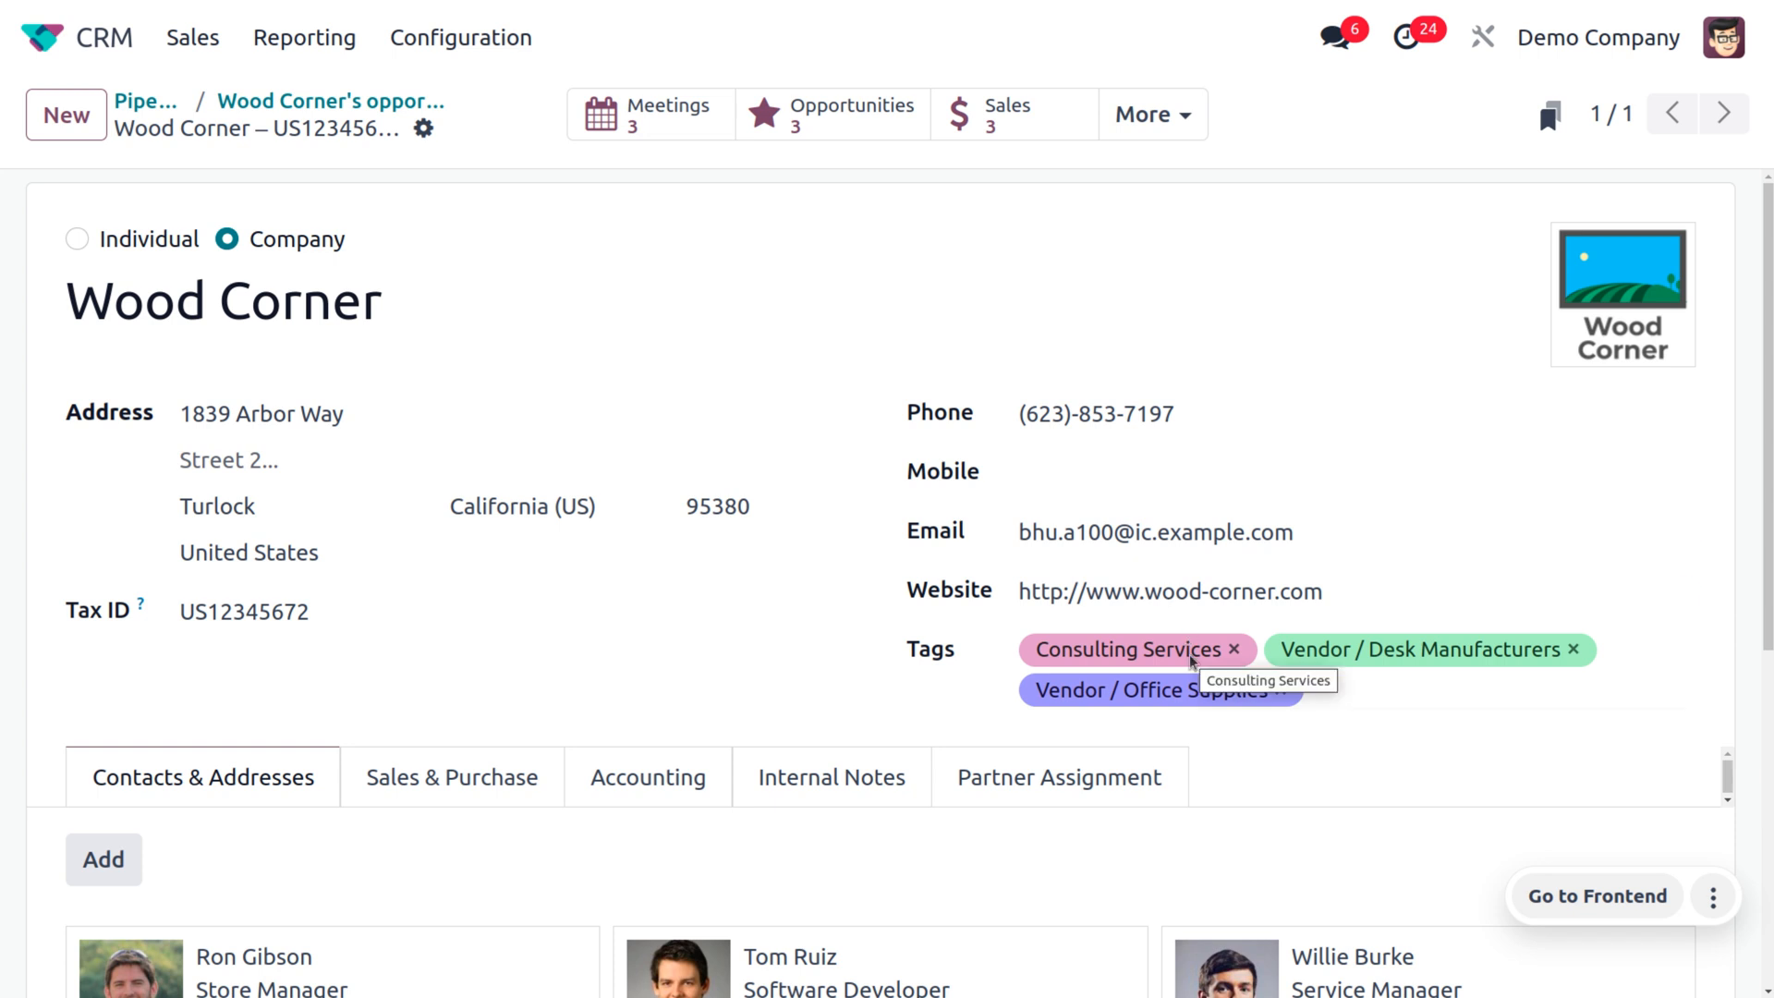
mouse_move(1195, 664)
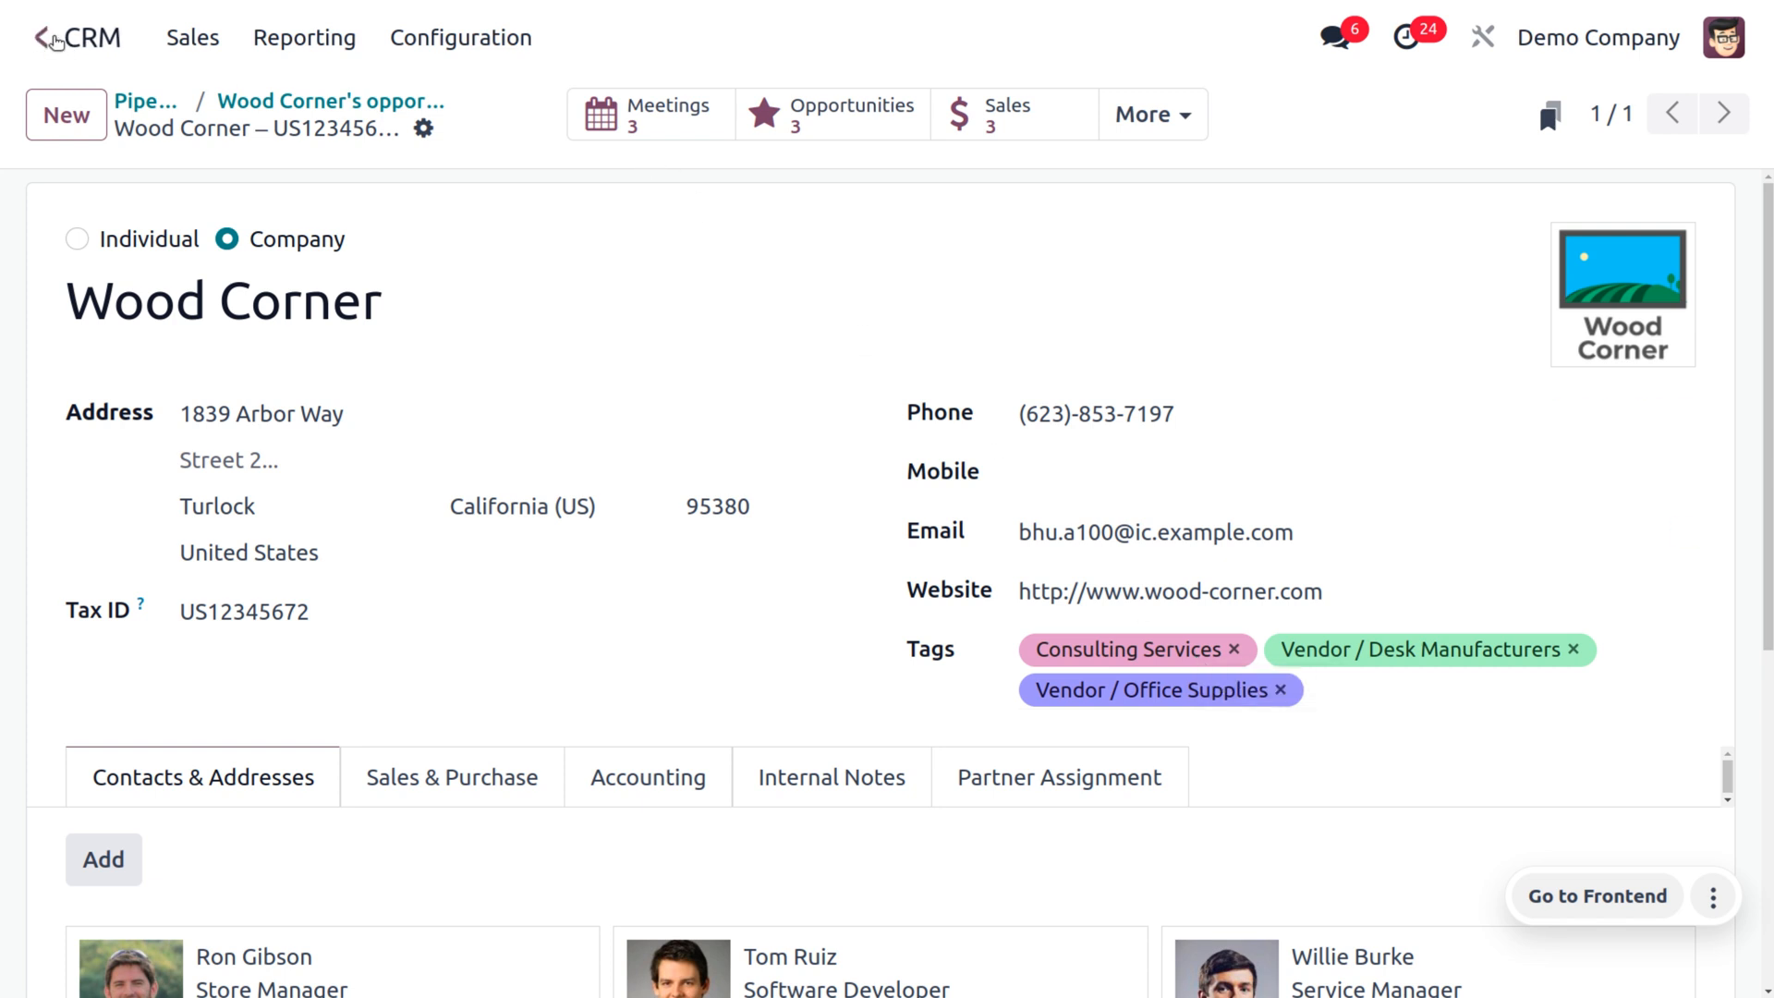
In Sales Studio Automations, open the 'won' rule and its Update Opportunity > Stage action
click(45, 37)
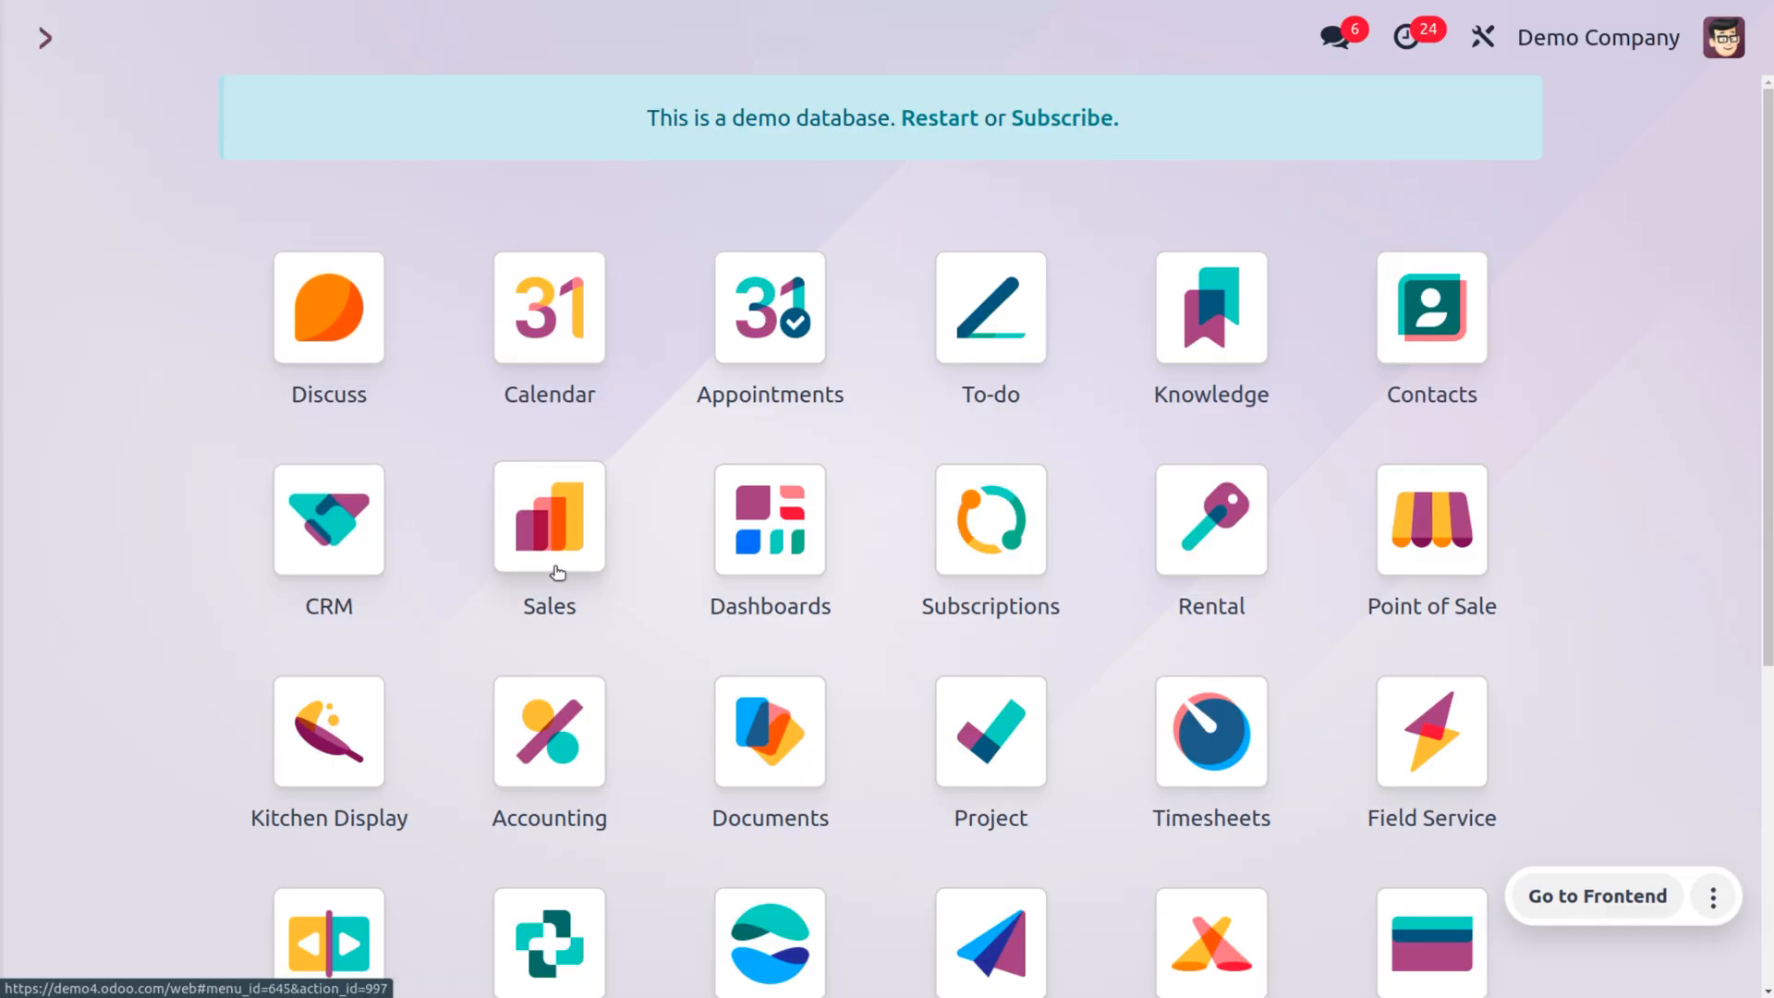
click(549, 518)
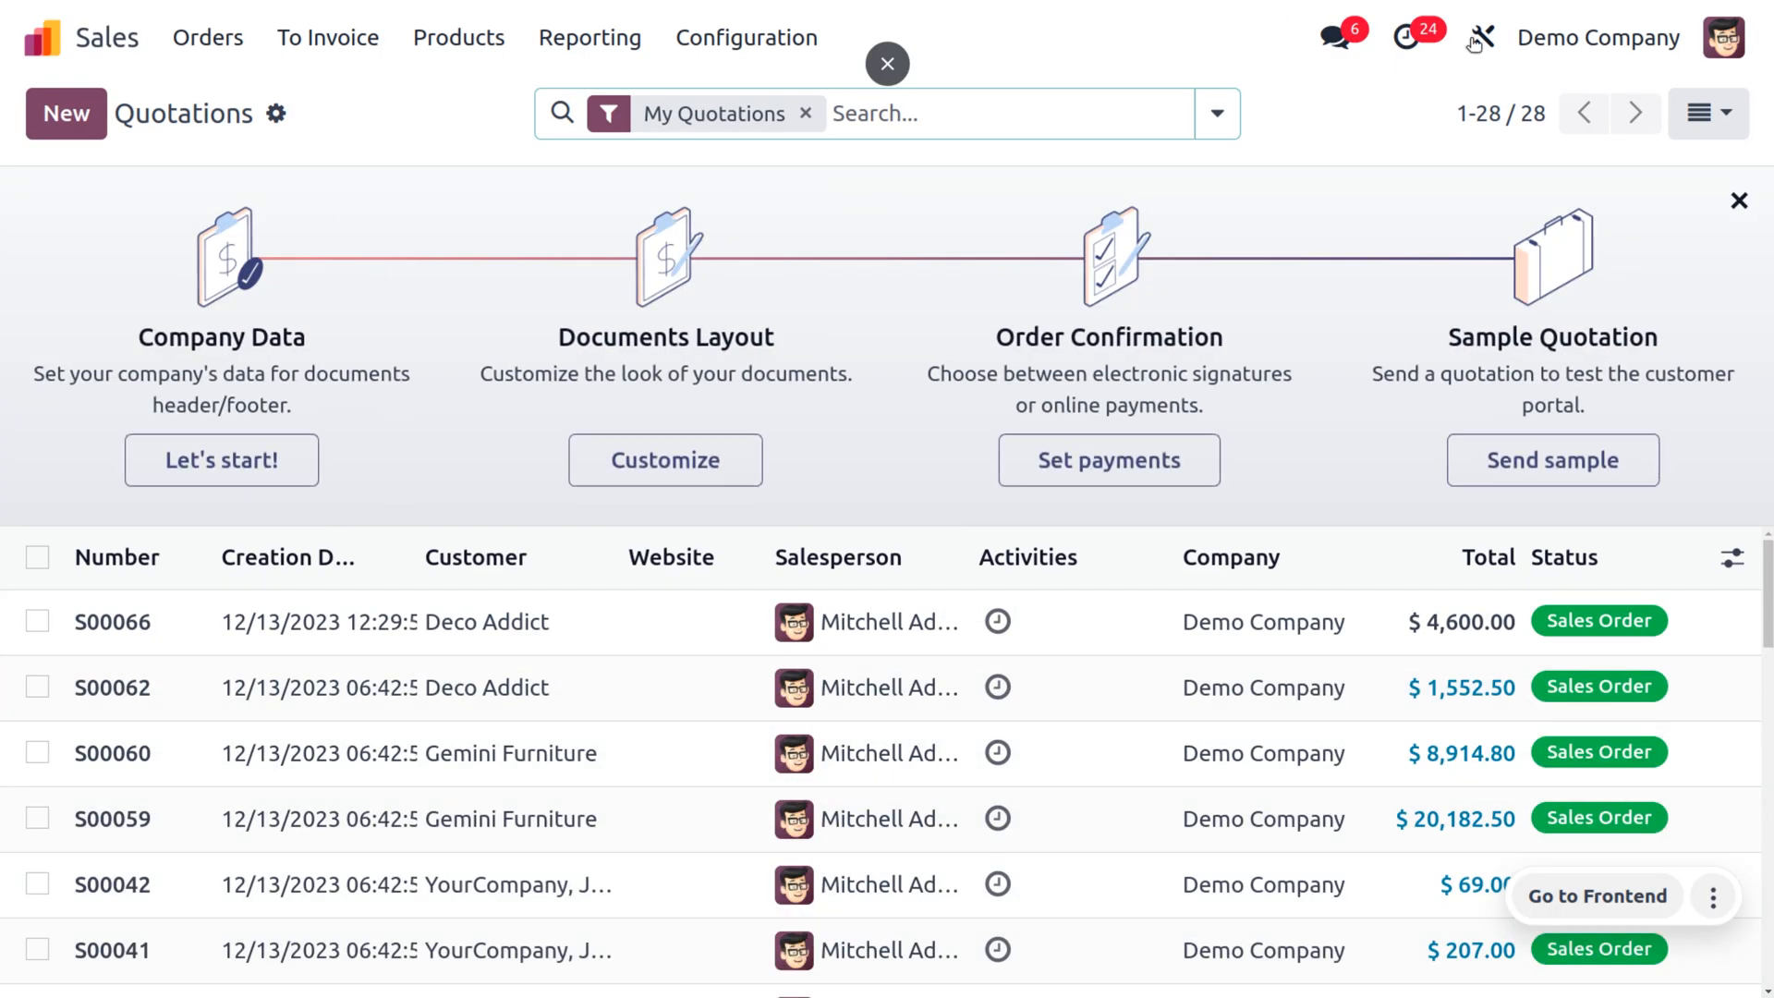
click(1477, 37)
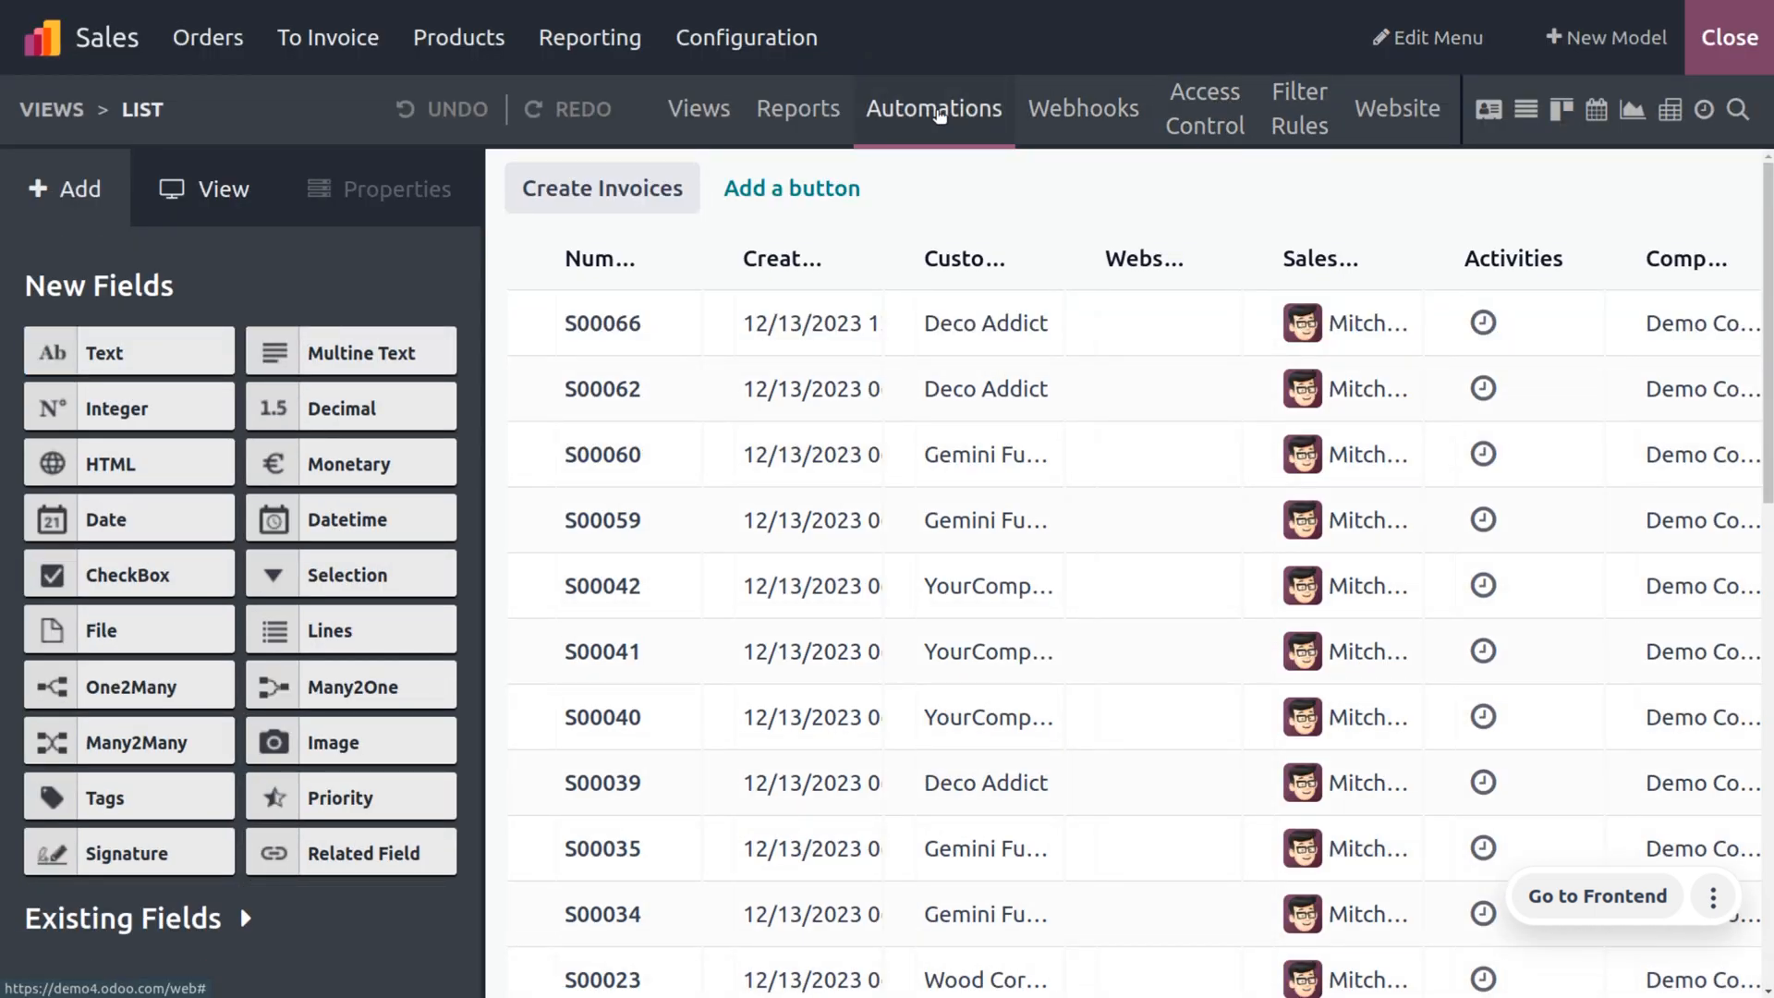
click(932, 107)
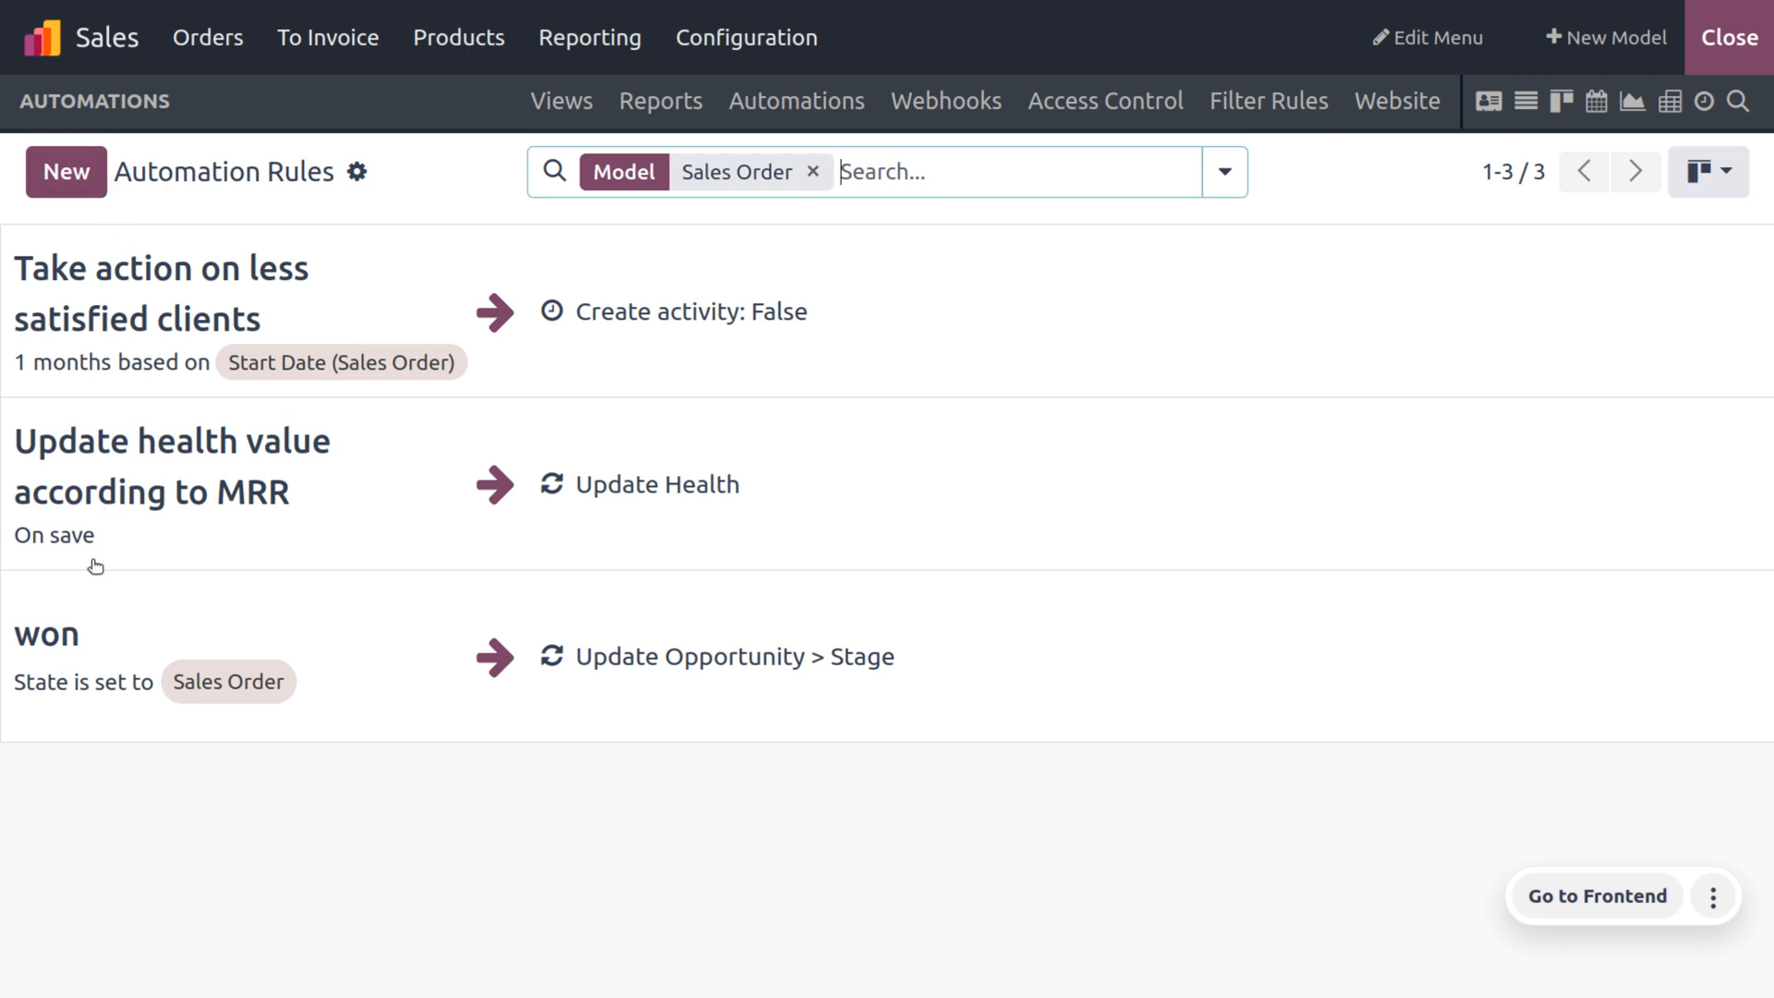
mouse_move(121, 611)
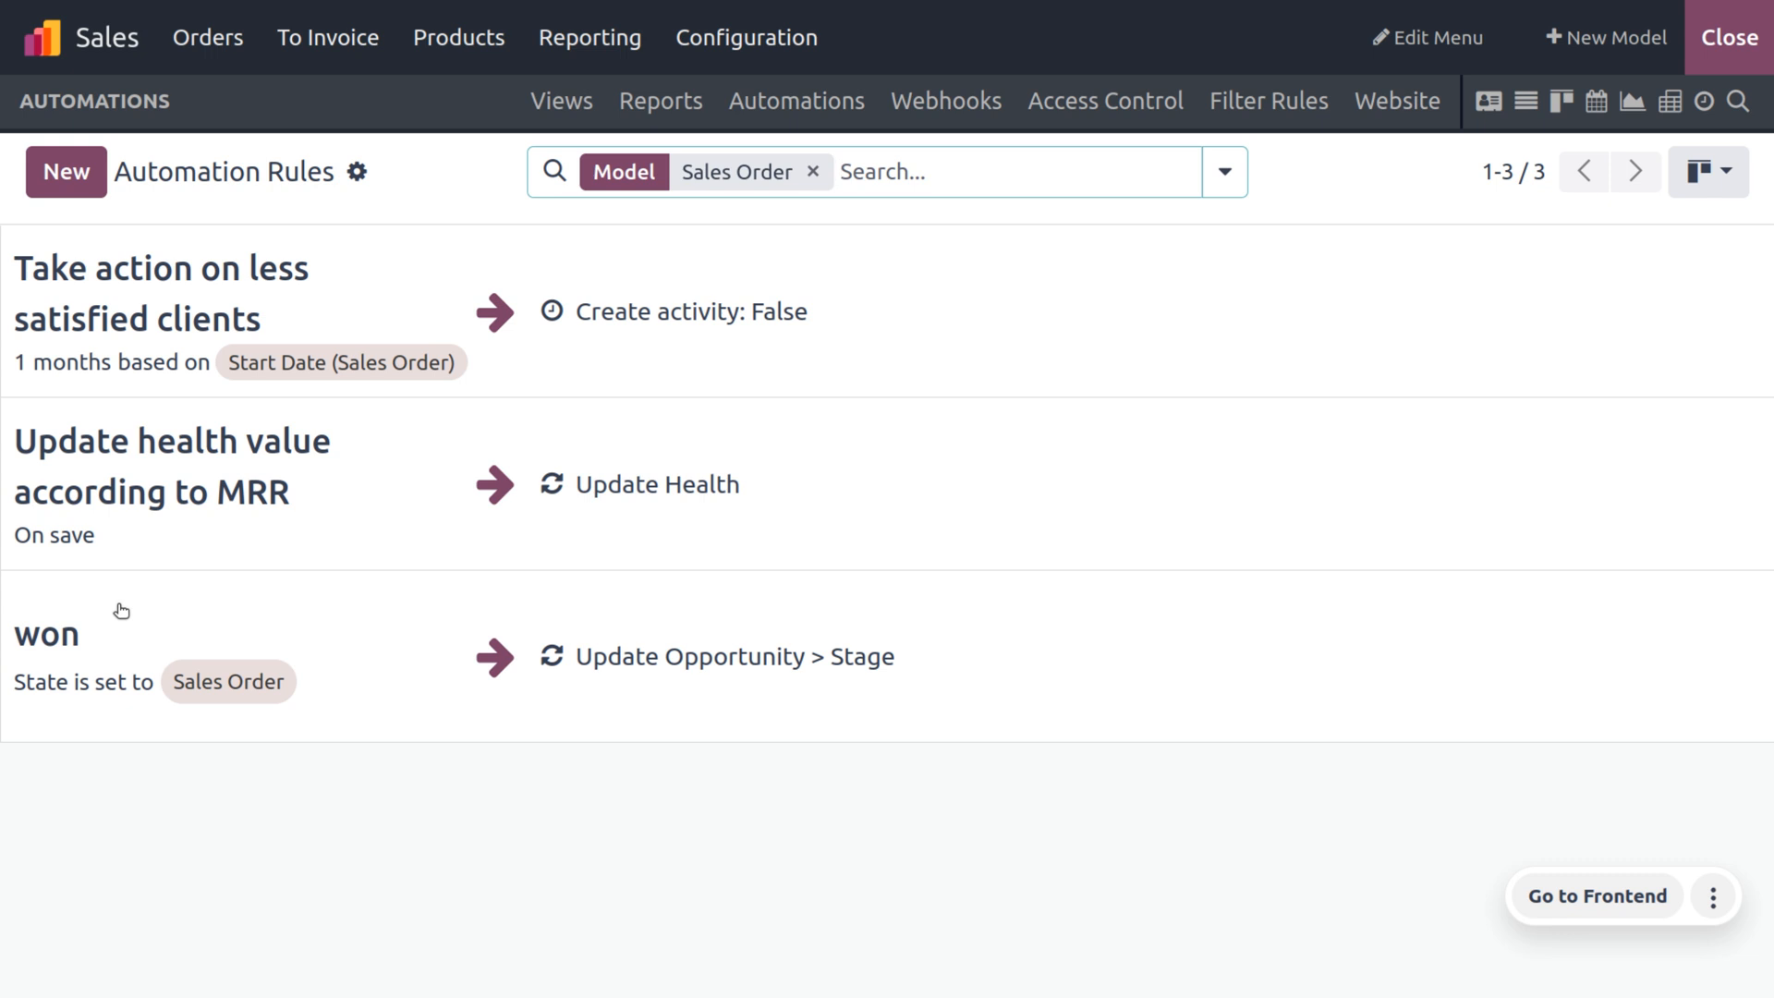
click(47, 634)
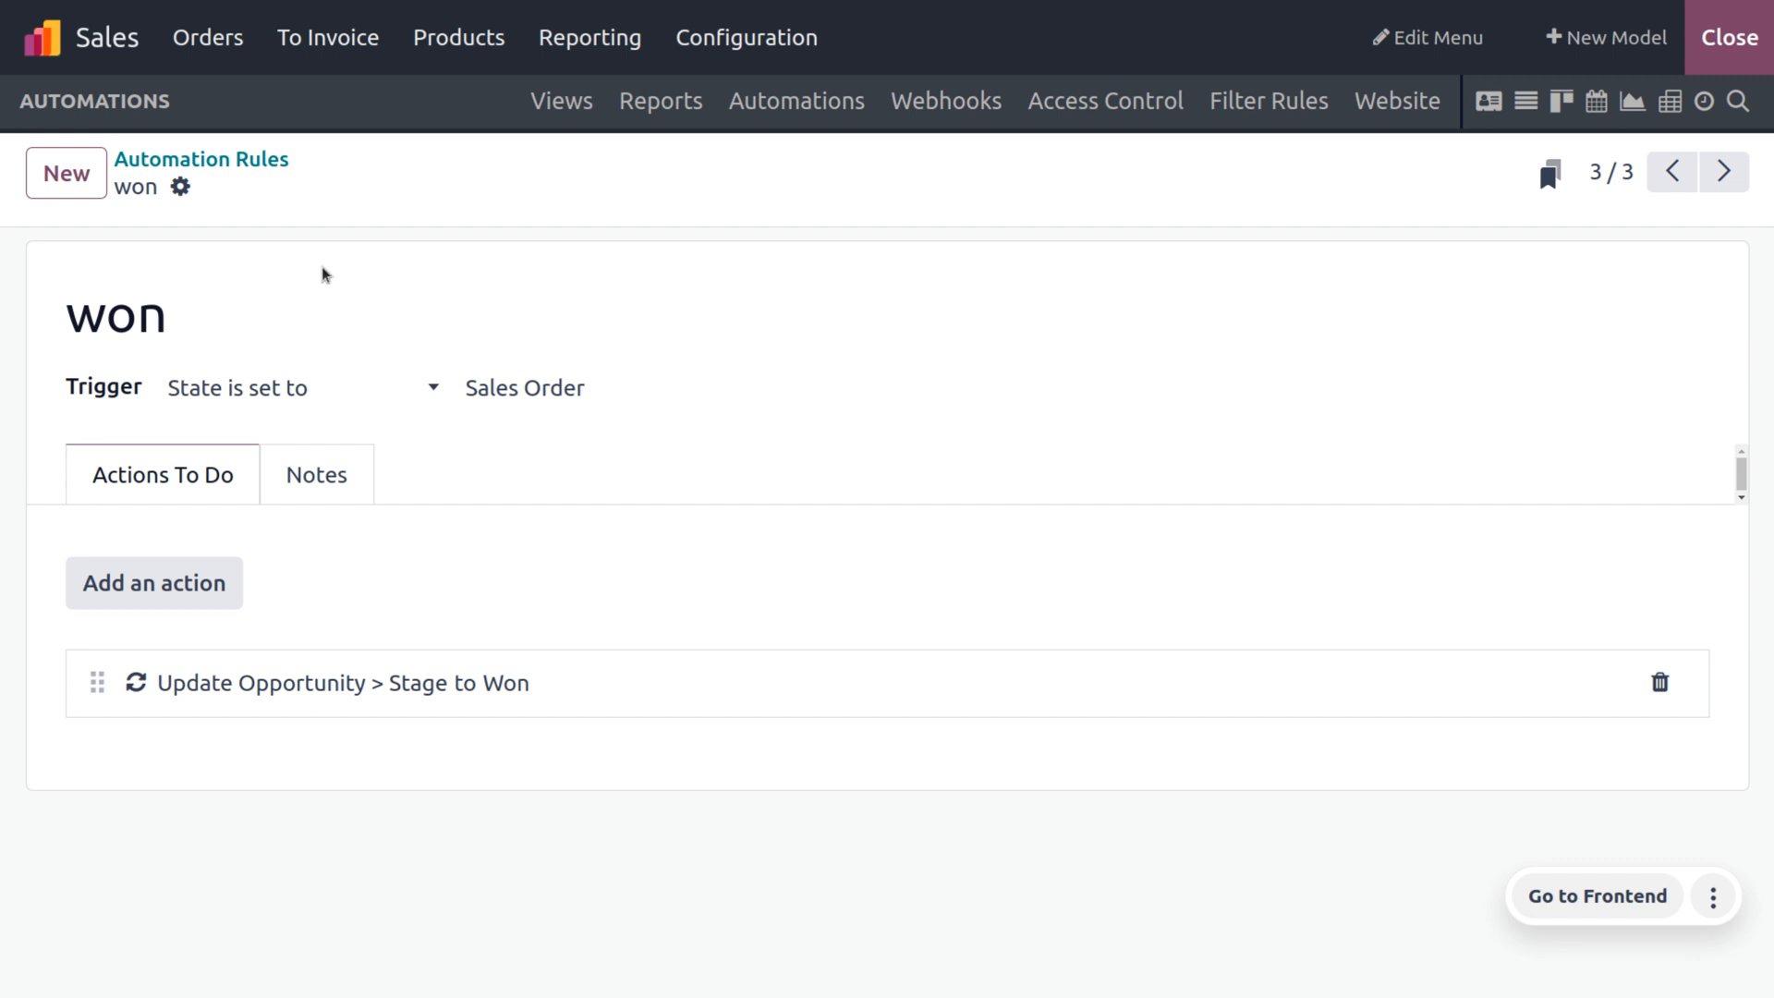
mouse_move(210, 373)
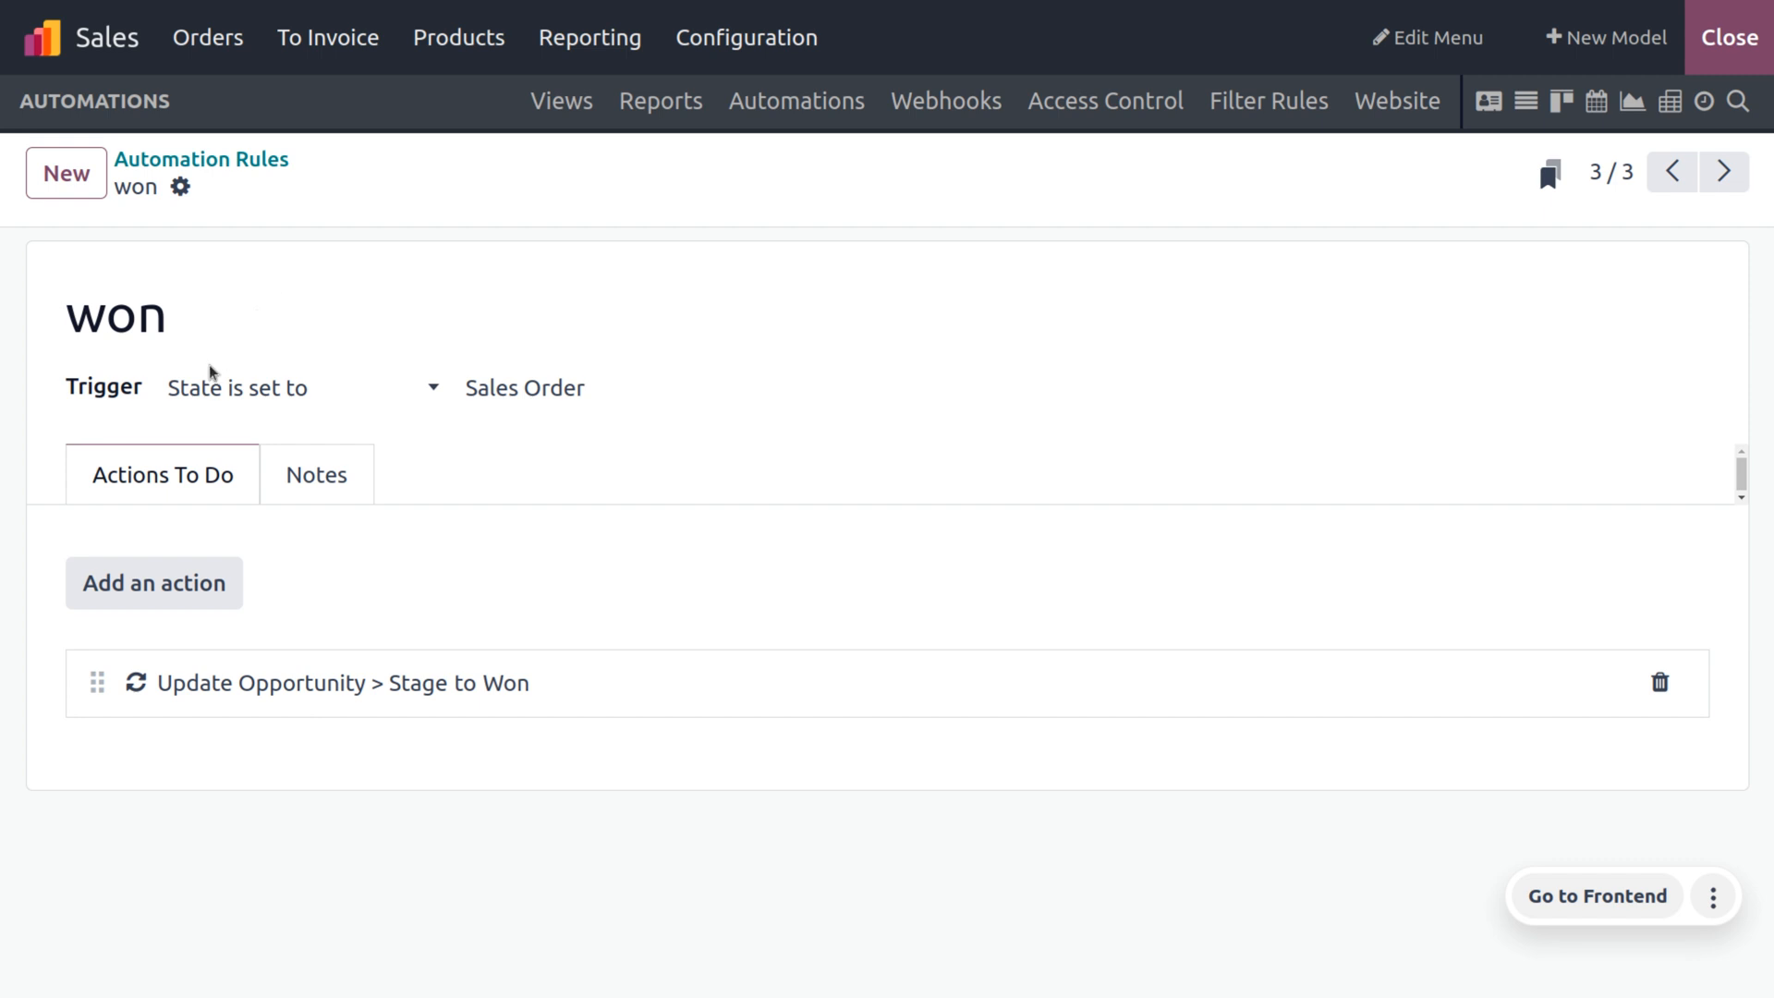
click(526, 388)
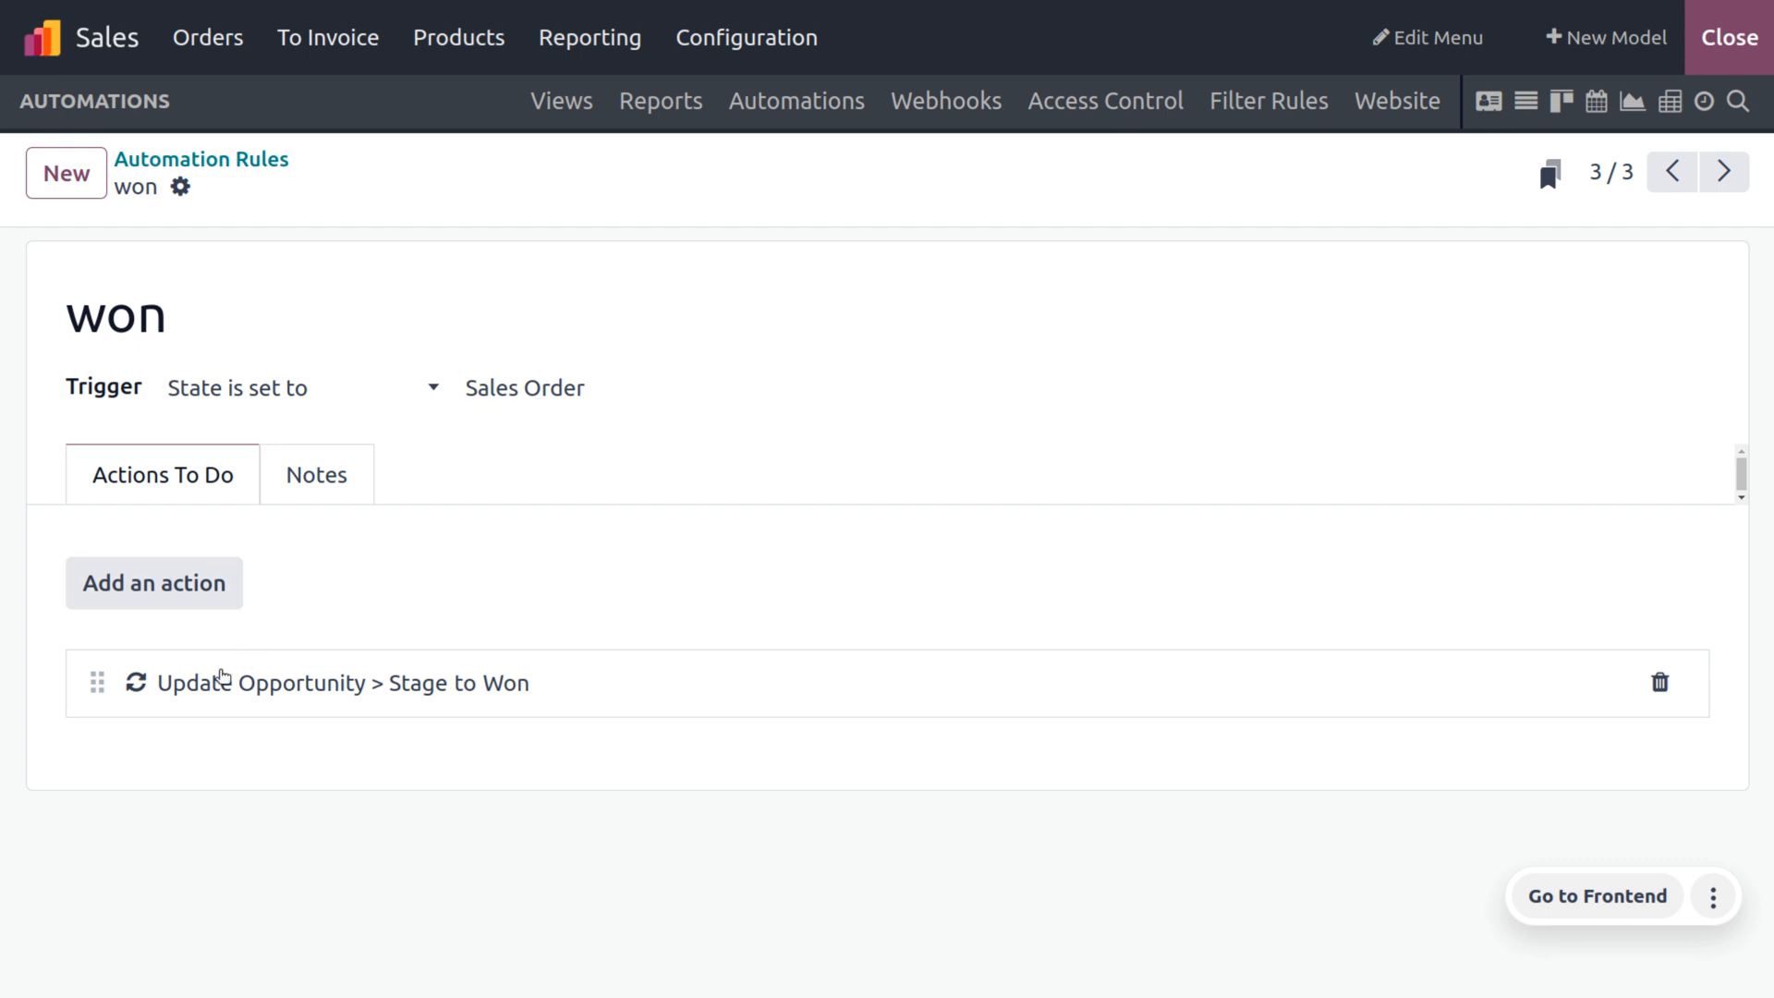
mouse_move(239, 700)
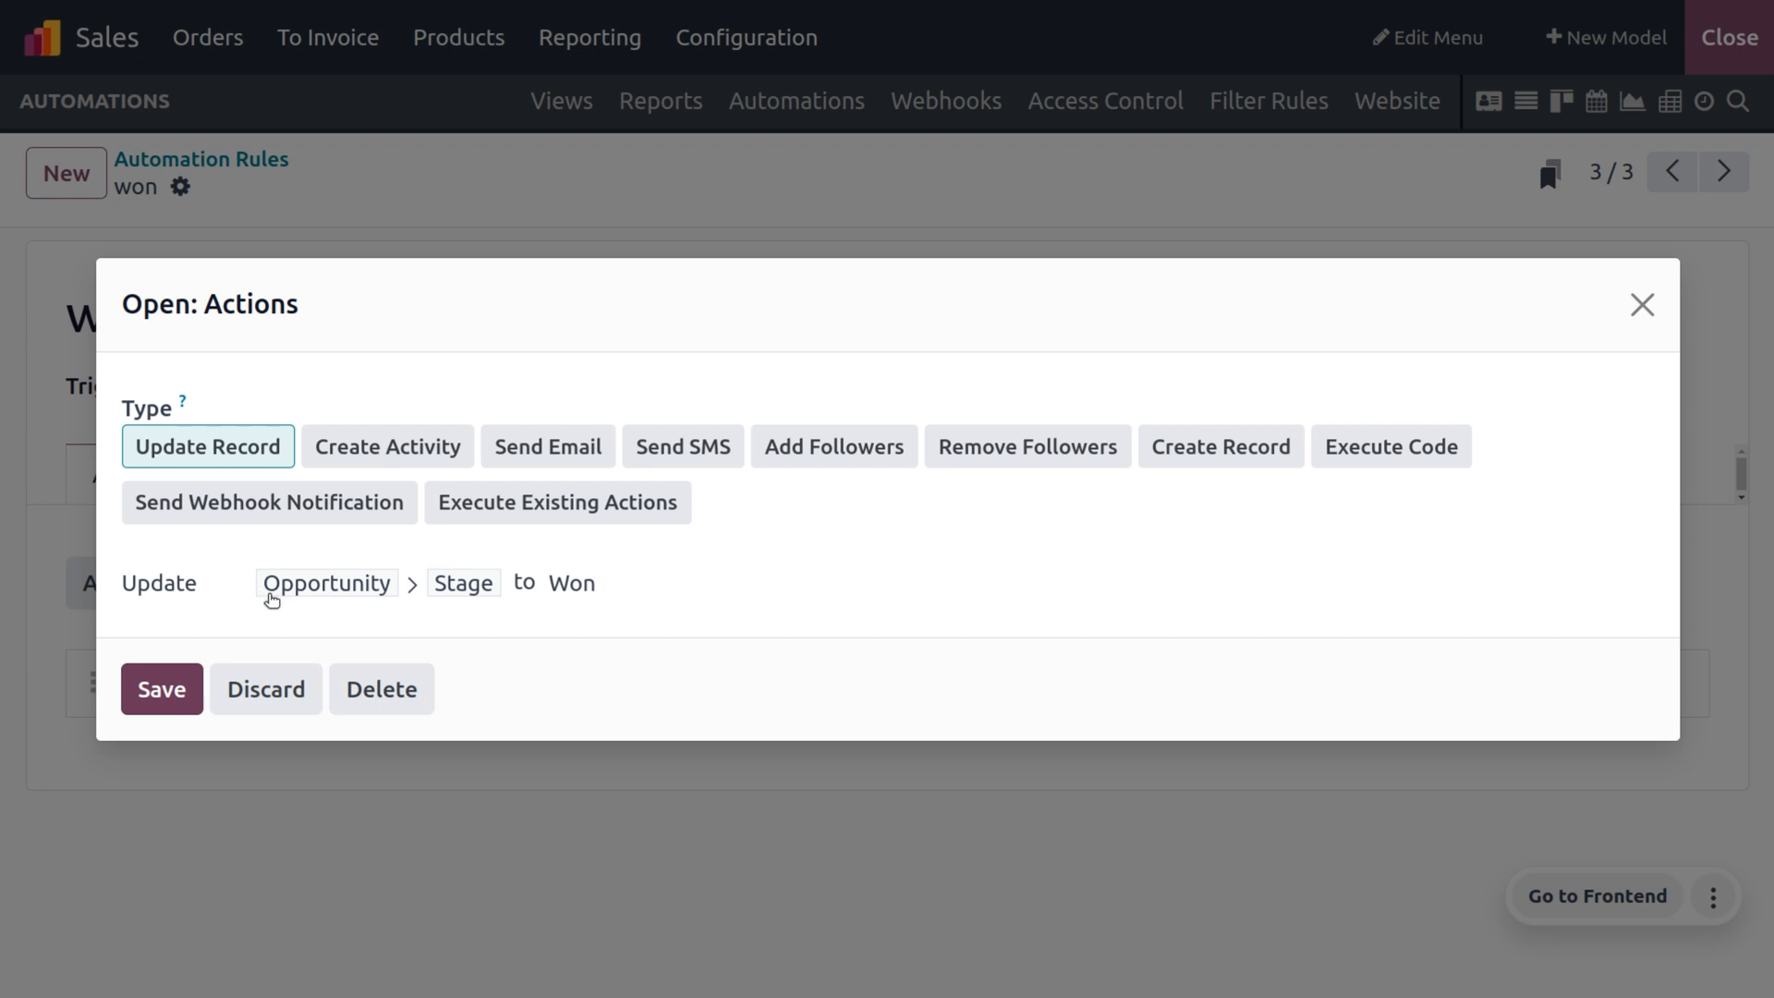
mouse_move(539, 600)
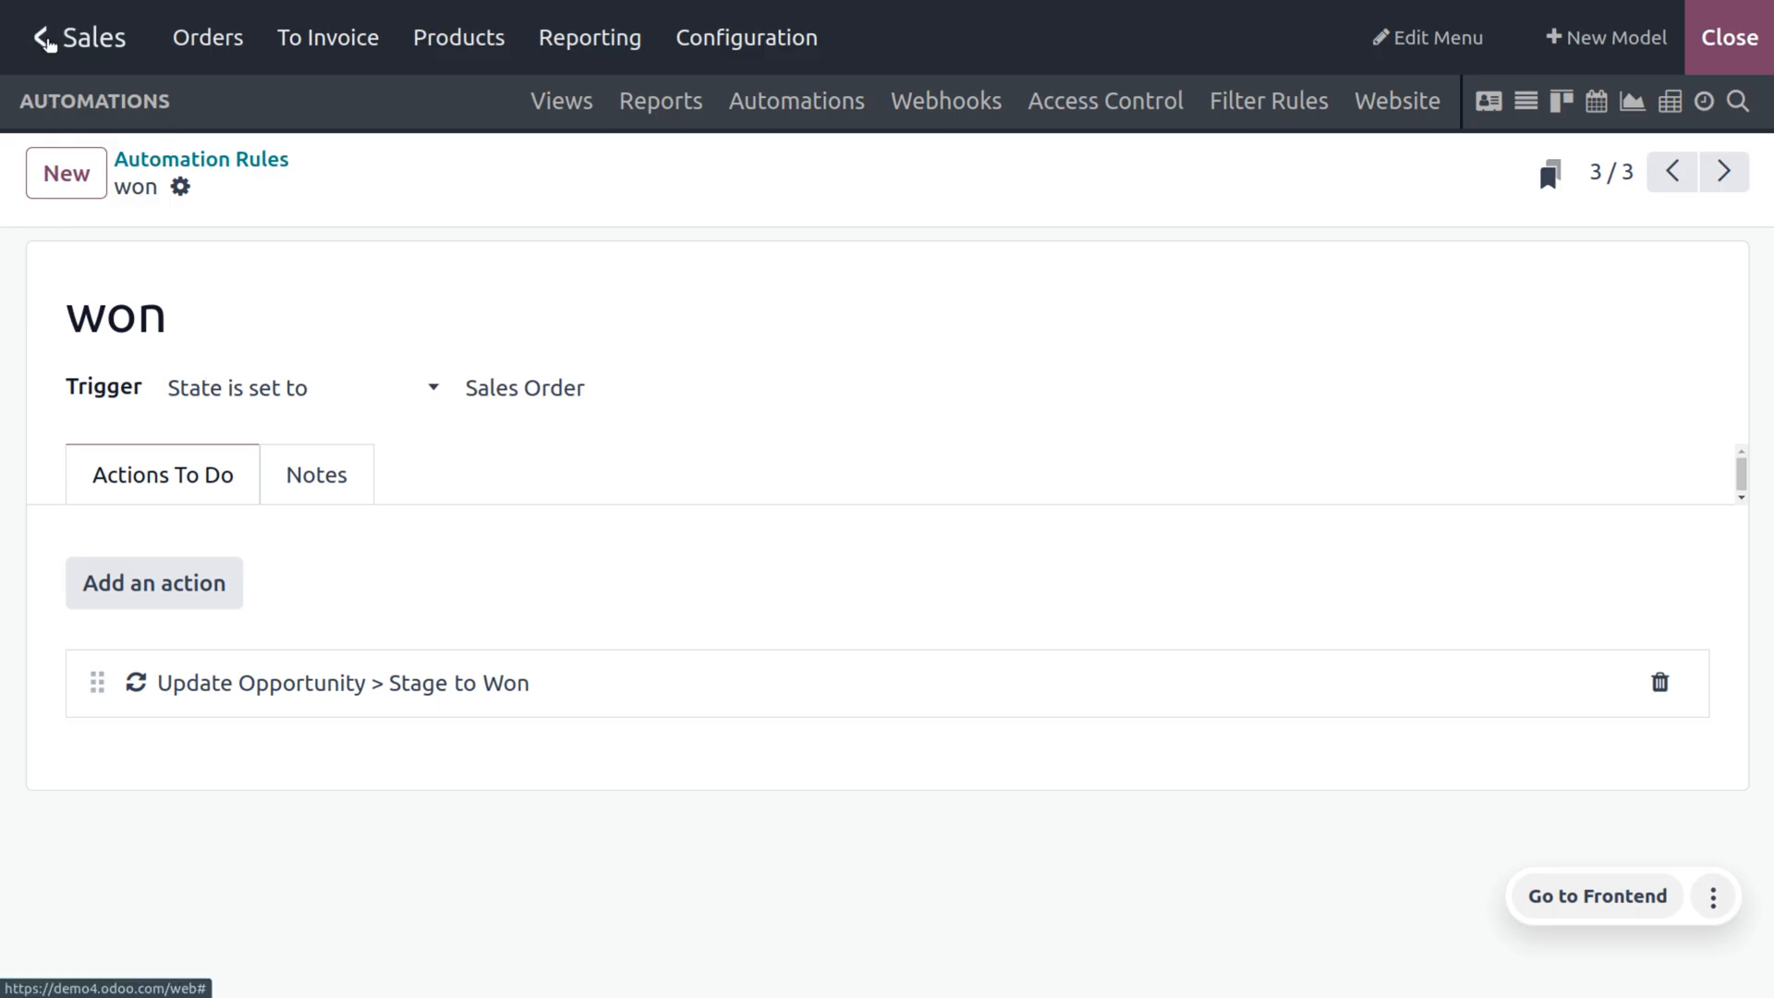
Exit Studio and open Wood Corner's opportunity in CRM
click(43, 37)
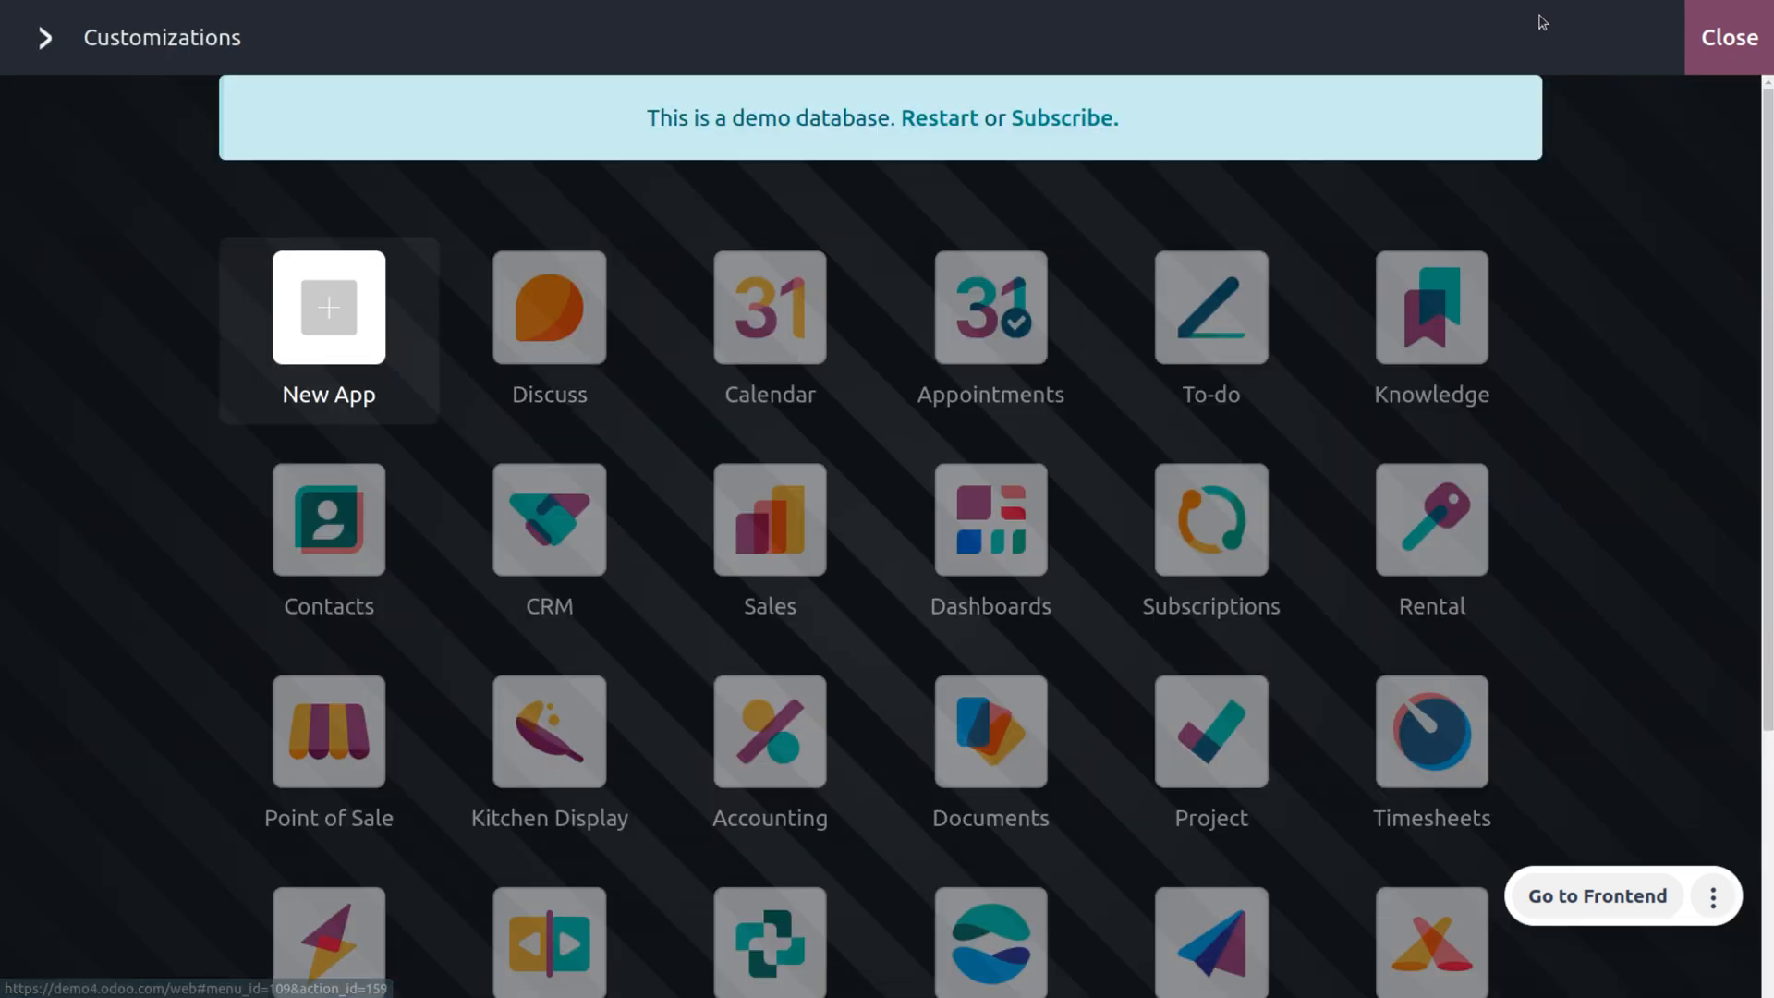
click(1728, 36)
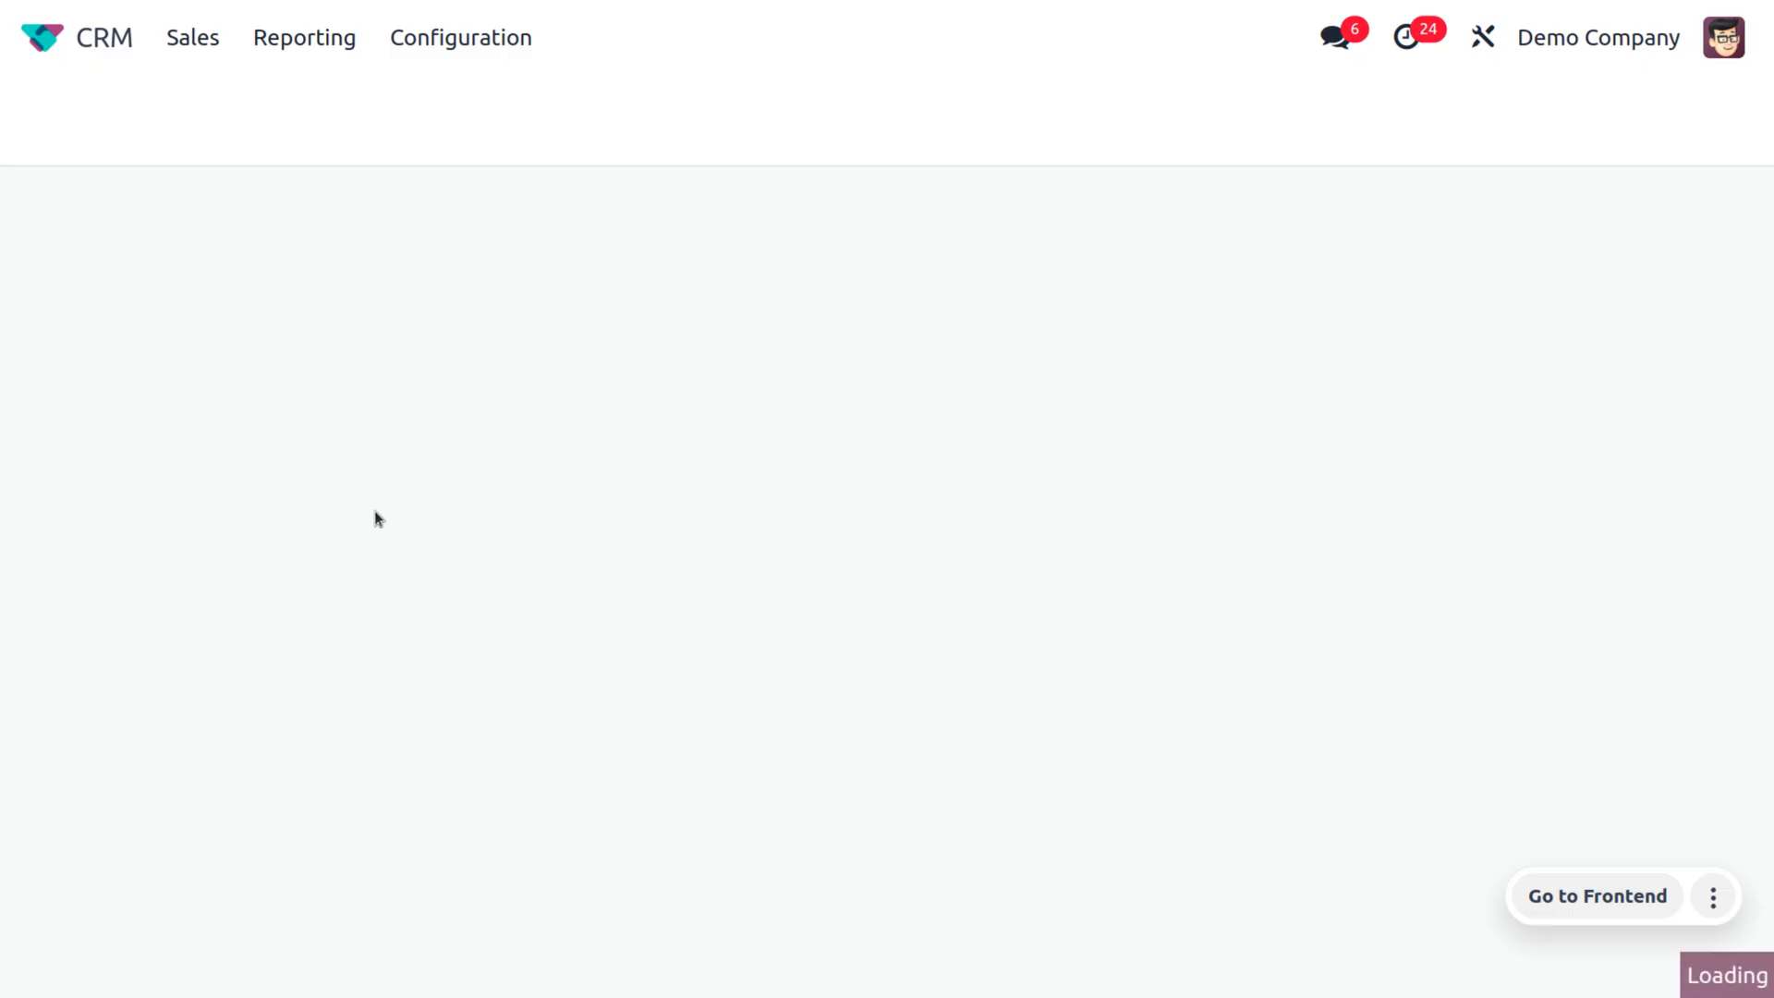
mouse_move(135, 578)
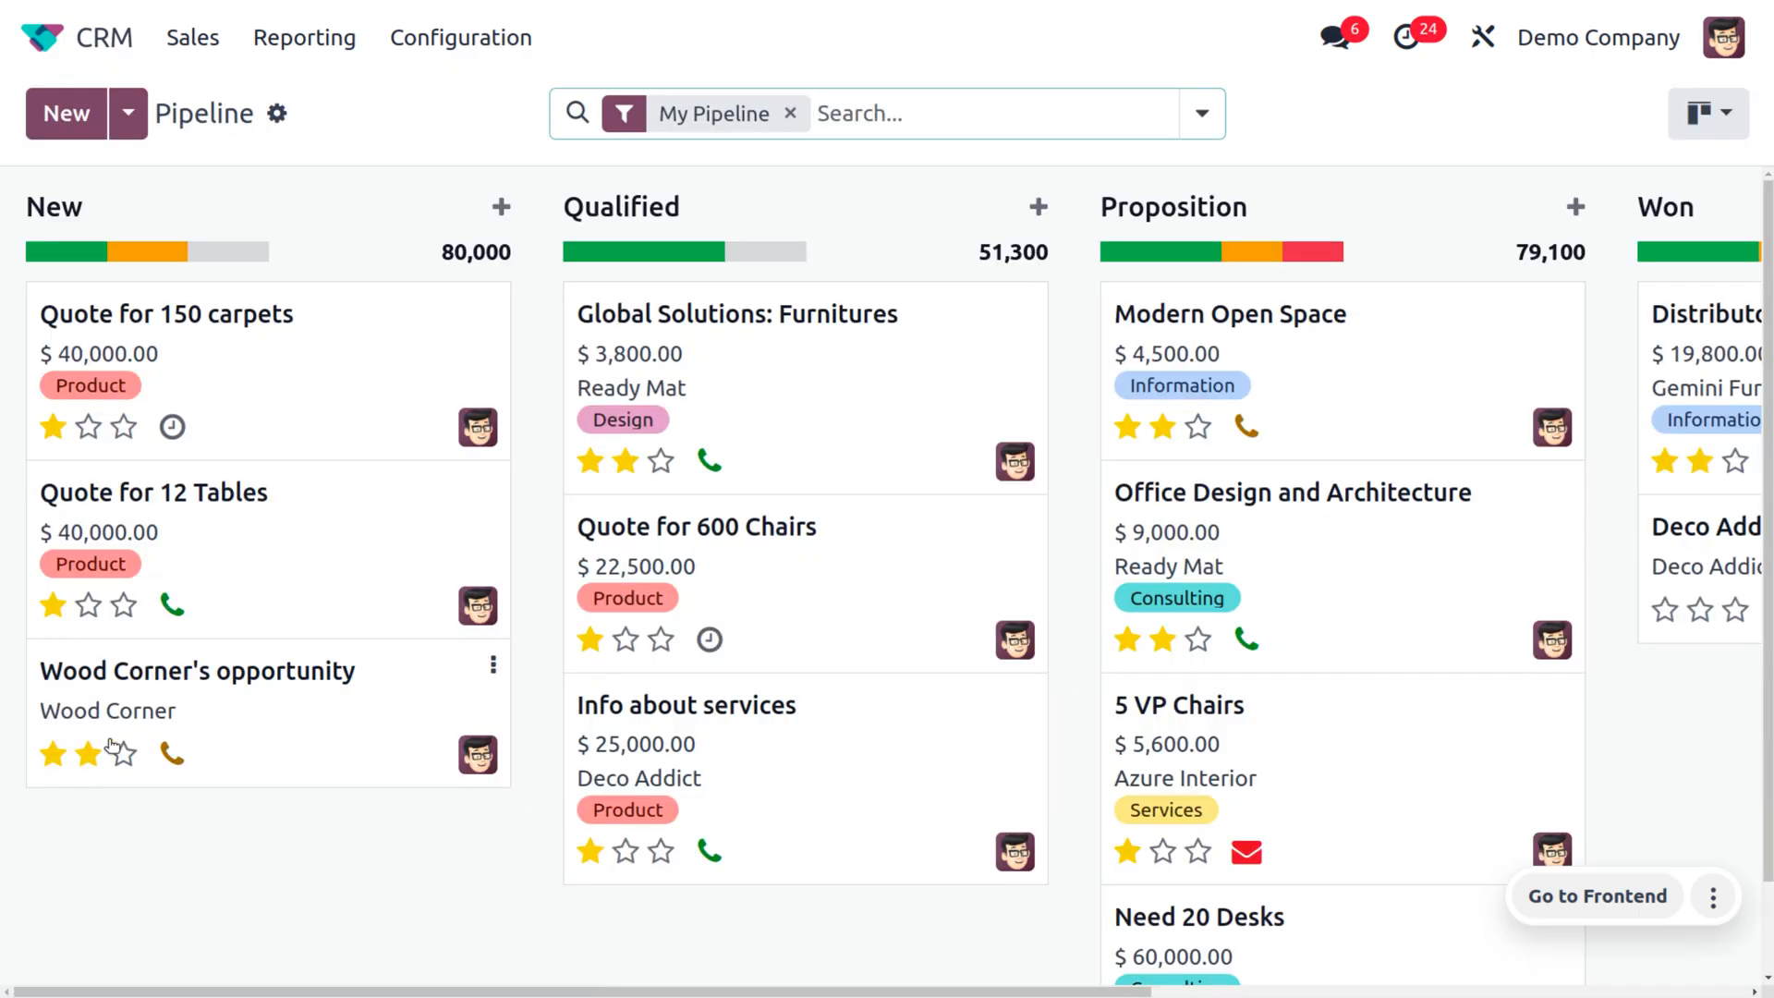
click(197, 671)
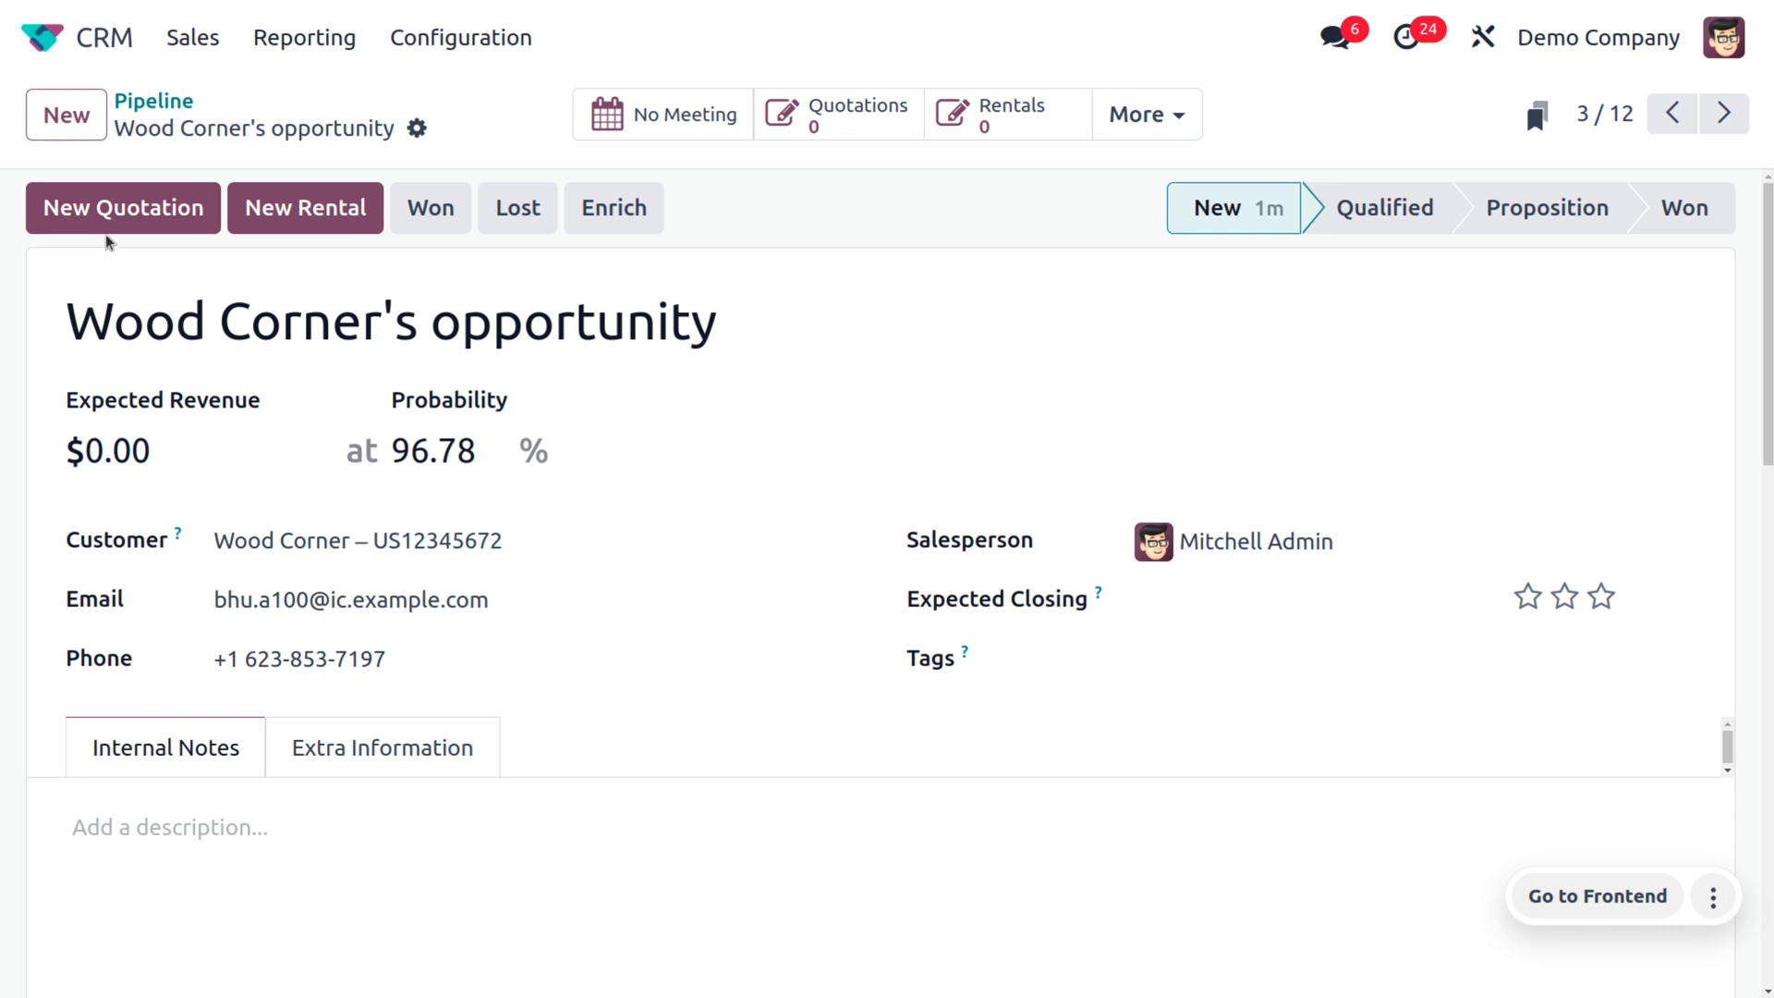
mouse_move(122, 207)
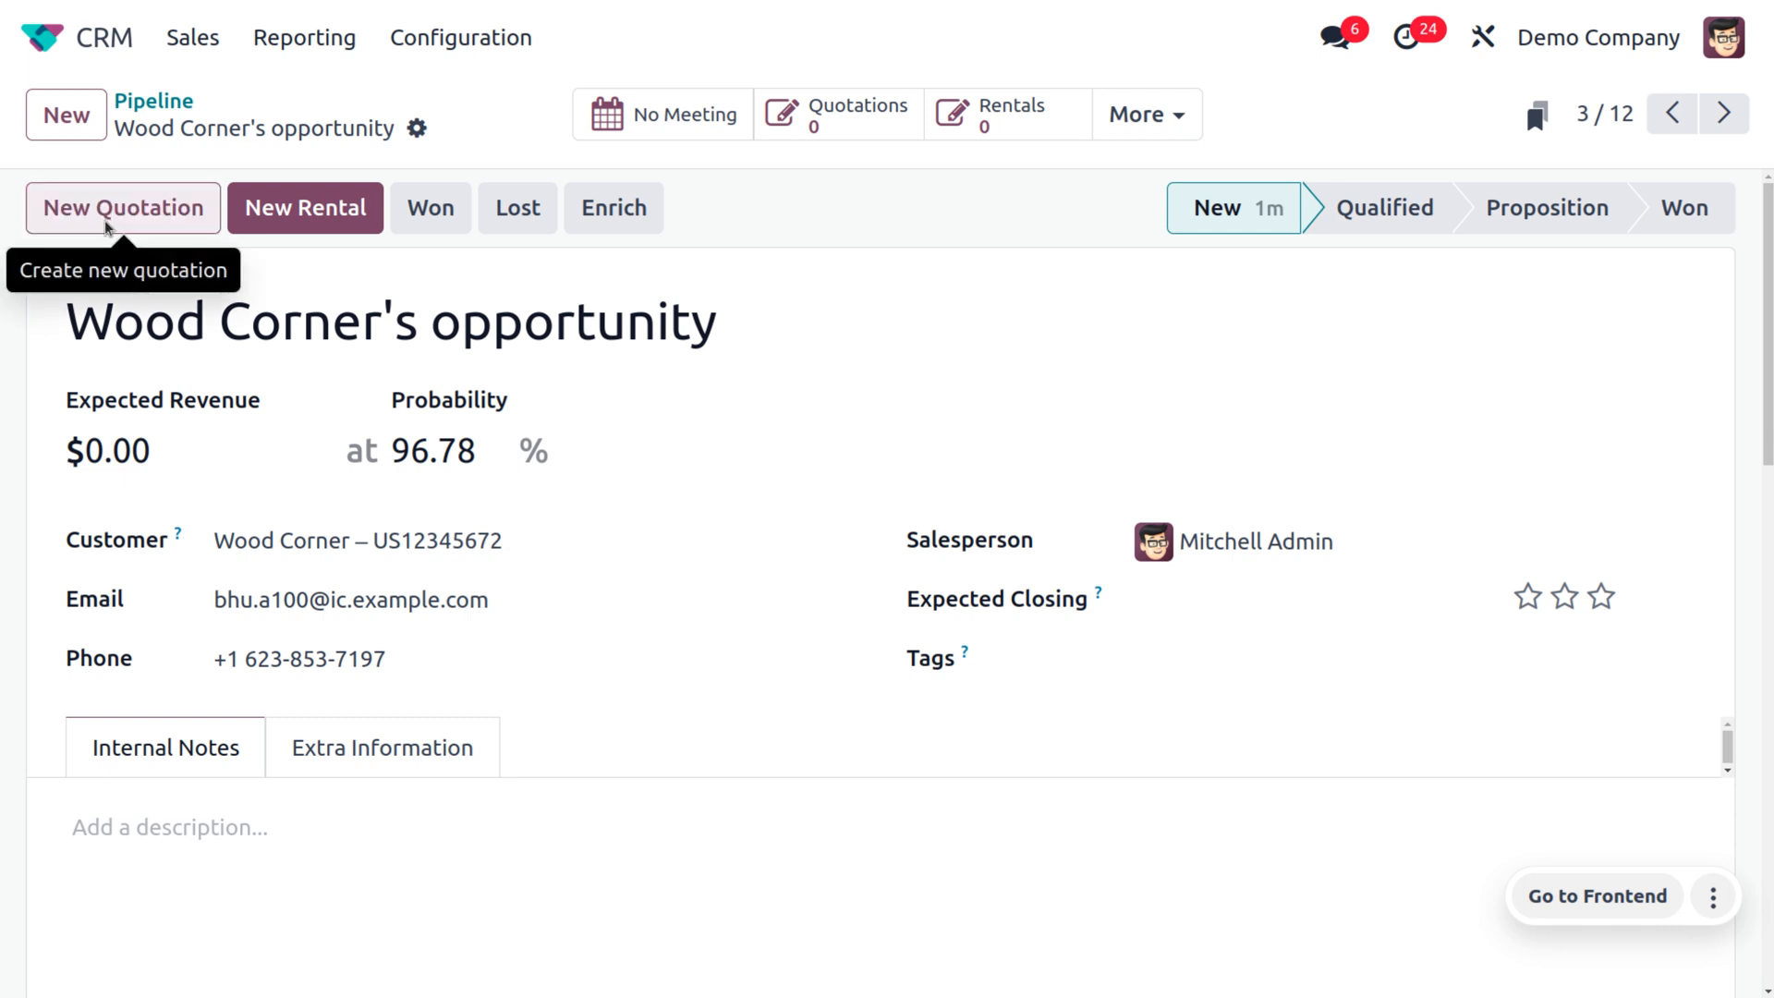
Create and confirm quotation S00067, then return to the now-Won opportunity
click(122, 207)
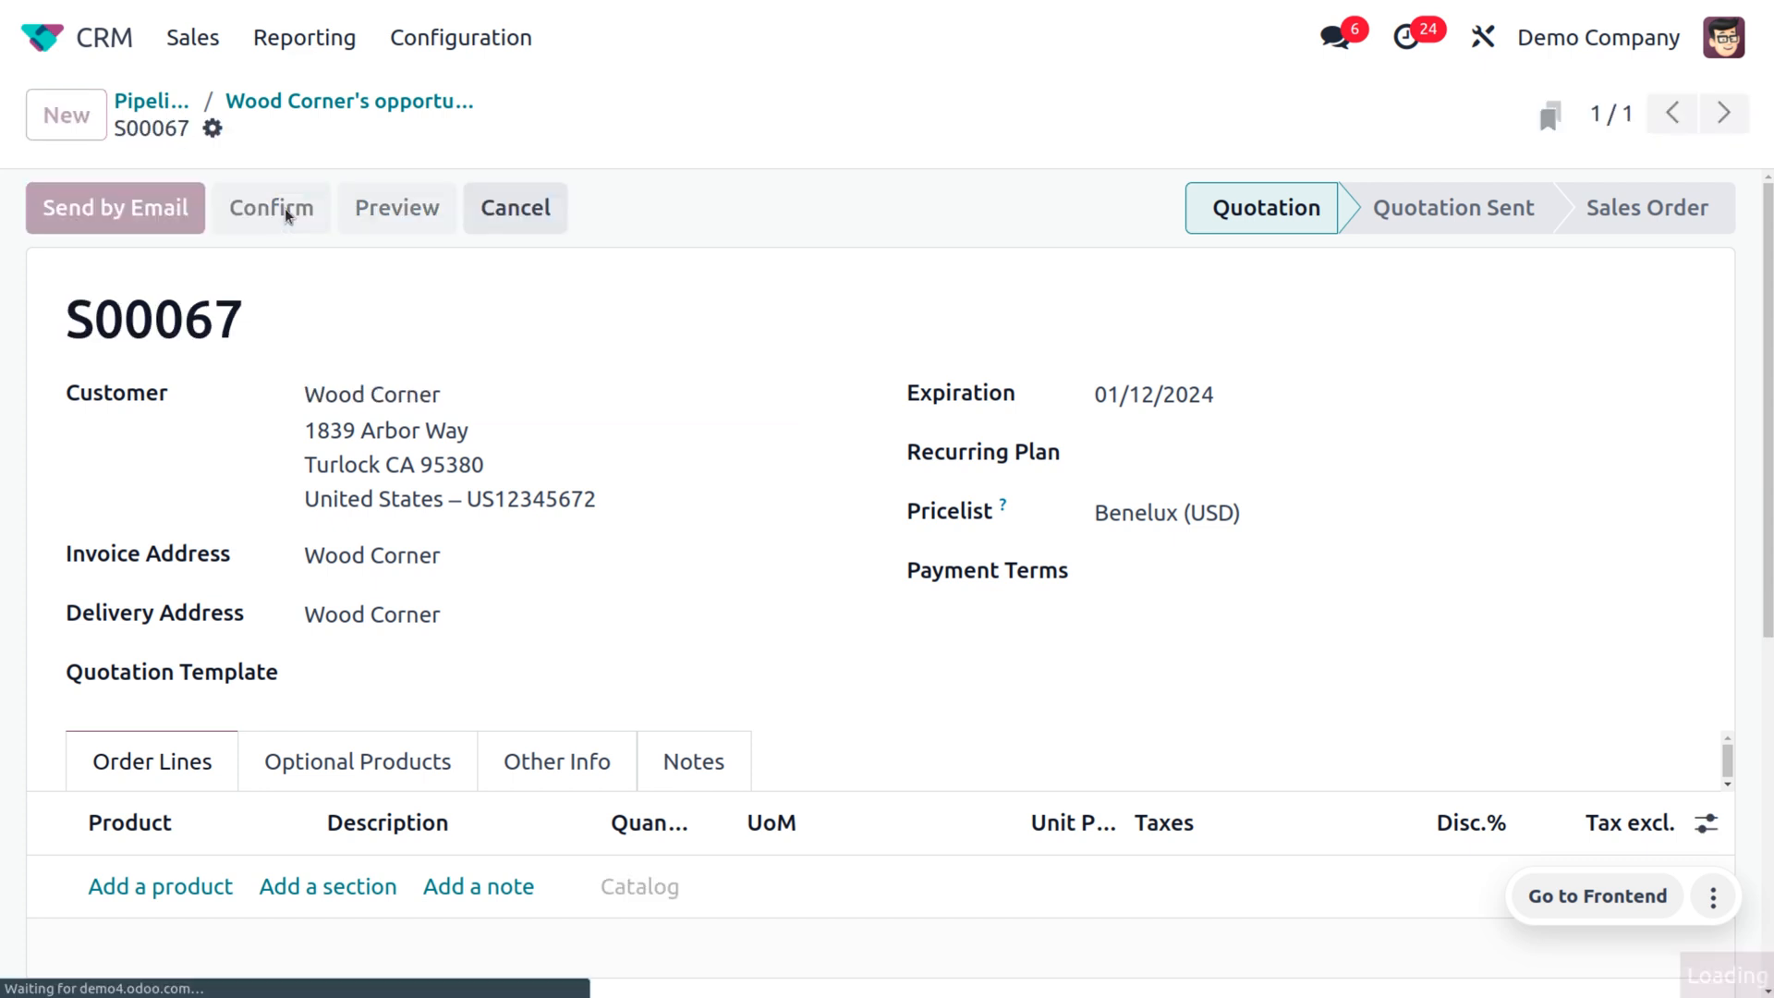
click(271, 207)
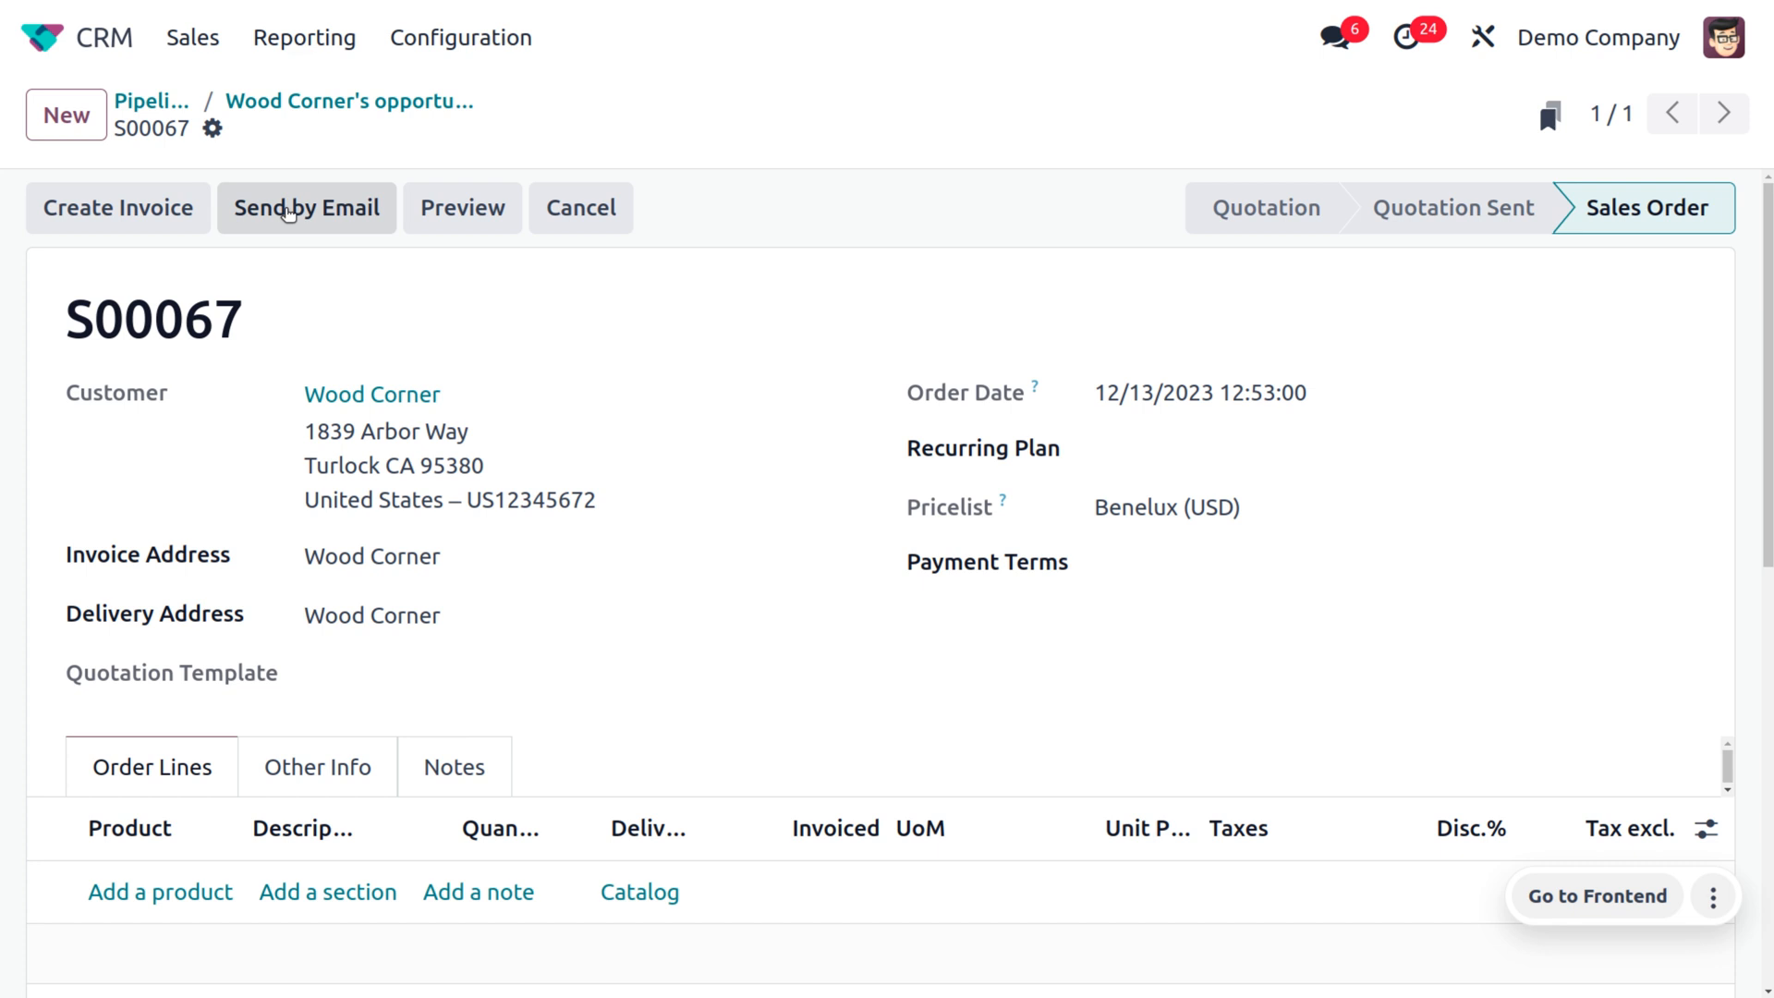
mouse_move(260, 102)
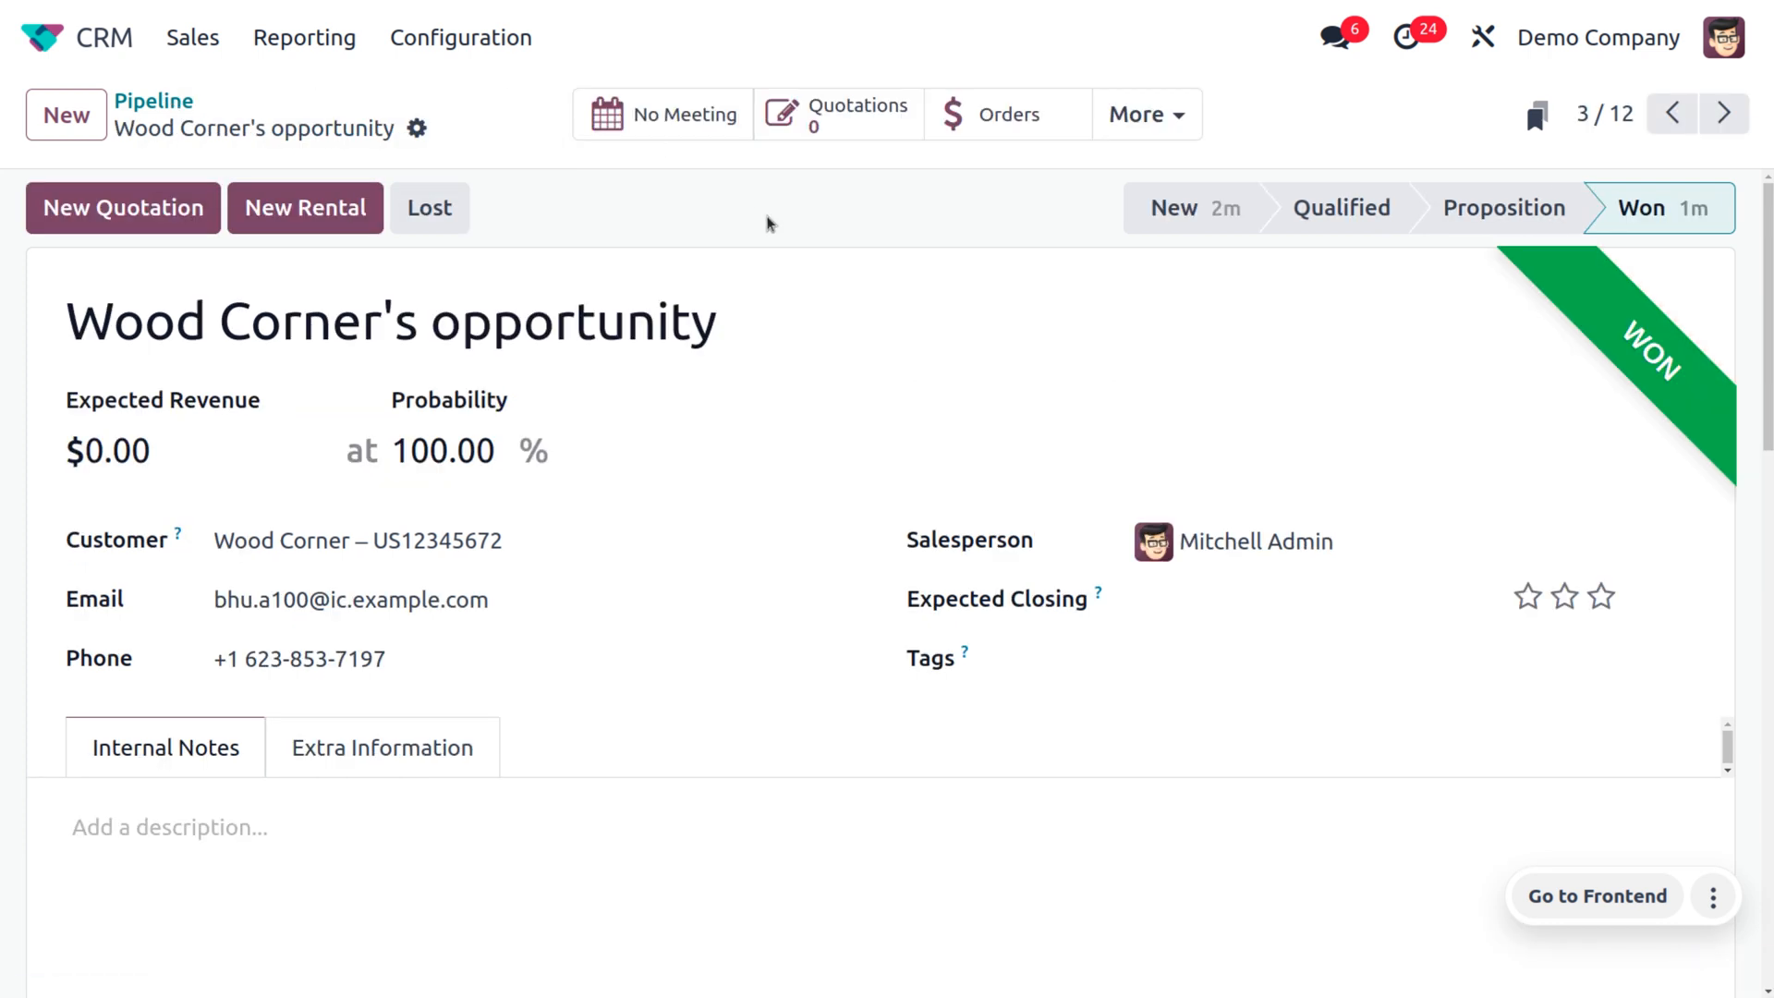
click(958, 347)
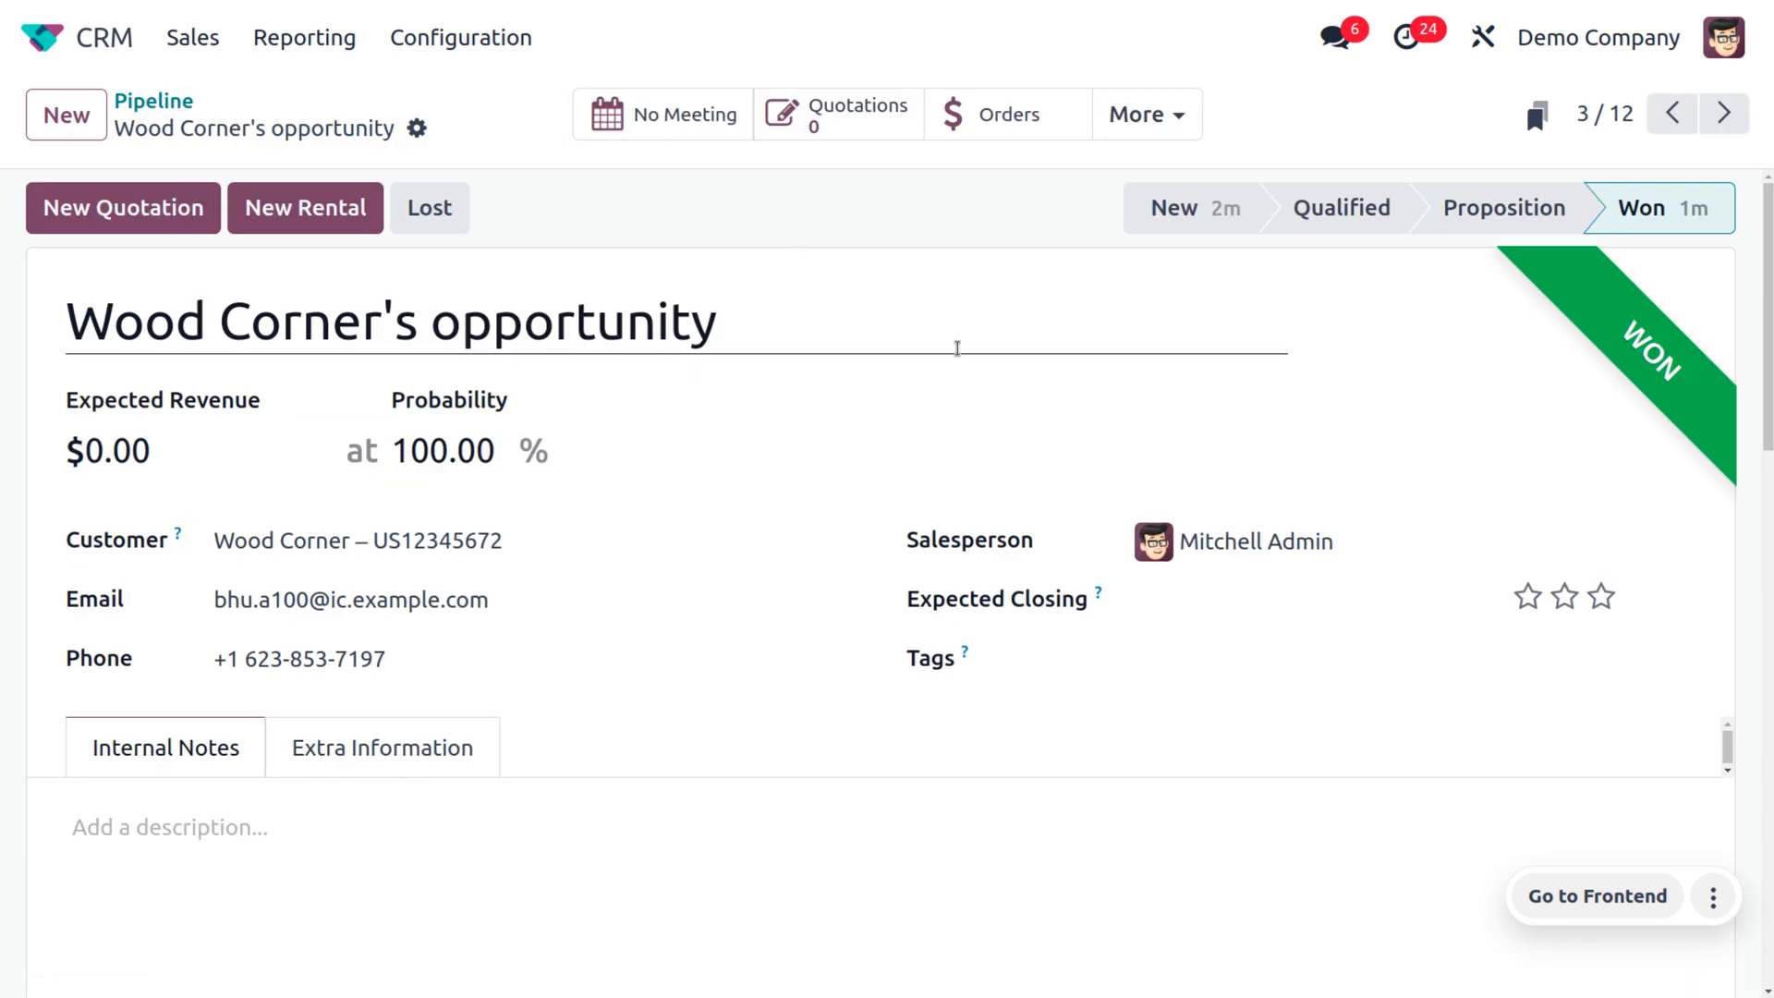